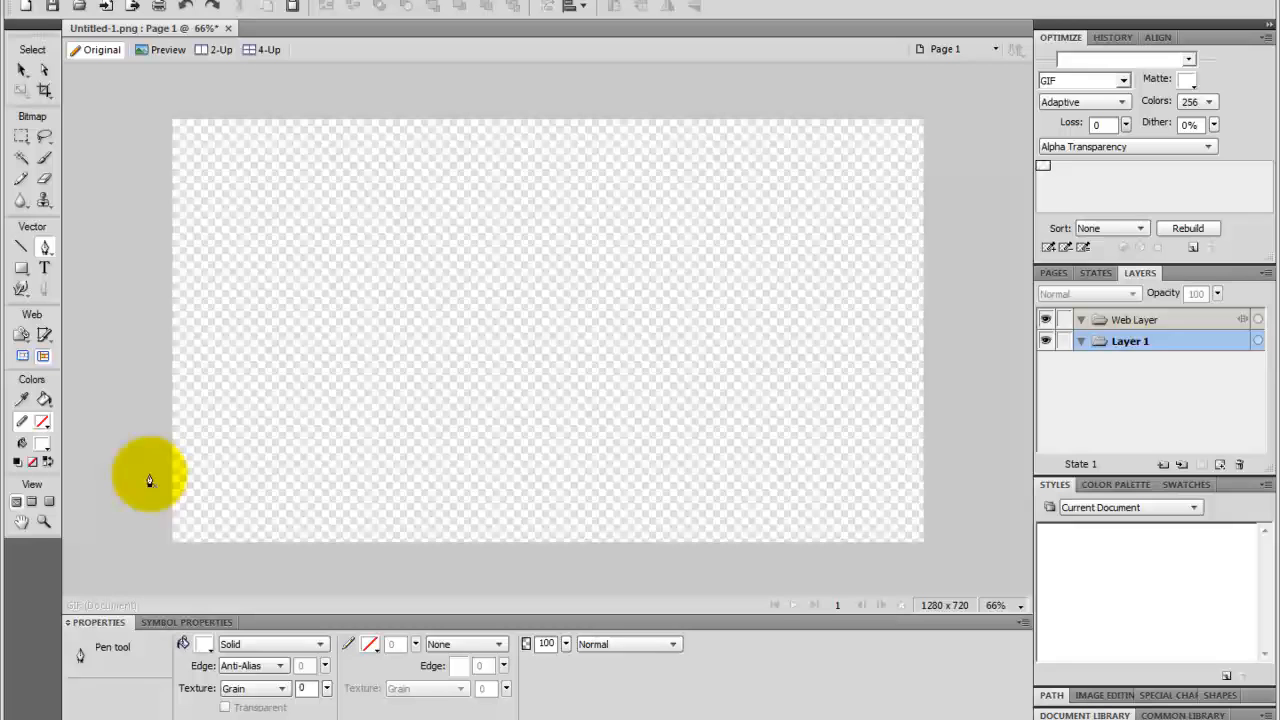
Pen-draw a closed banner outline across the canvas bottom, rising diagonally to the right edge
left_click(170, 505)
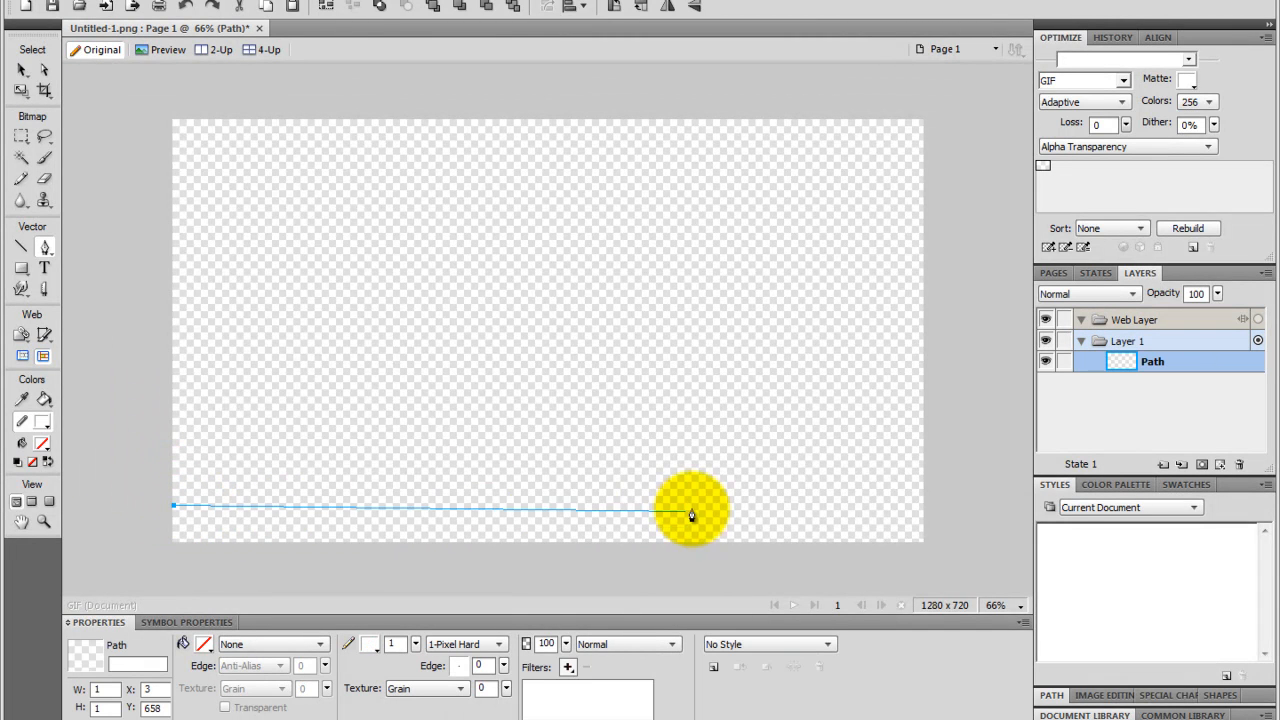
left_click_drag(690, 513, 783, 511)
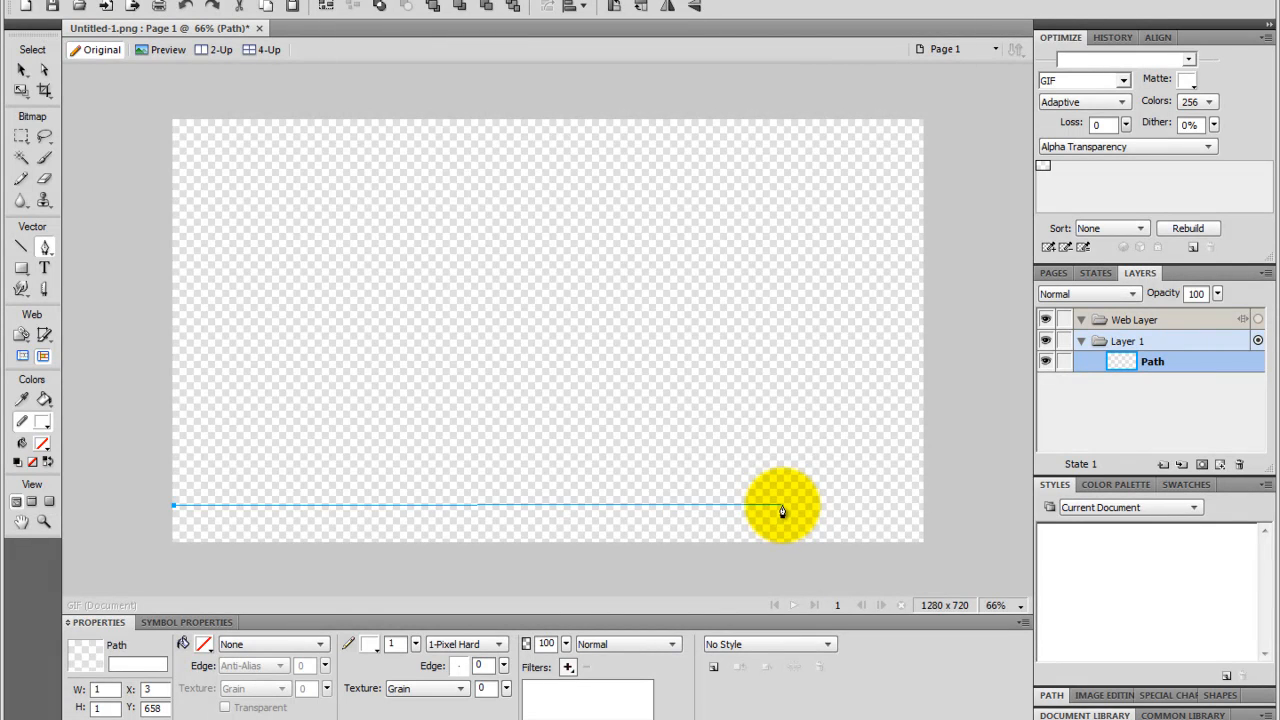
left_click_drag(783, 510, 893, 475)
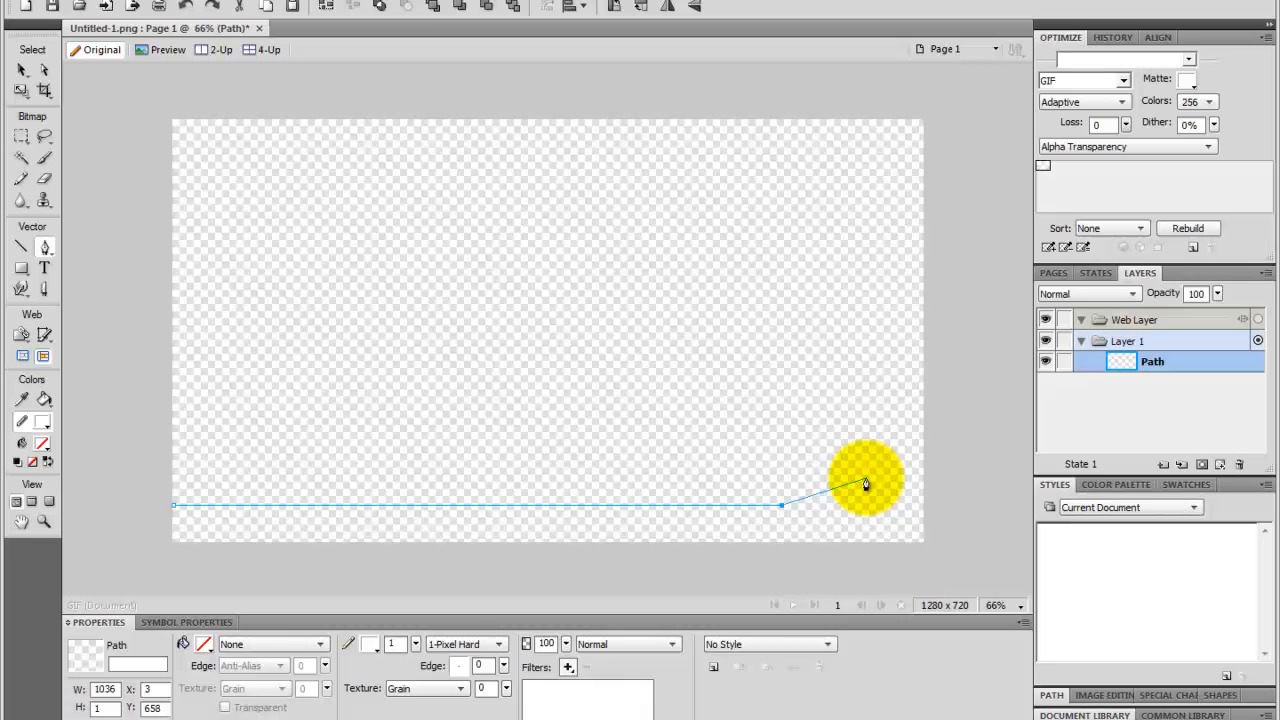
left_click_drag(867, 483, 918, 478)
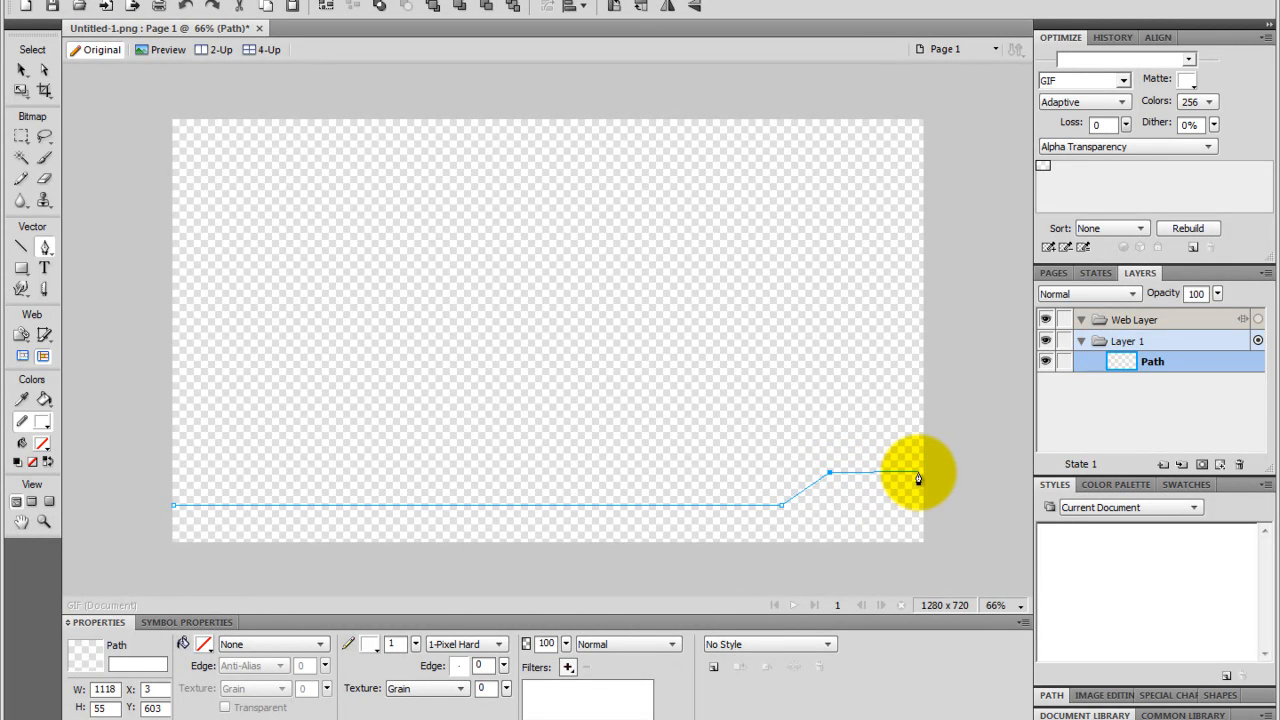
left_click_drag(918, 477, 920, 548)
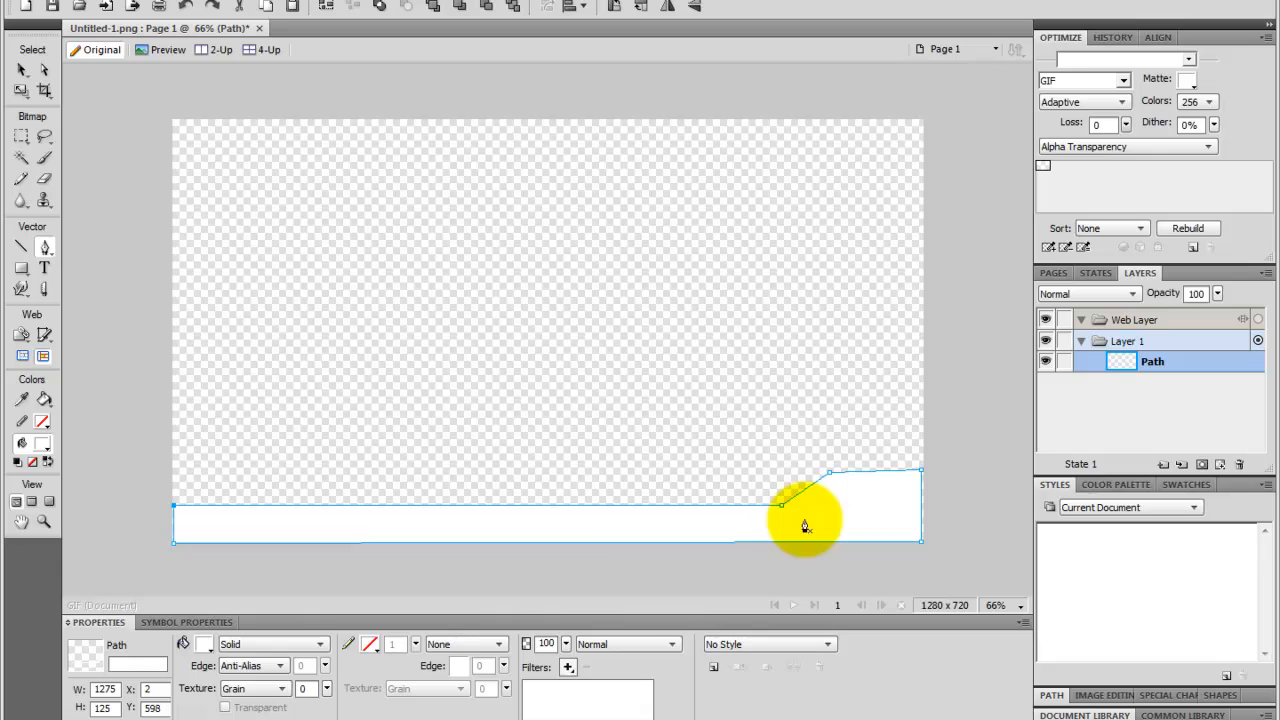
Fill the banner blue, switch it to a linear gradient, and set a blue gradient stop
left_click(202, 644)
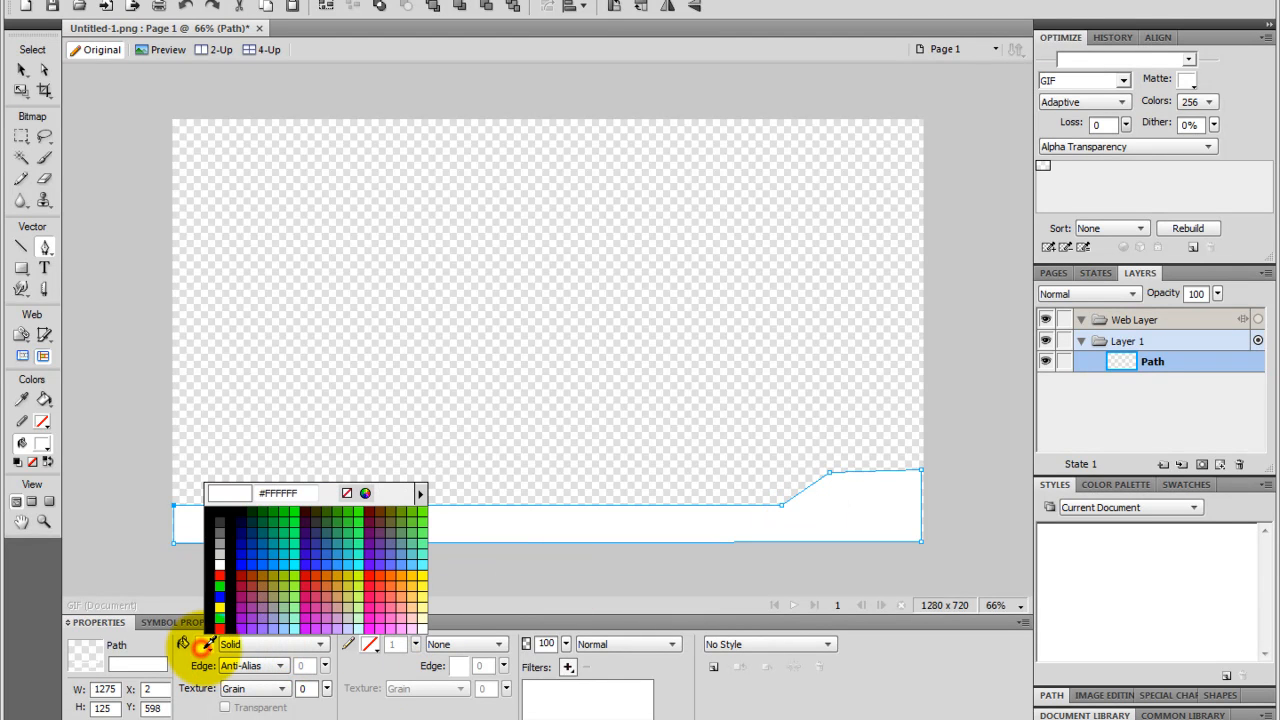
left_click(242, 554)
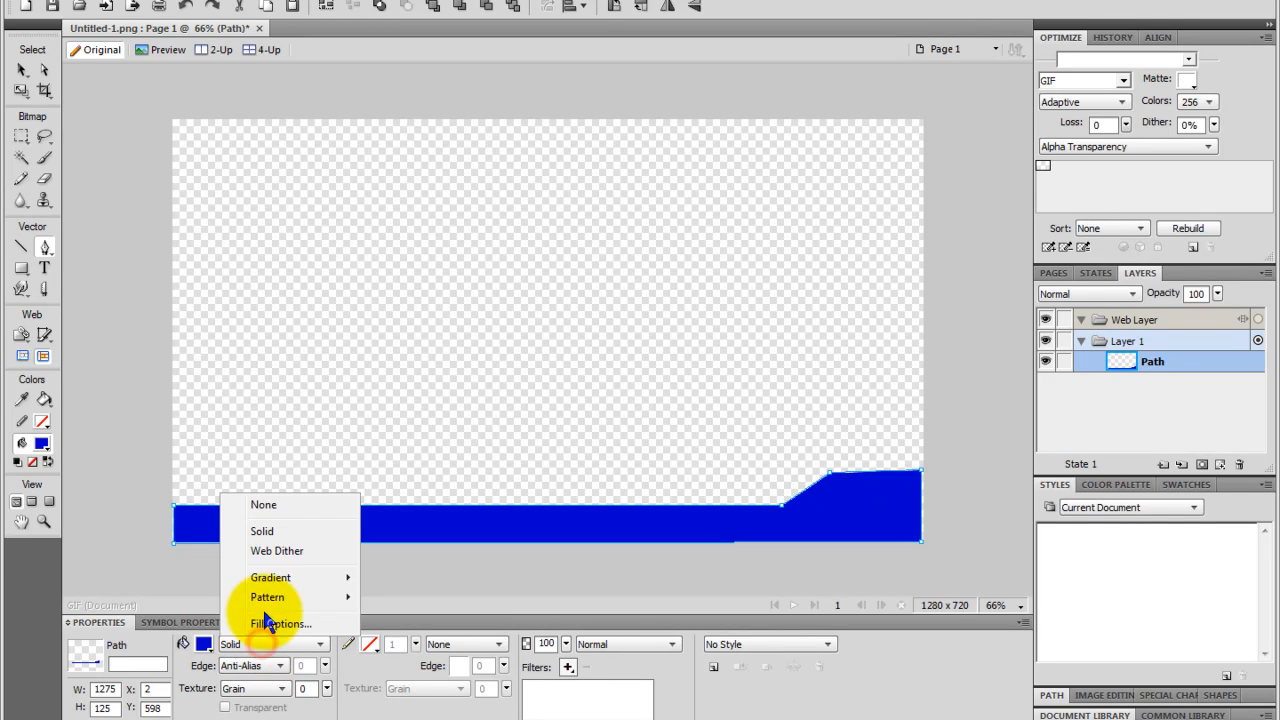
left_click(270, 577)
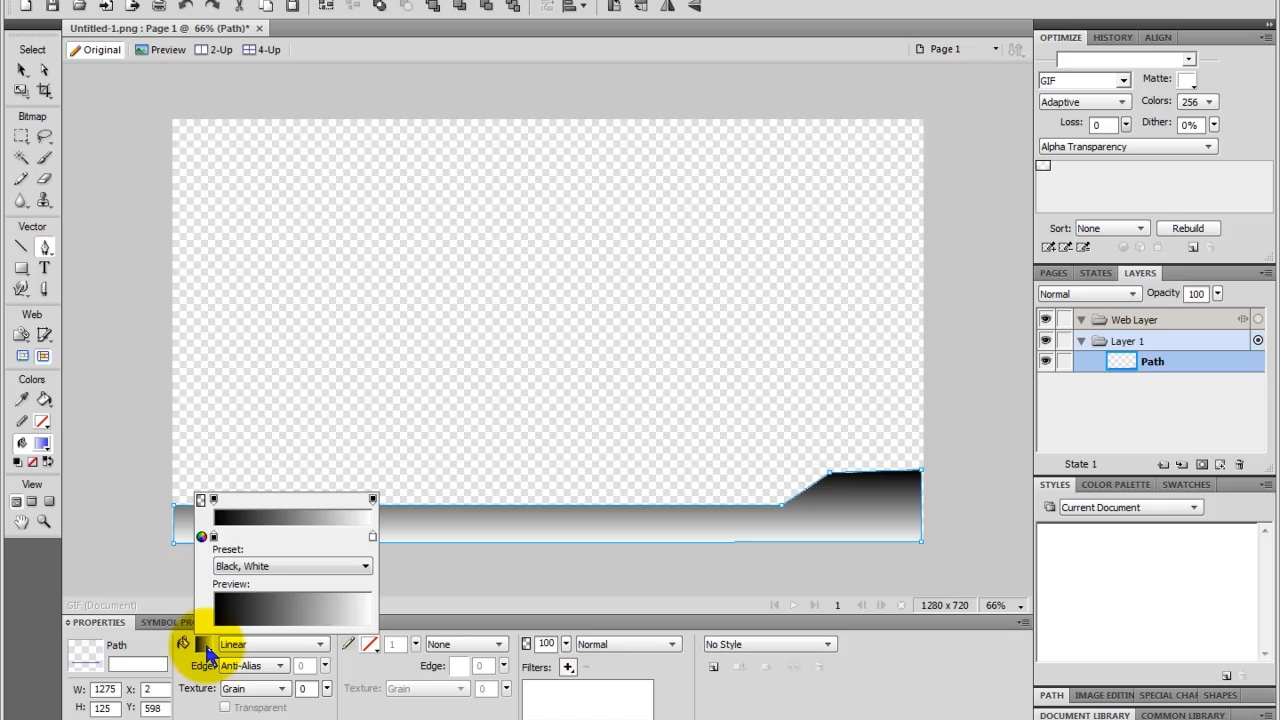
mouse_move(318, 551)
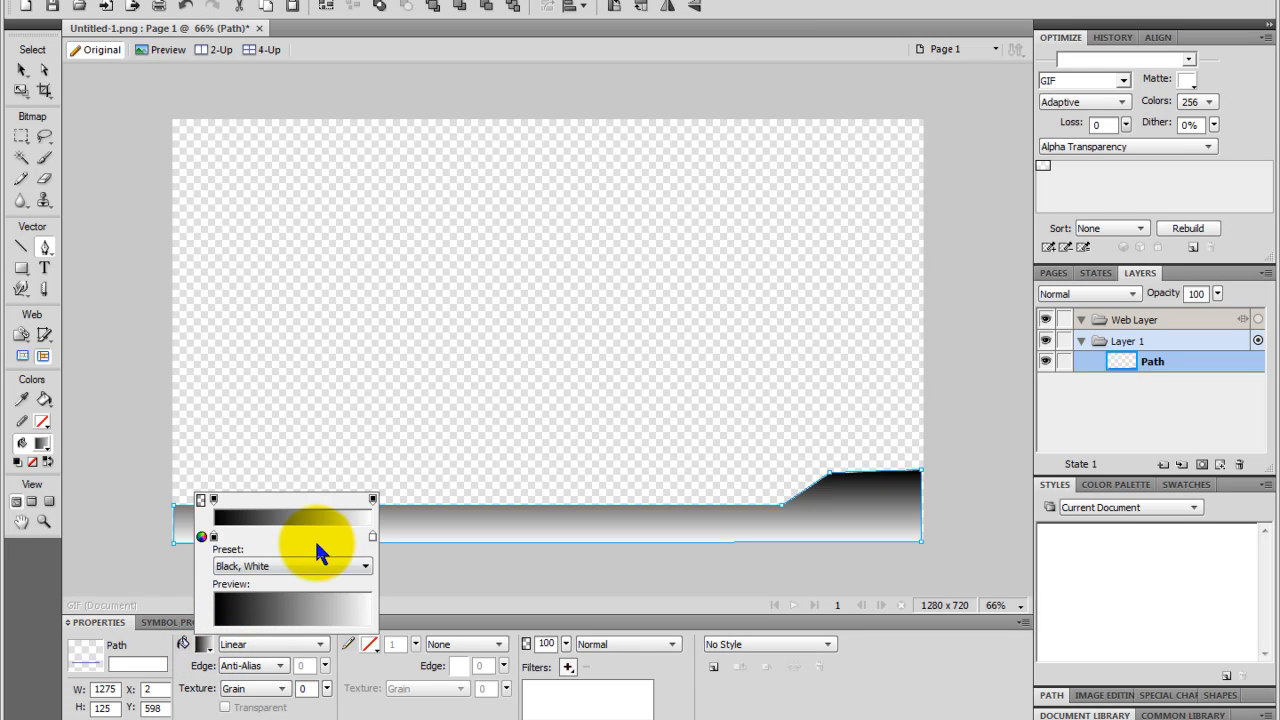
left_click(368, 533)
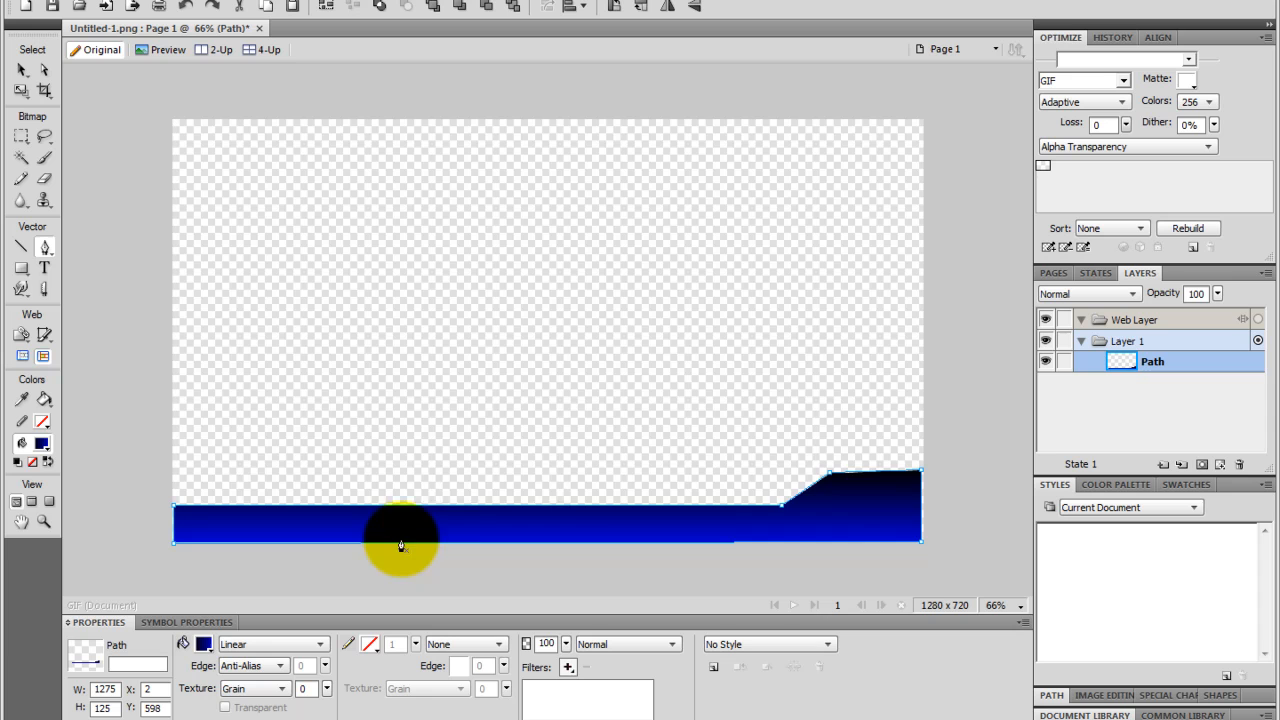
mouse_move(743, 528)
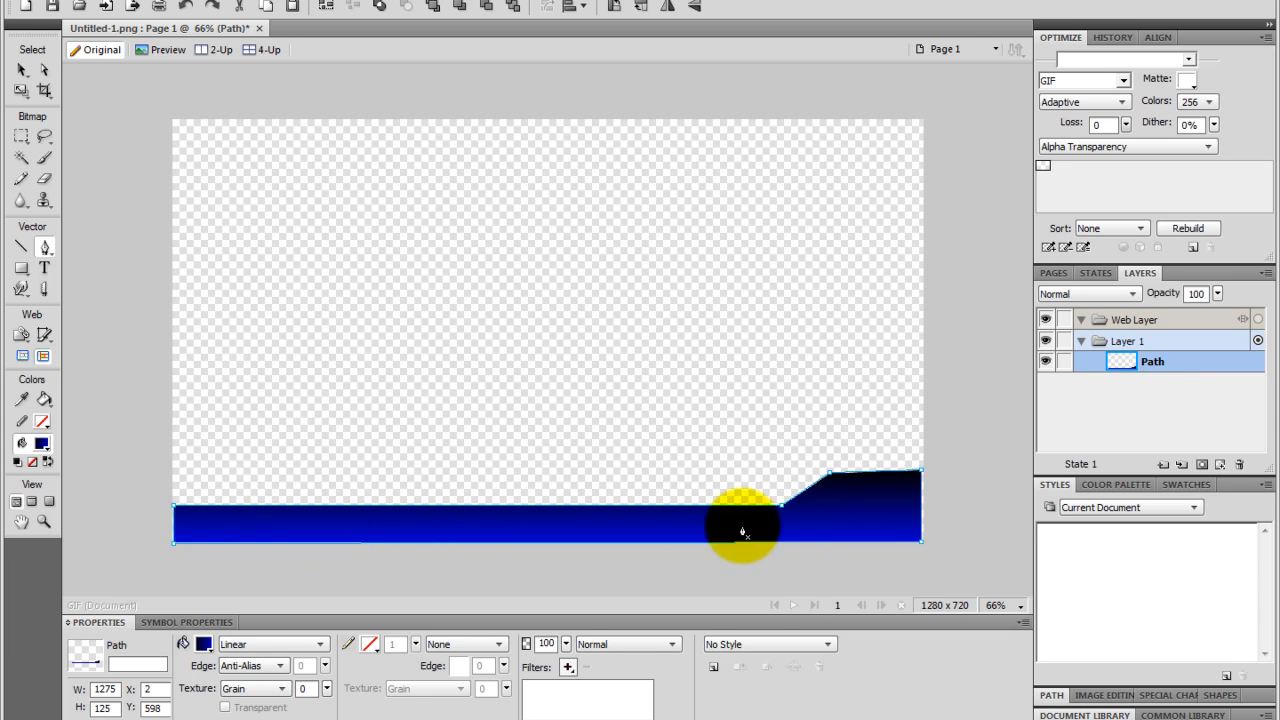
mouse_move(250, 505)
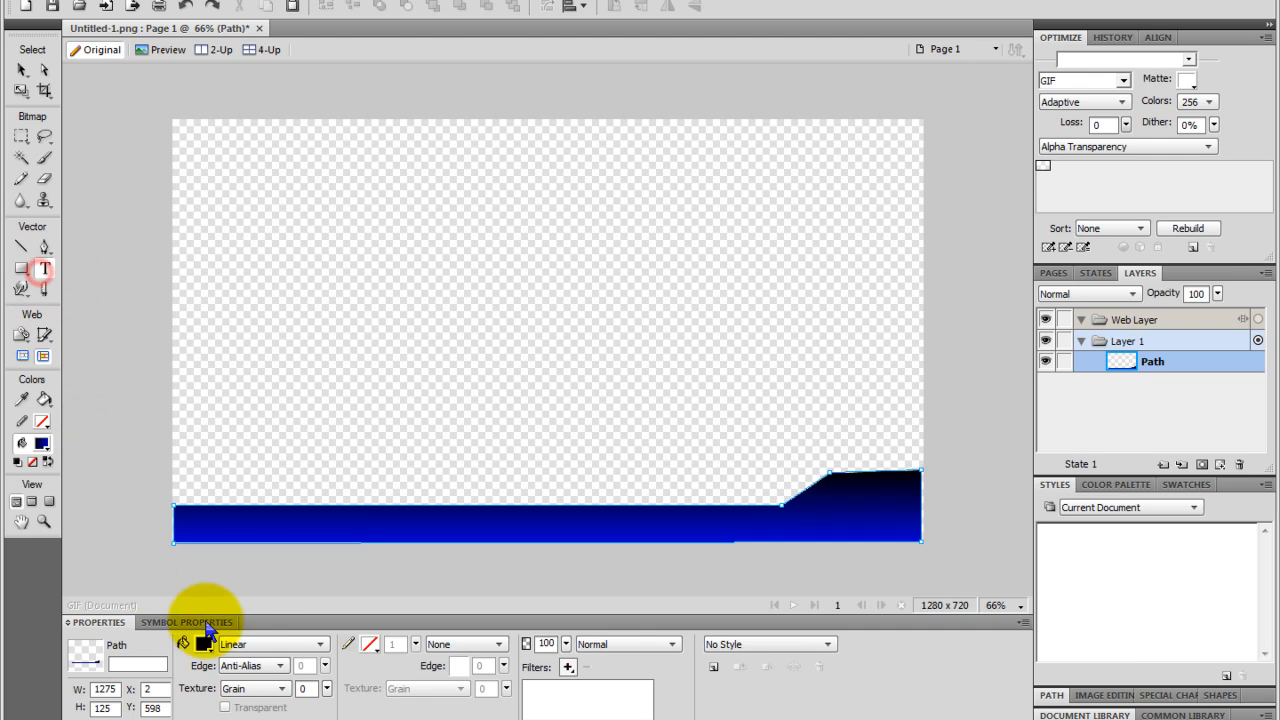
Type the YouTube channel address on the banner and colour the text white
left_click(44, 268)
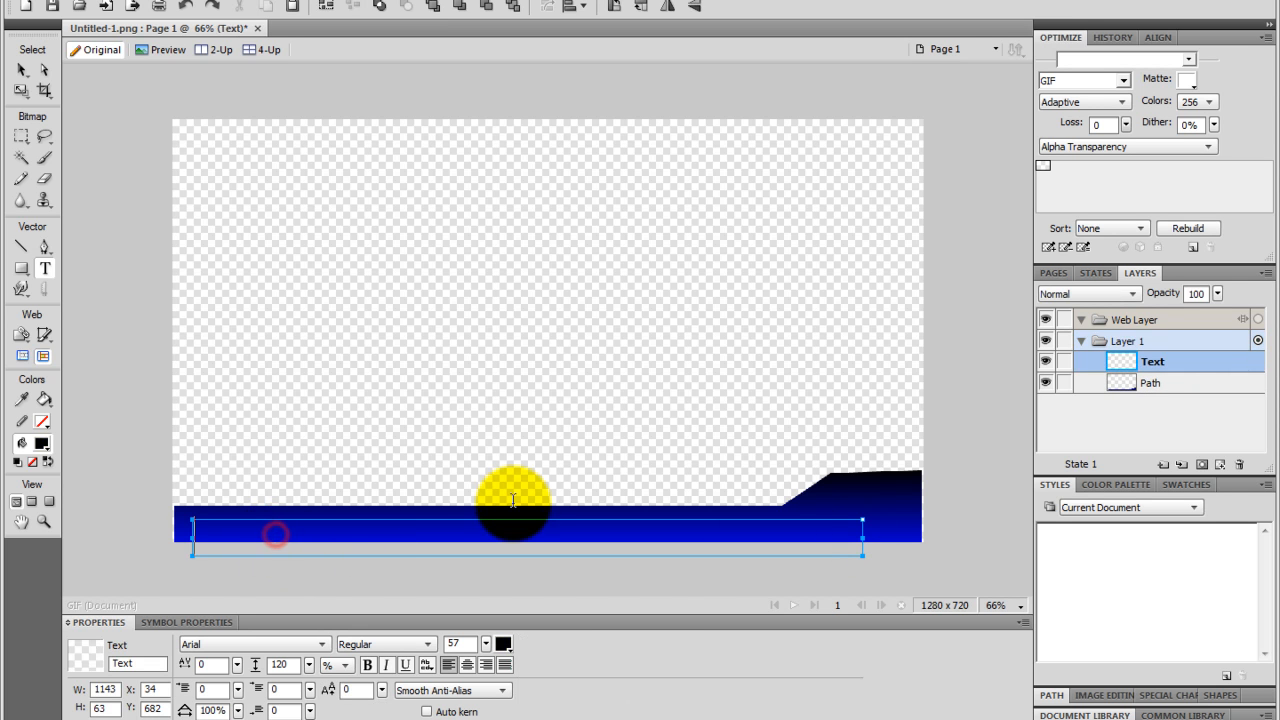
type("Yo")
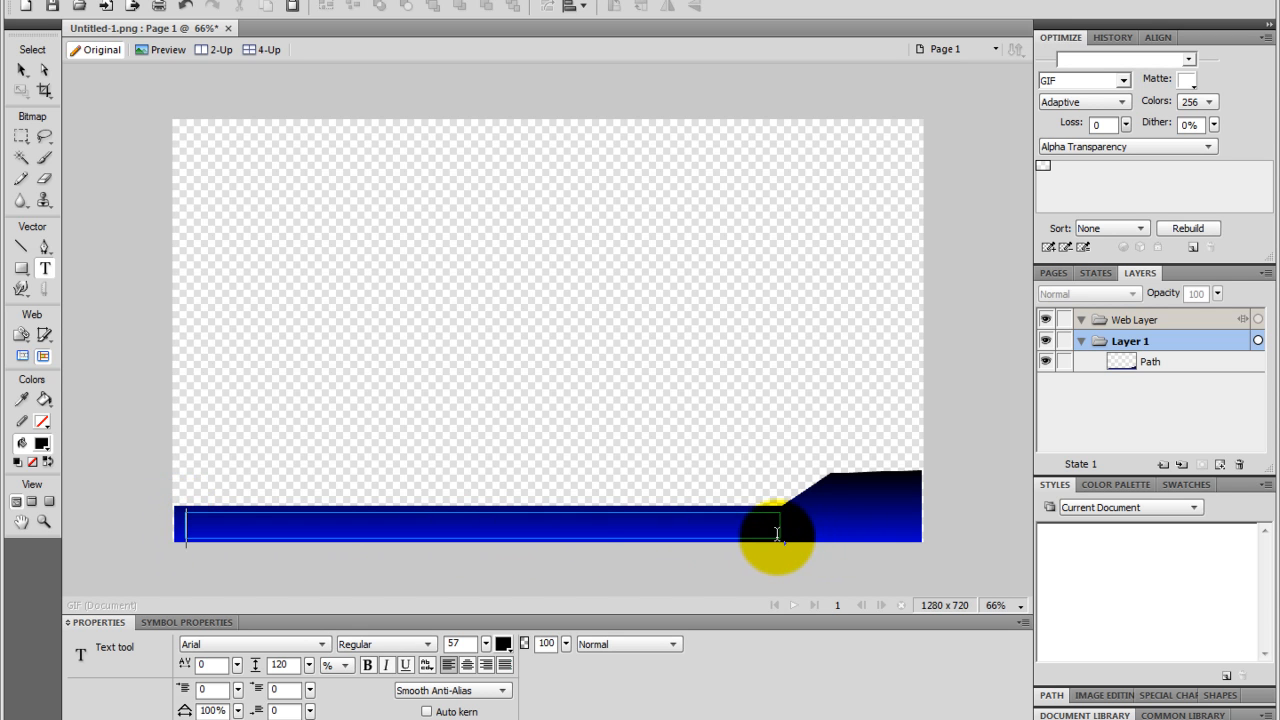
type("Youtube.com/u")
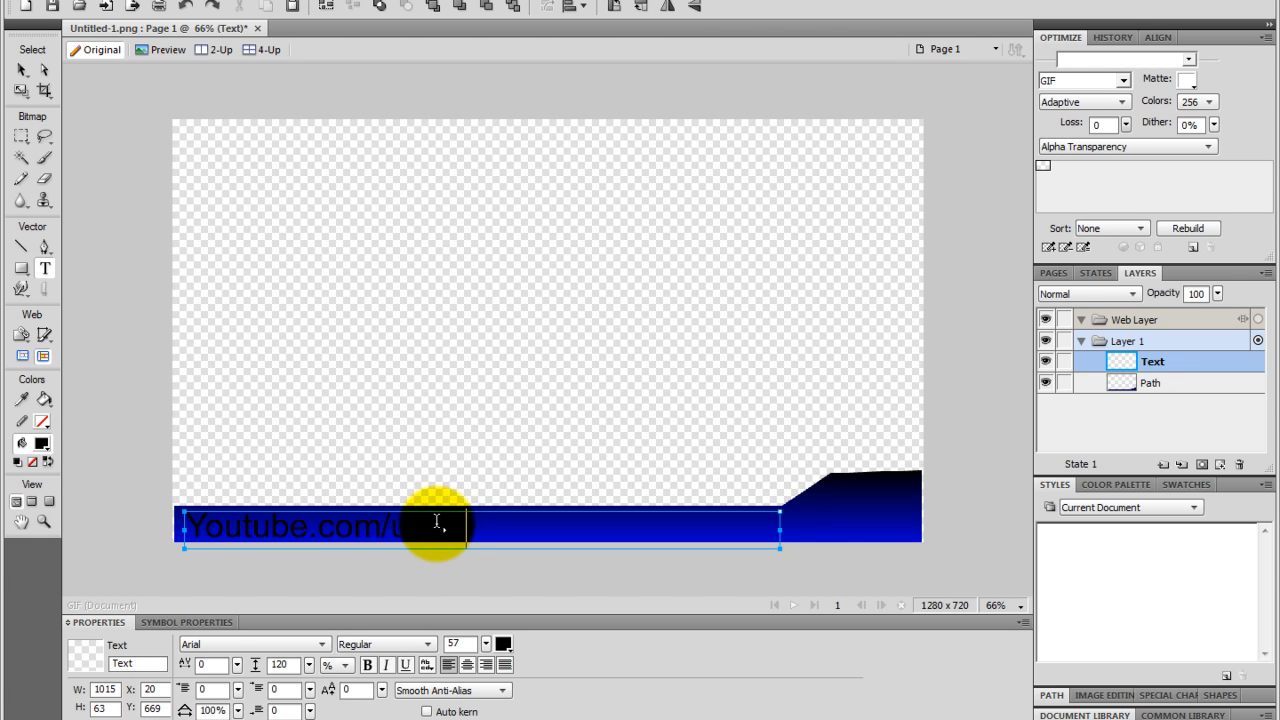
type("dy")
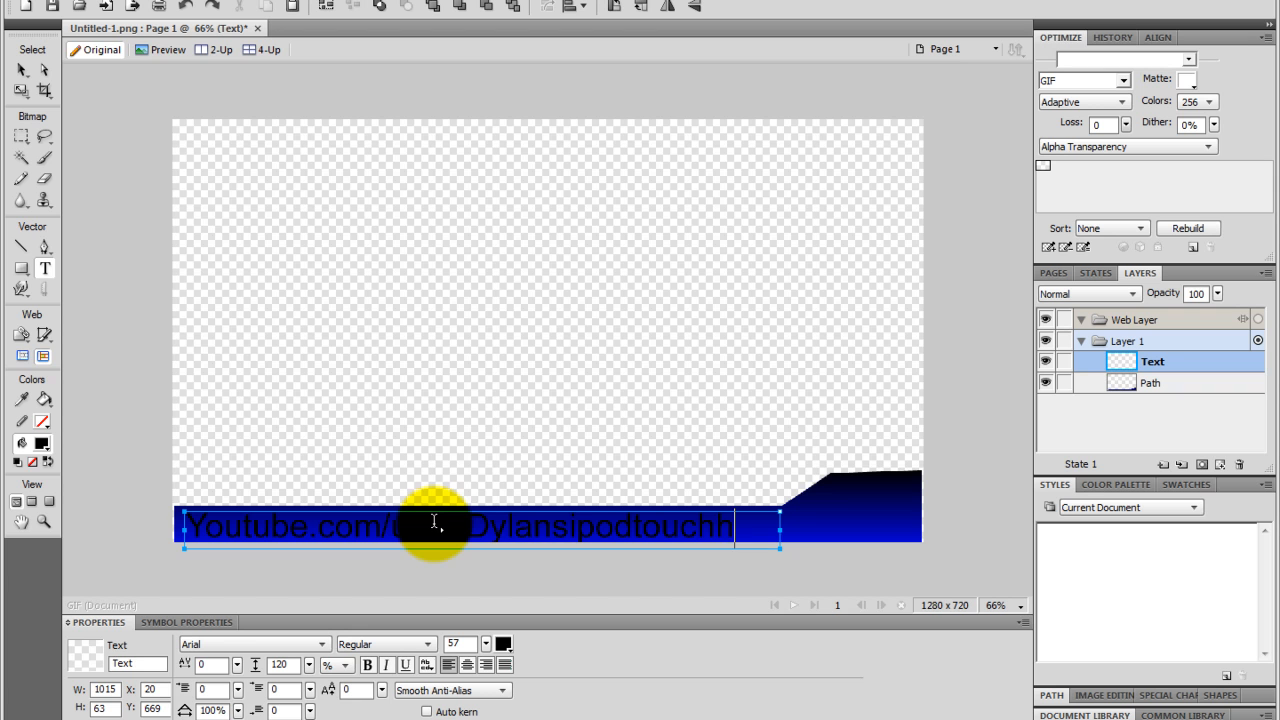
type("p7")
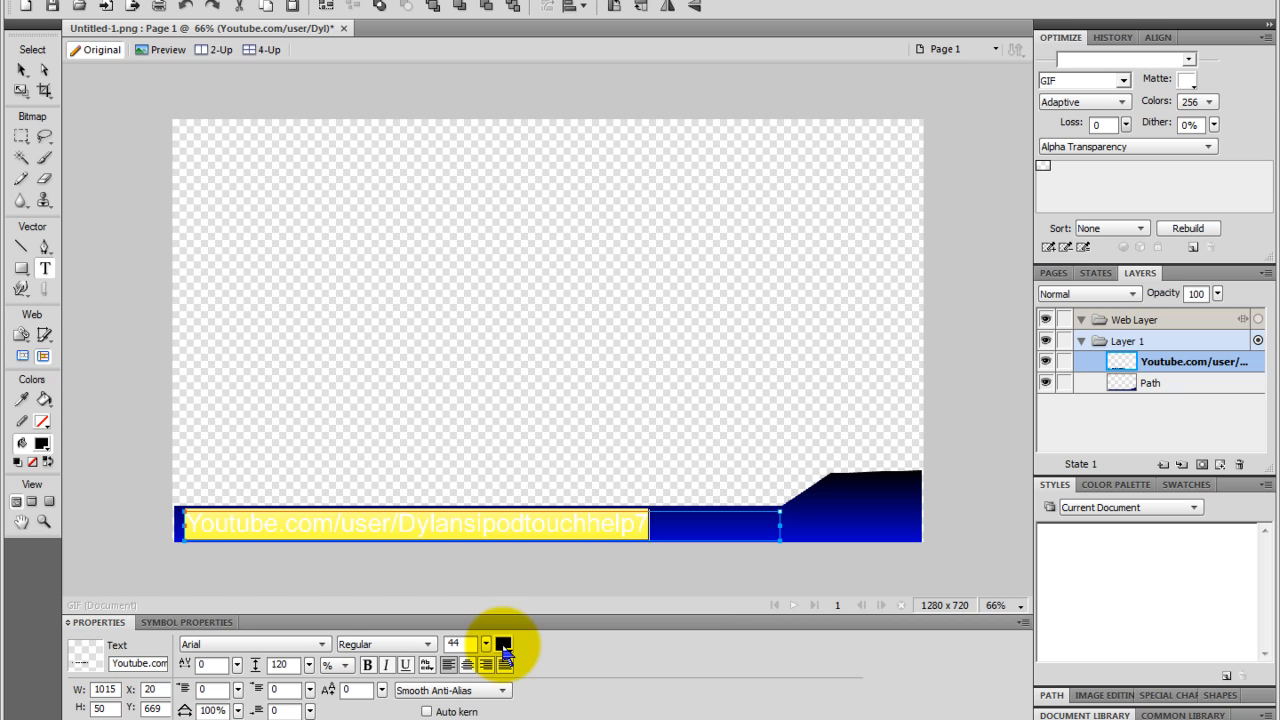
left_click(503, 644)
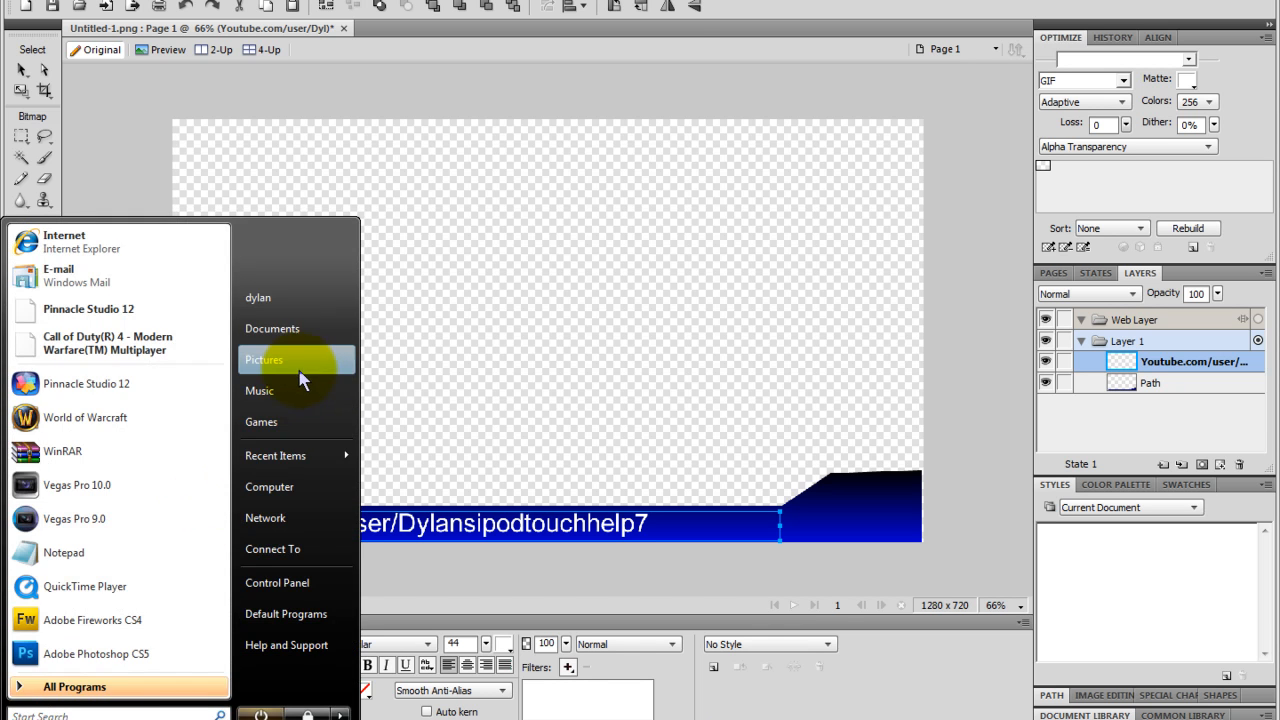
Drag the avatar-body image from Pictures onto the banner's raised right end
left_click(263, 359)
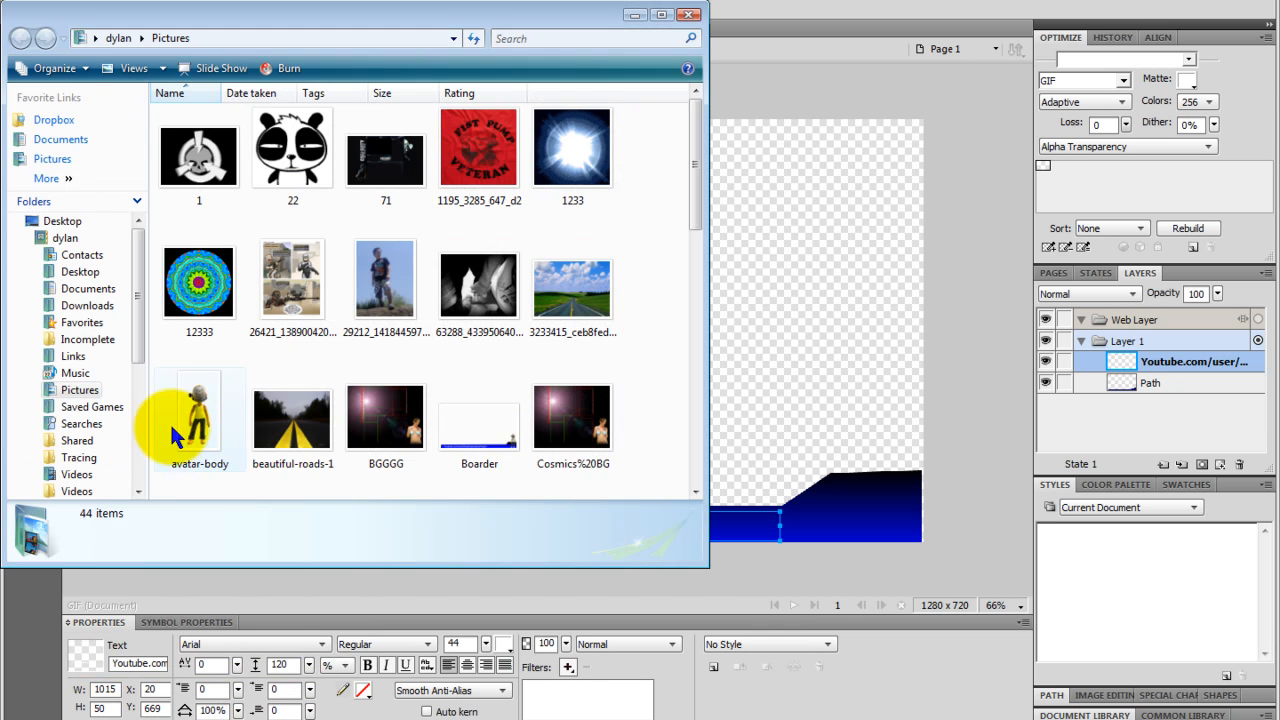
left_click(199, 415)
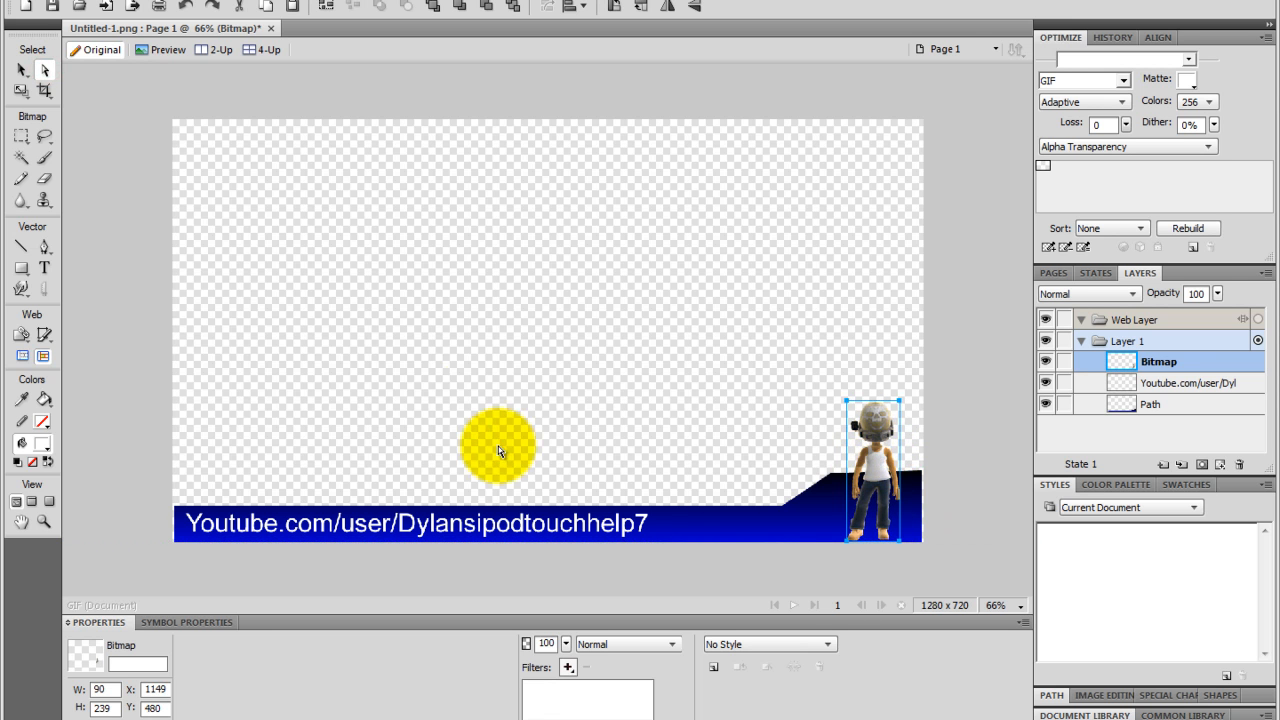
left_click_drag(500, 447, 632, 494)
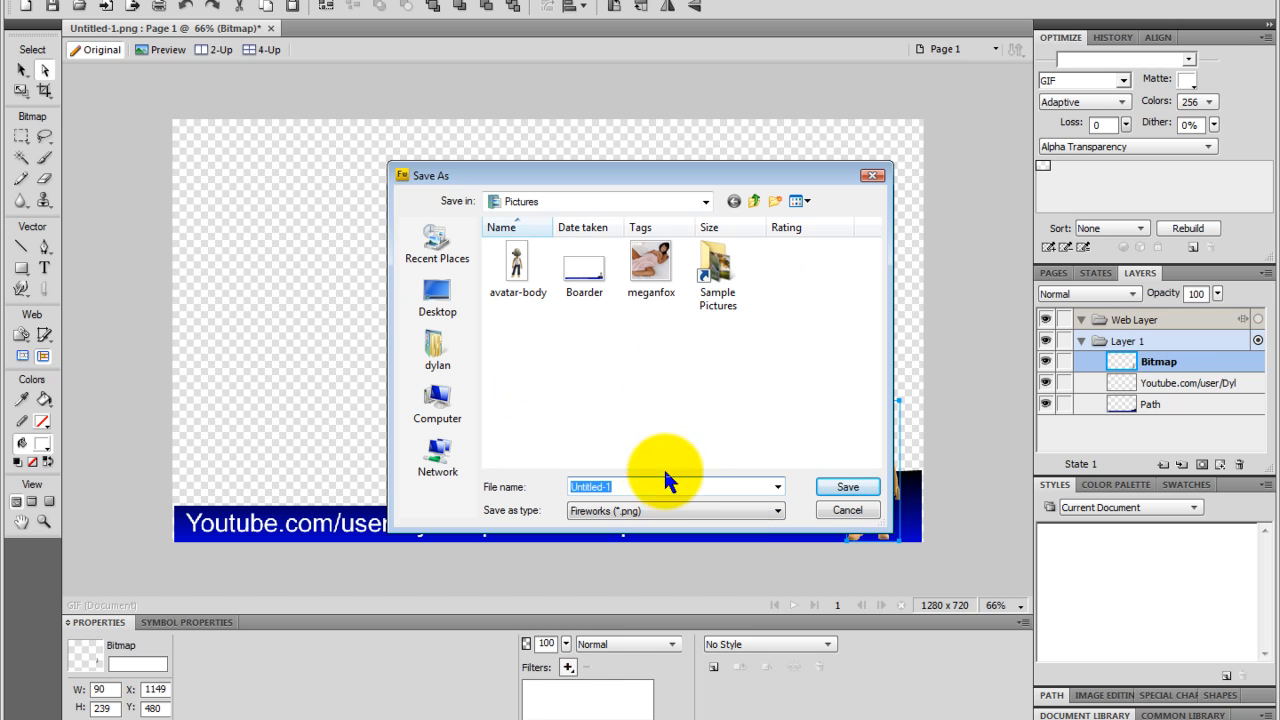
Save the banner as a PNG named 'Border for youtube' in Pictures
type("Bor")
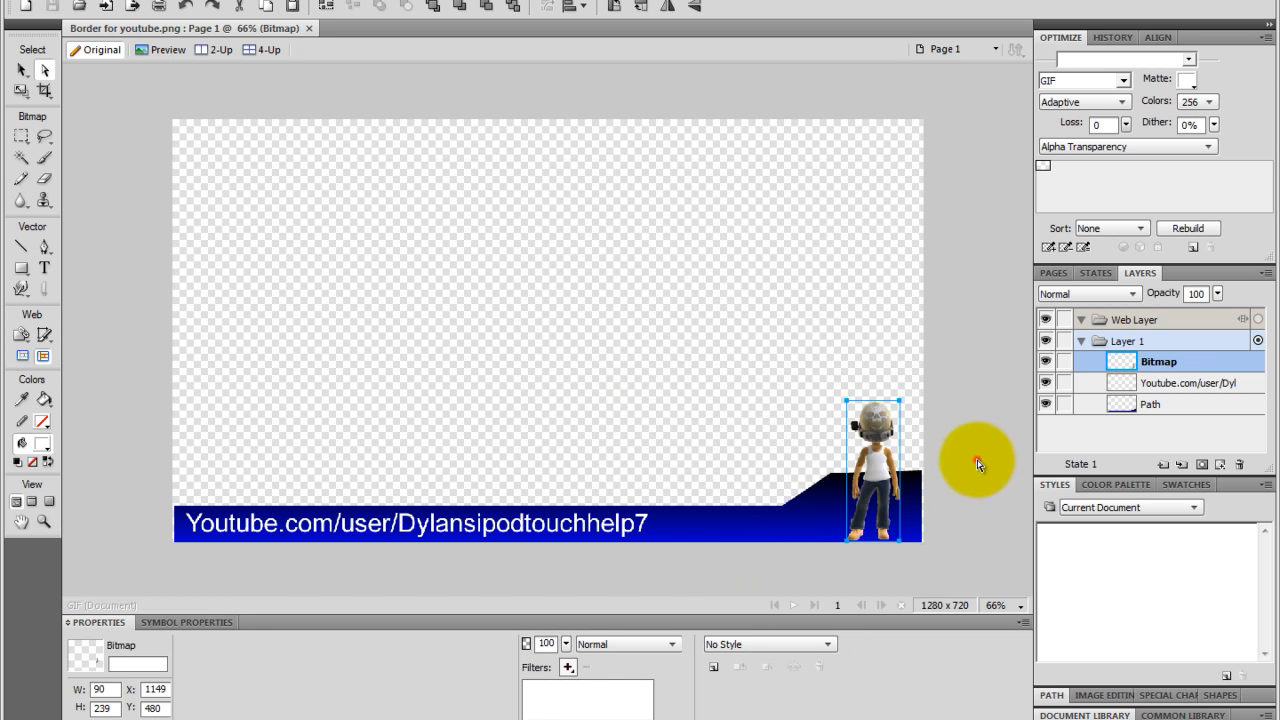
left_click(1130, 341)
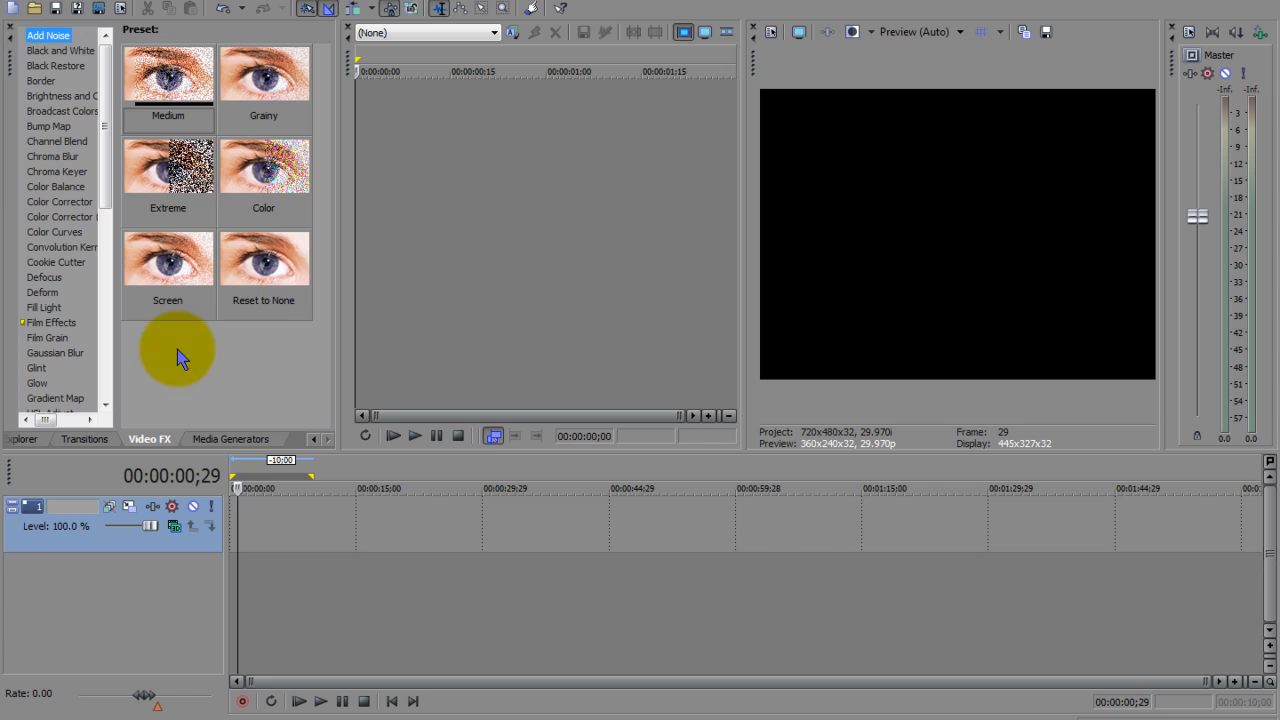
mouse_move(210, 385)
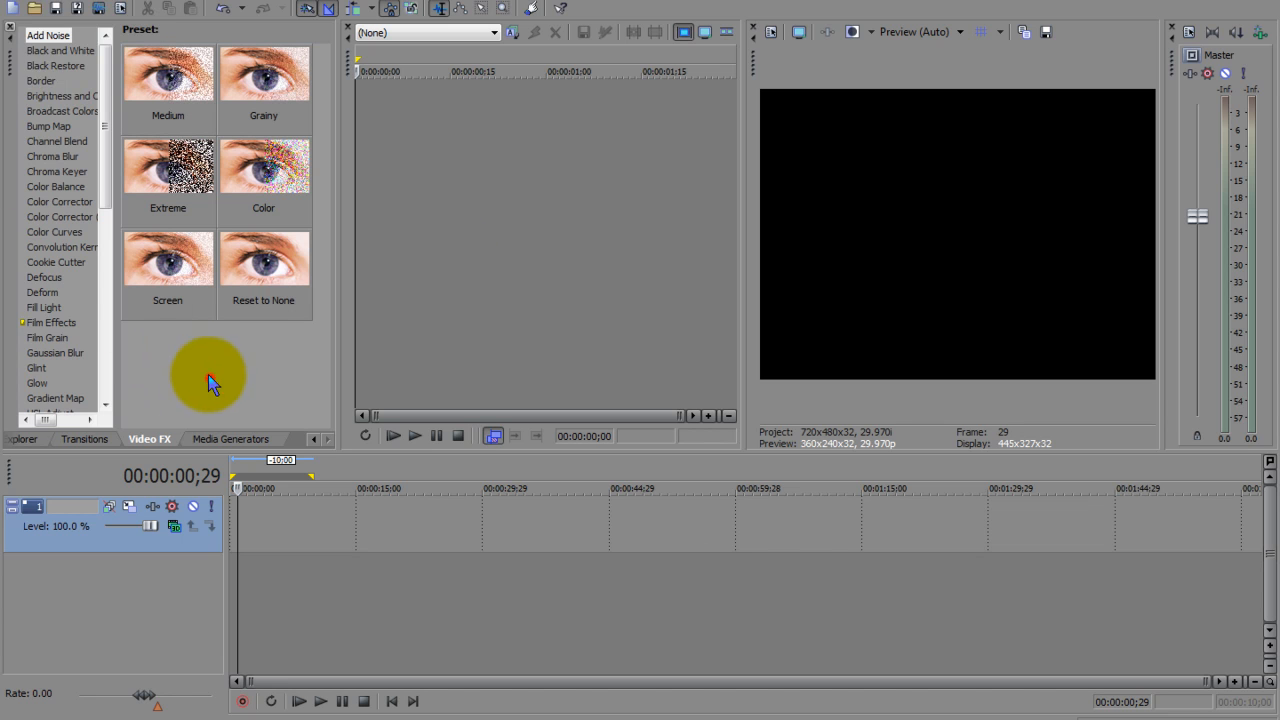
Open the Import Media window with Files of type set to All Files
left_click(15, 8)
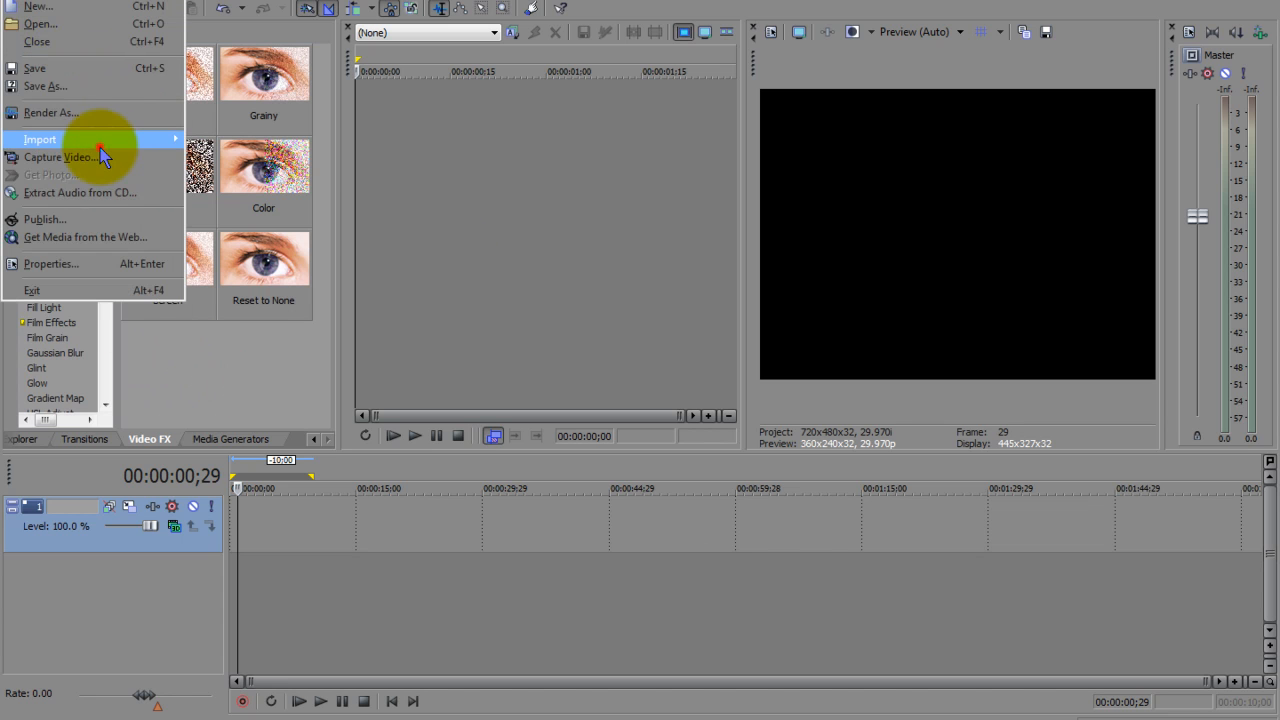
left_click(41, 139)
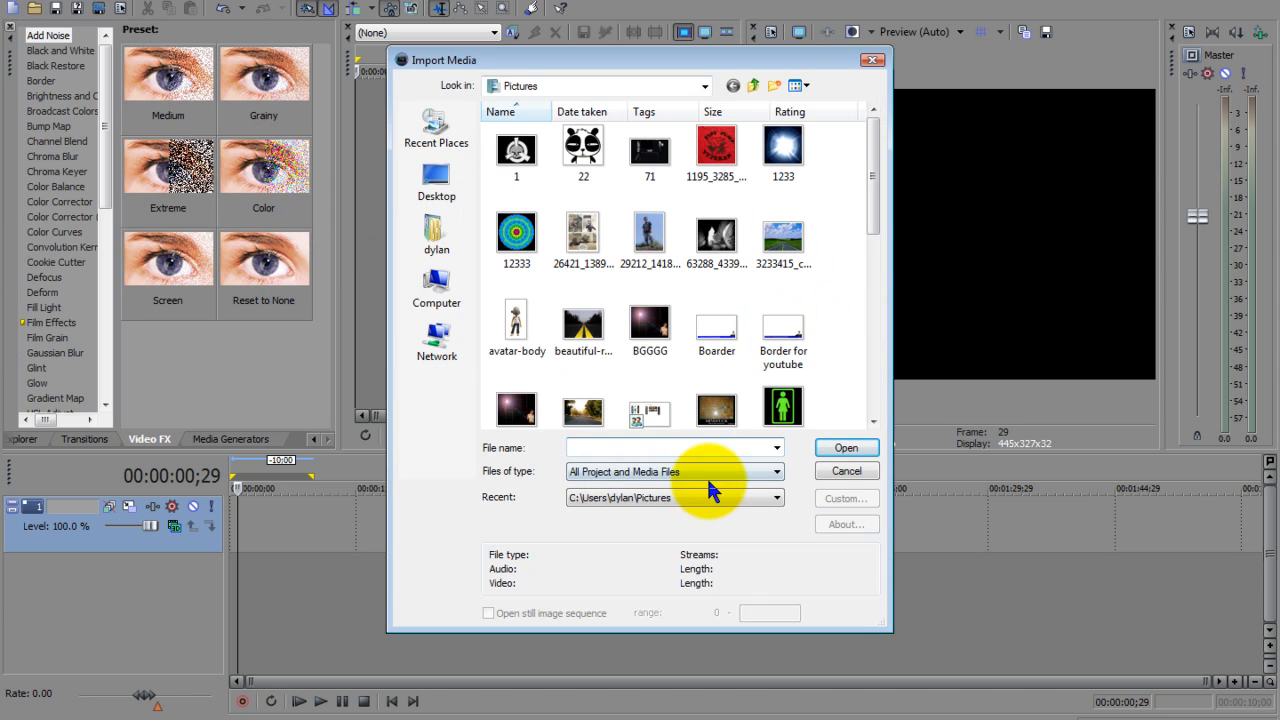
left_click(675, 471)
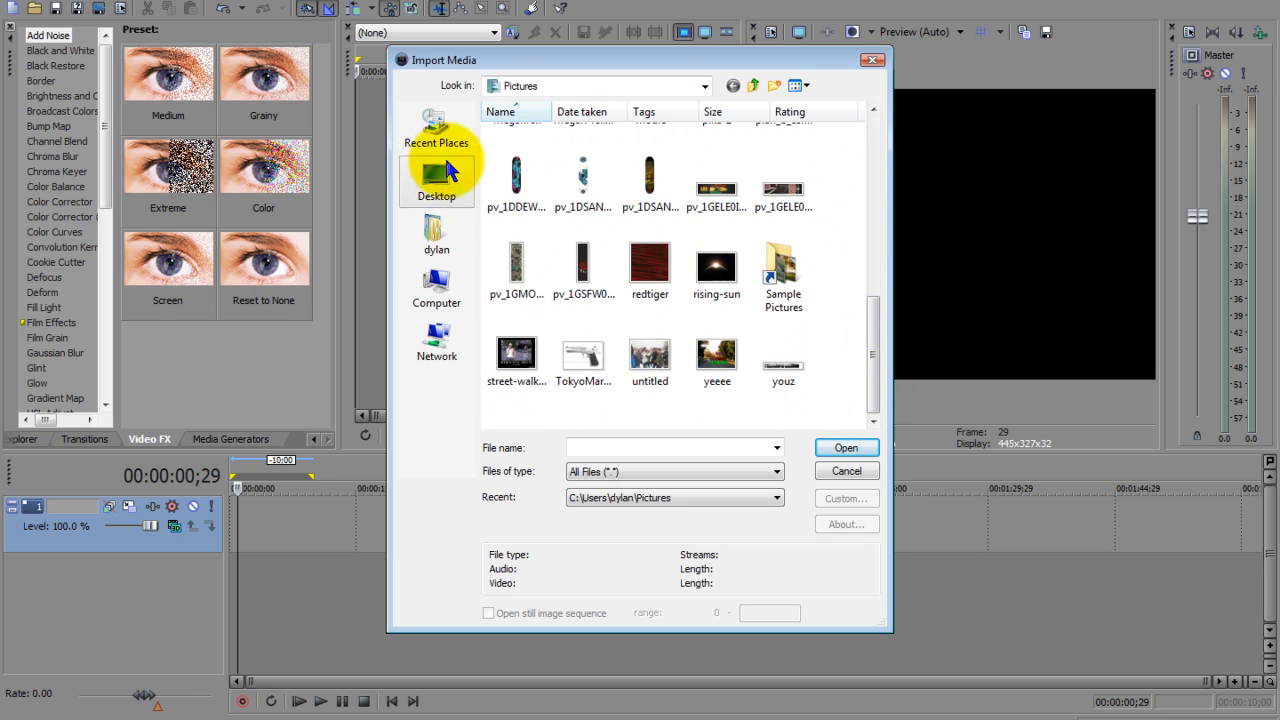
Browse from the home folder into the Editing folder holding Hazzard.mp4
left_click(436, 235)
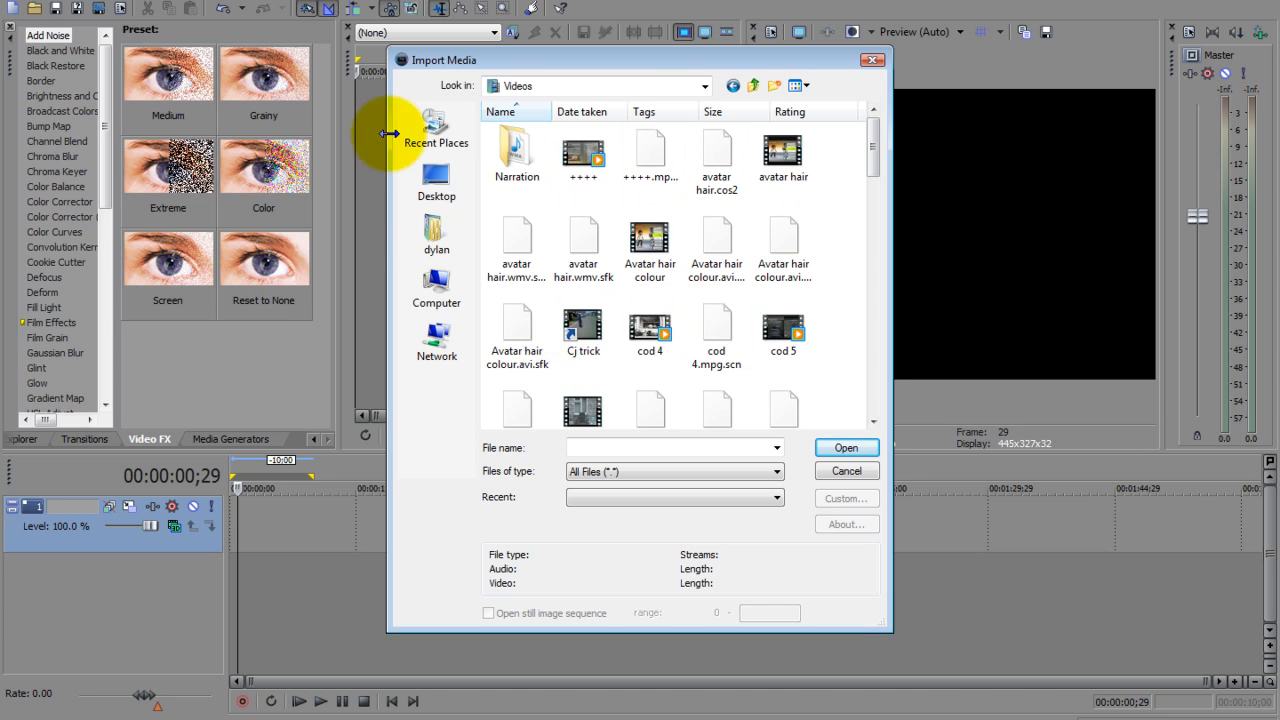
mouse_move(910, 235)
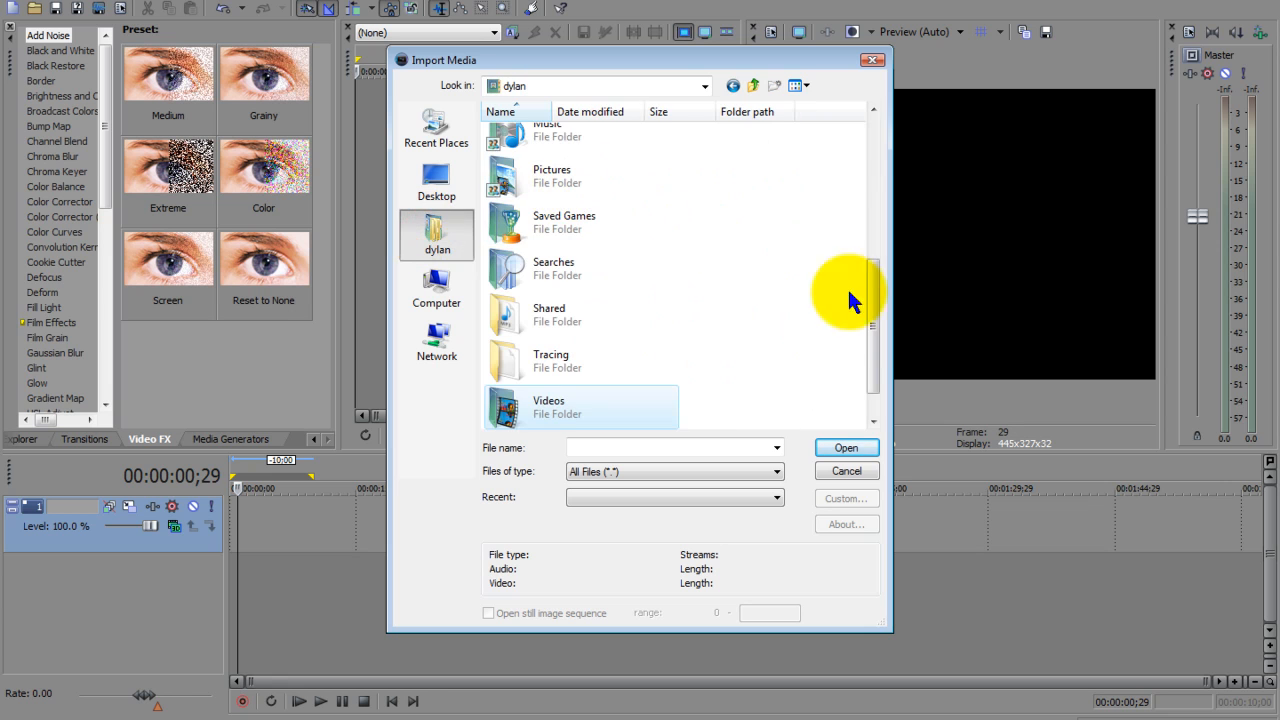
left_click(436, 180)
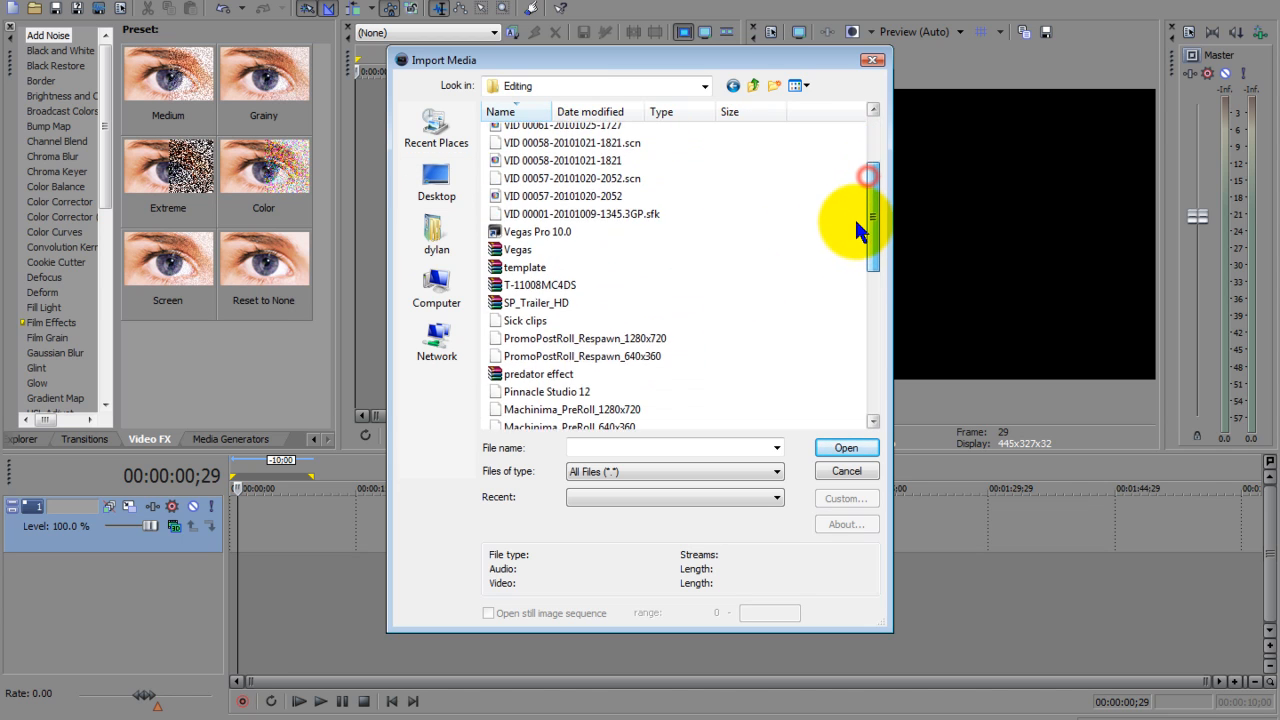
left_click_drag(868, 176, 852, 388)
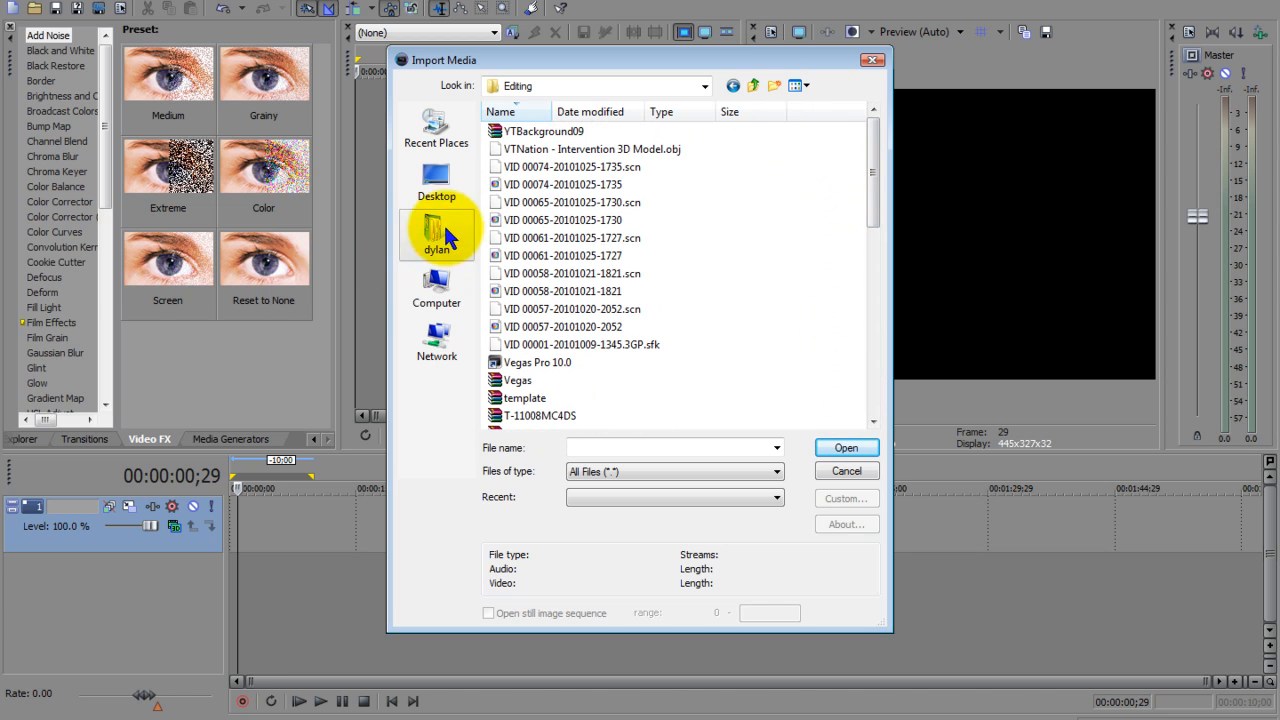
double_click(436, 235)
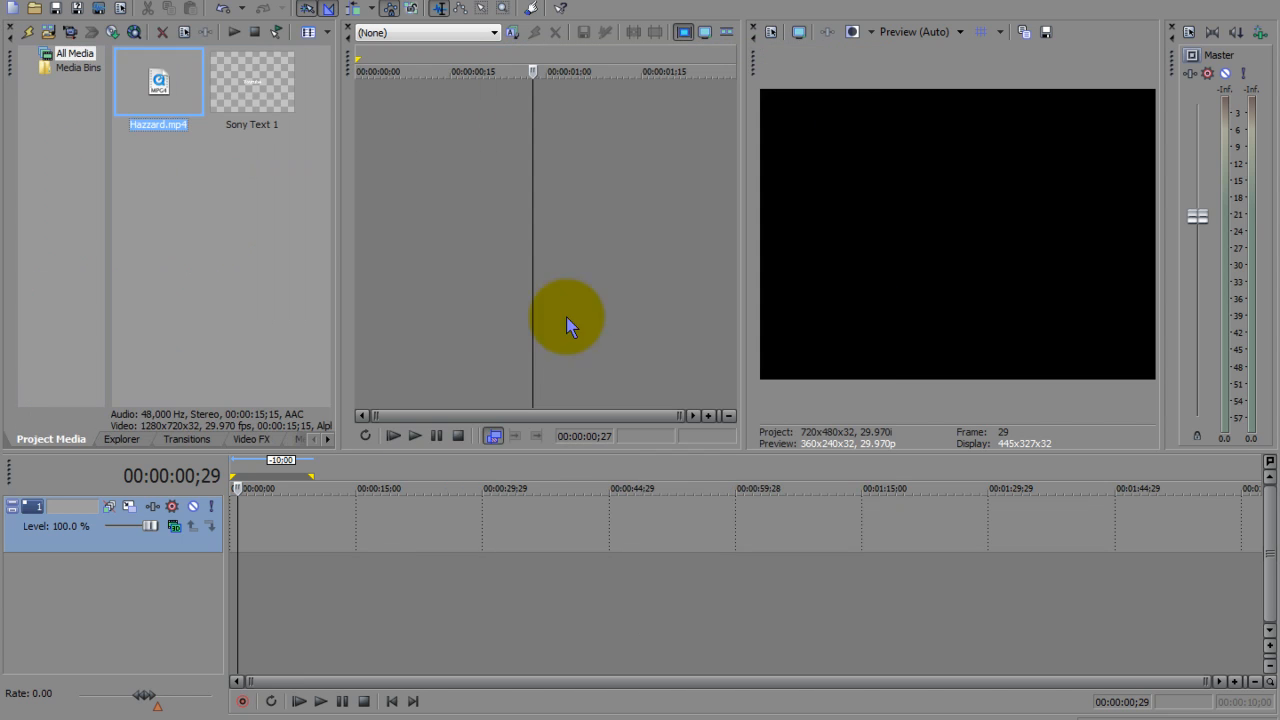
Drag Hazzard.mp4 from Project Media to the start of the timeline
left_click_drag(158, 82, 270, 515)
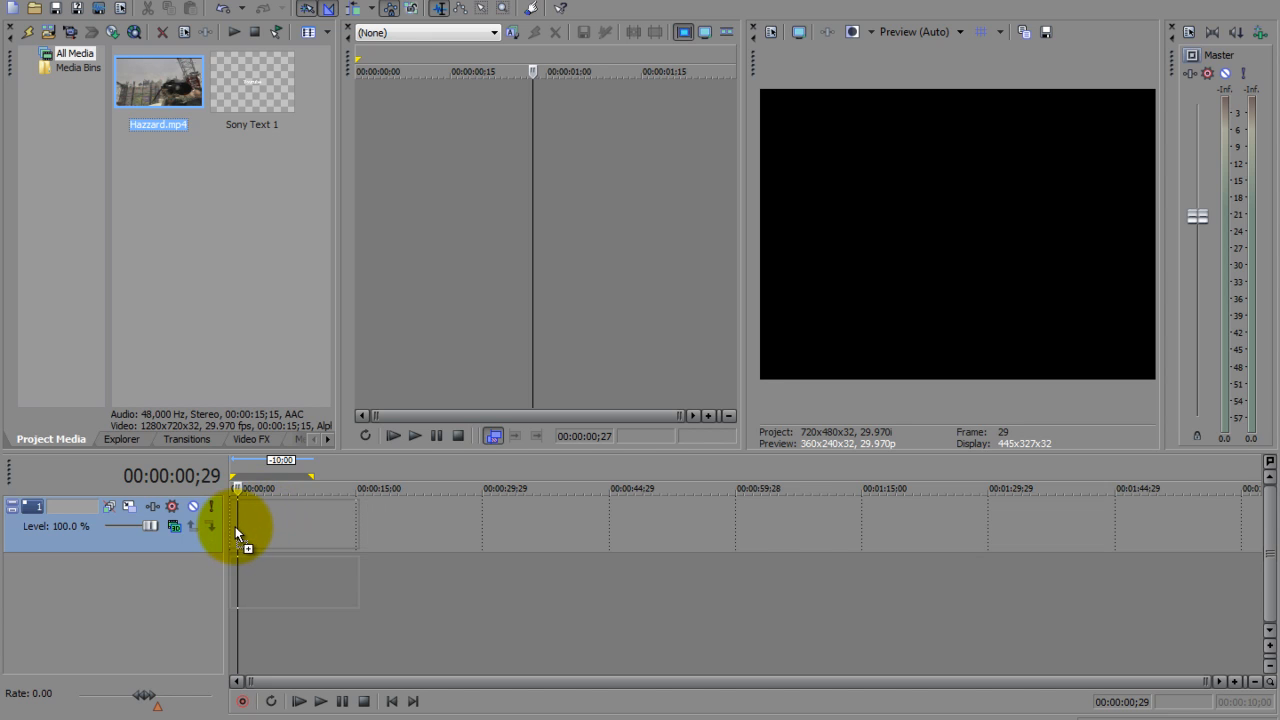
left_click_drag(158, 82, 290, 525)
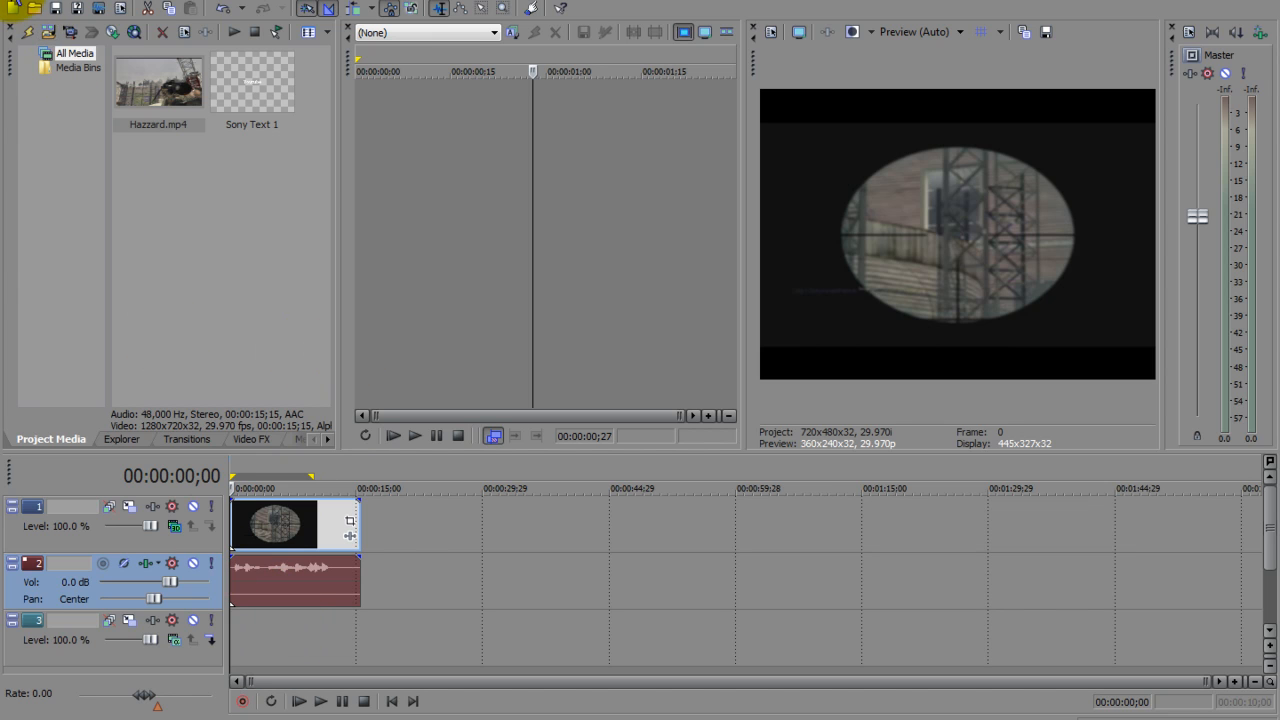
Start a media import, enter 'Borde' as the file name, and show All Files
left_click(25, 10)
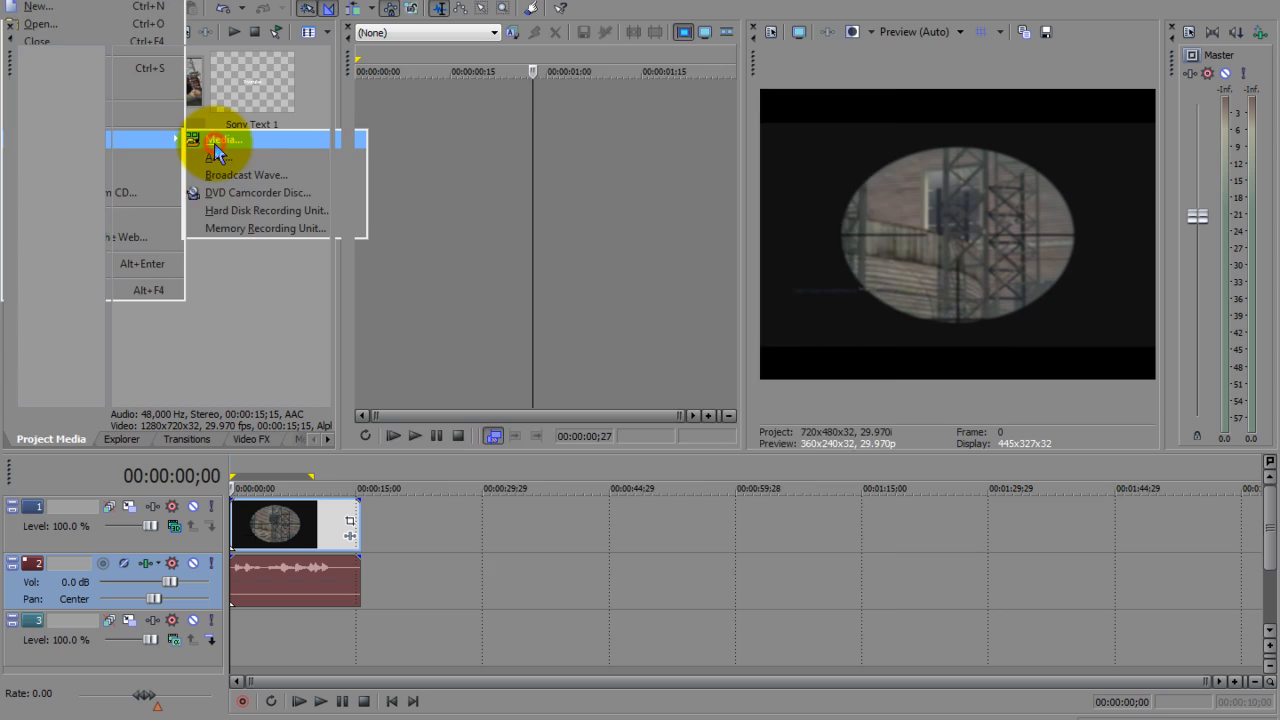
left_click(225, 139)
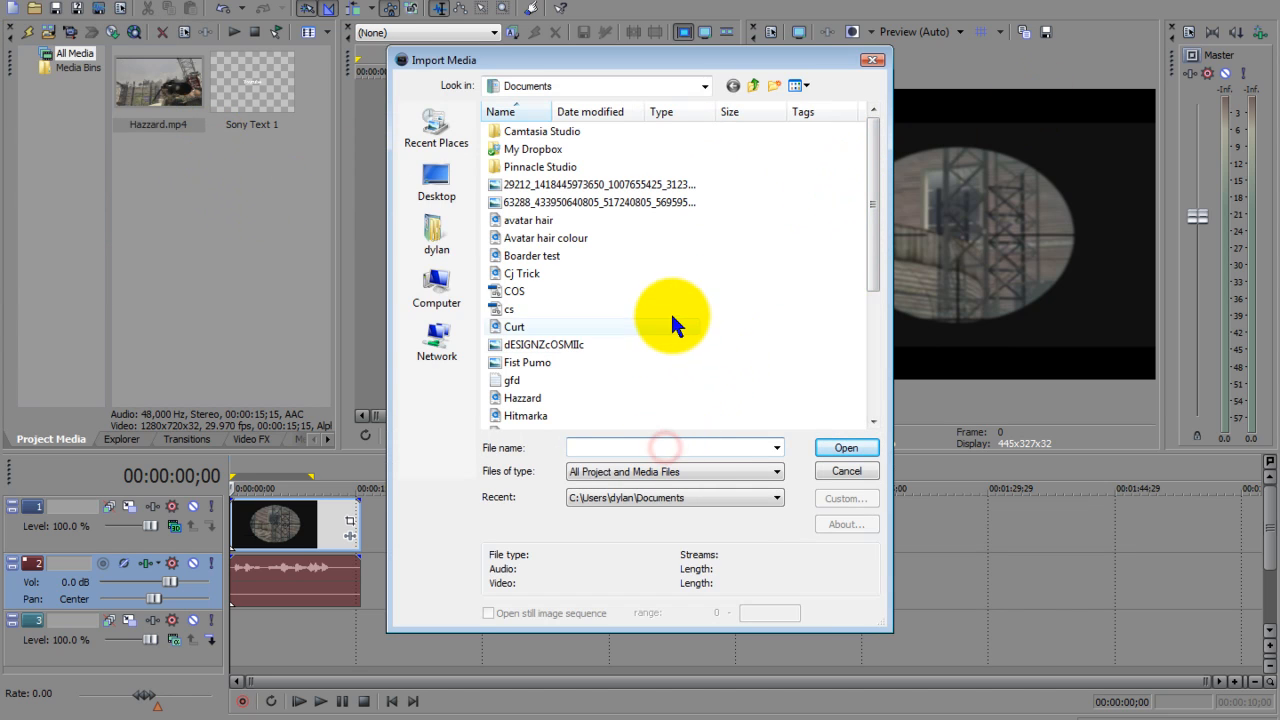
type("Border for youtube")
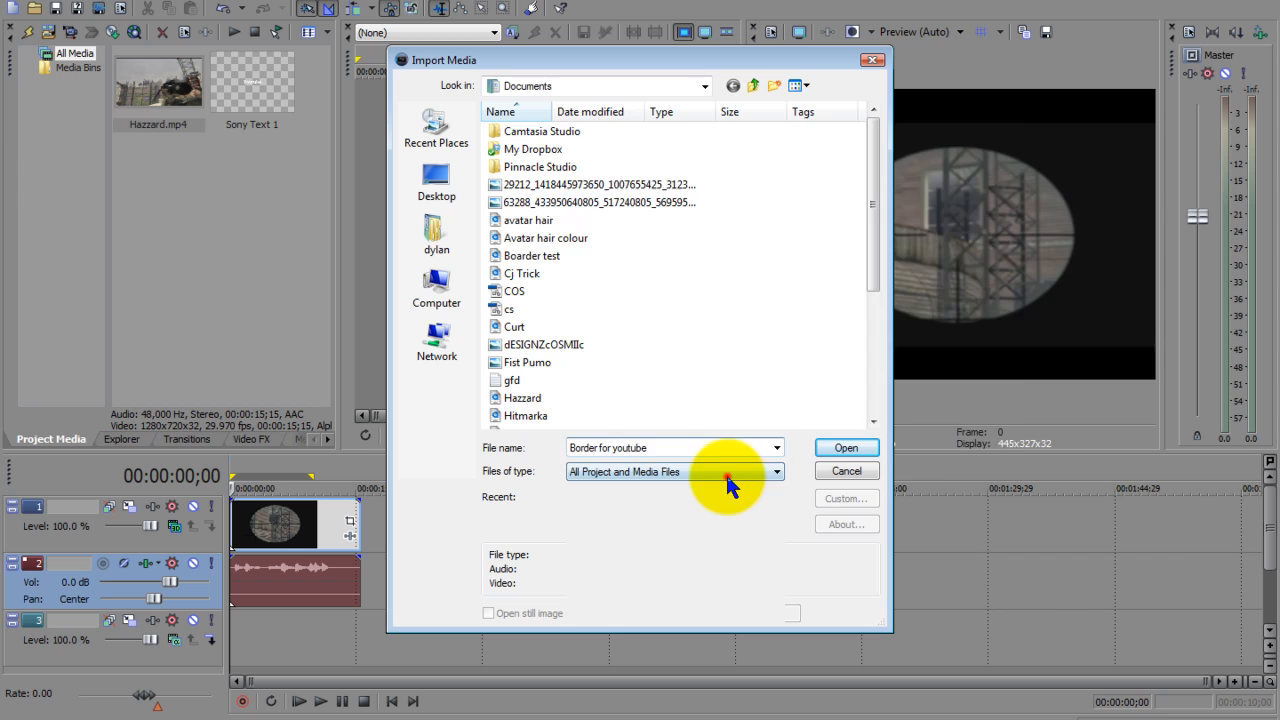
left_click(775, 471)
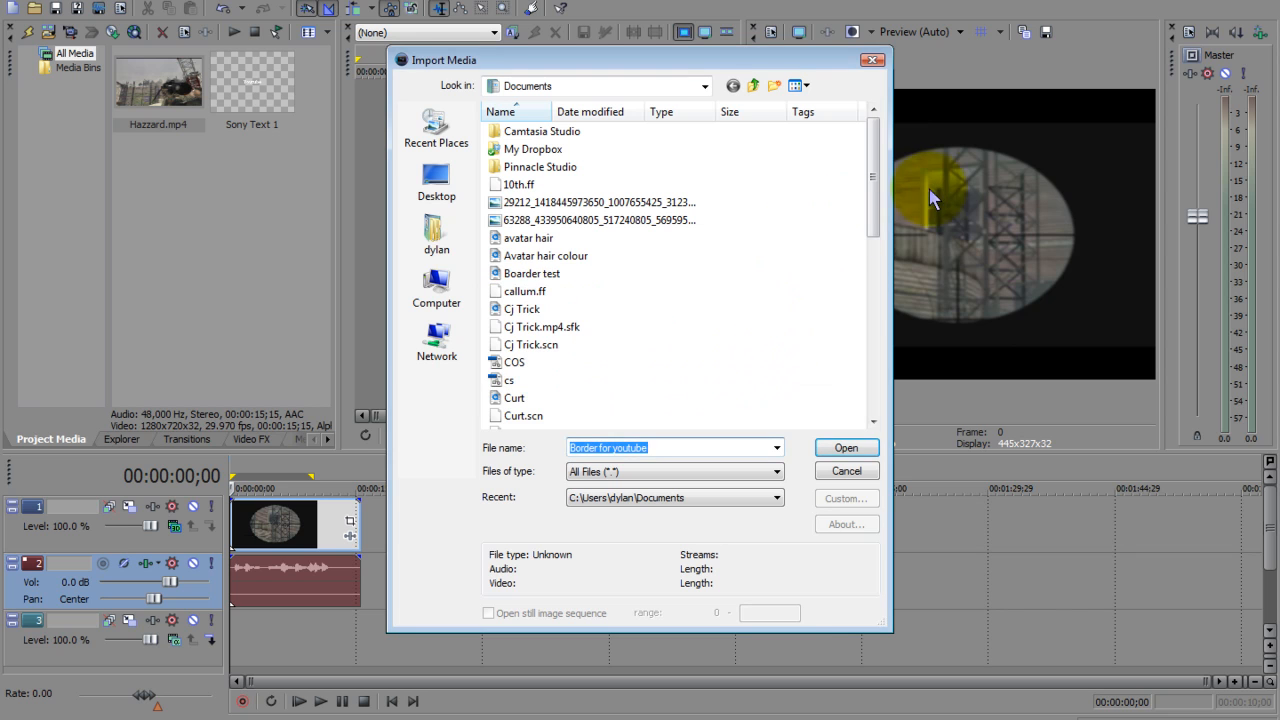
Browse to the Pictures folder and import the Border for youtube image
scroll("down", 3)
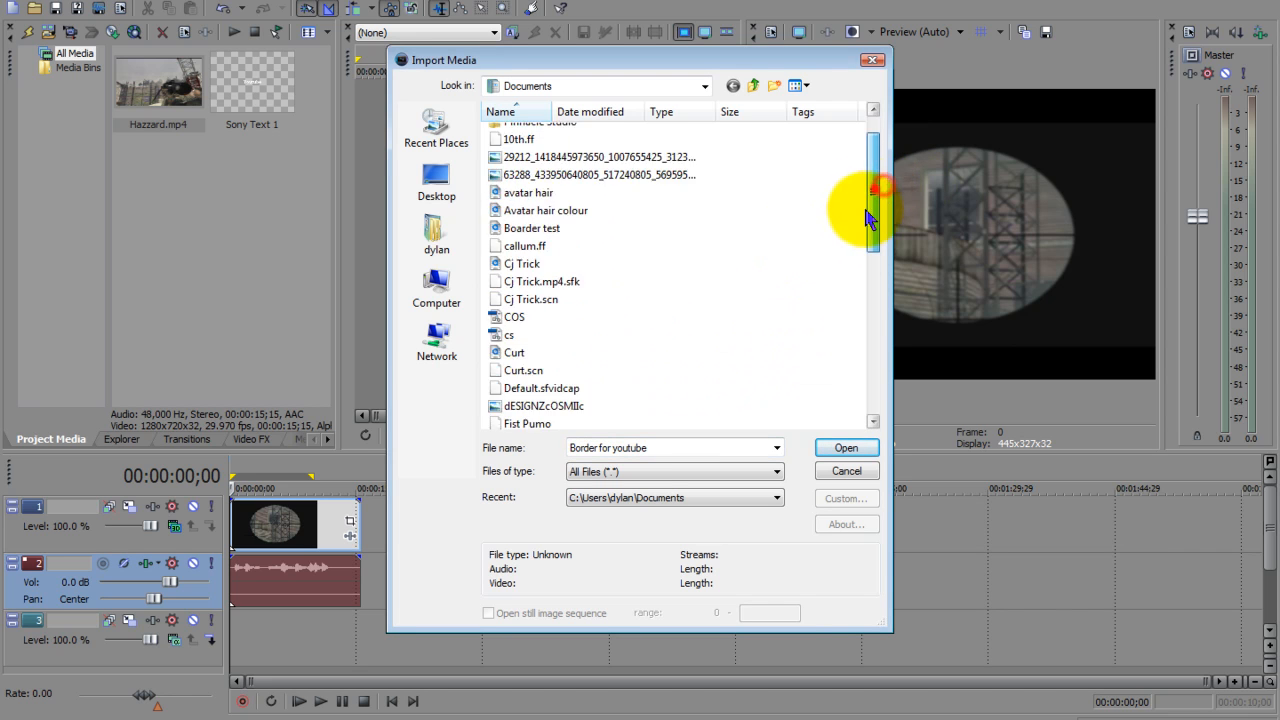
left_click_drag(875, 210, 873, 355)
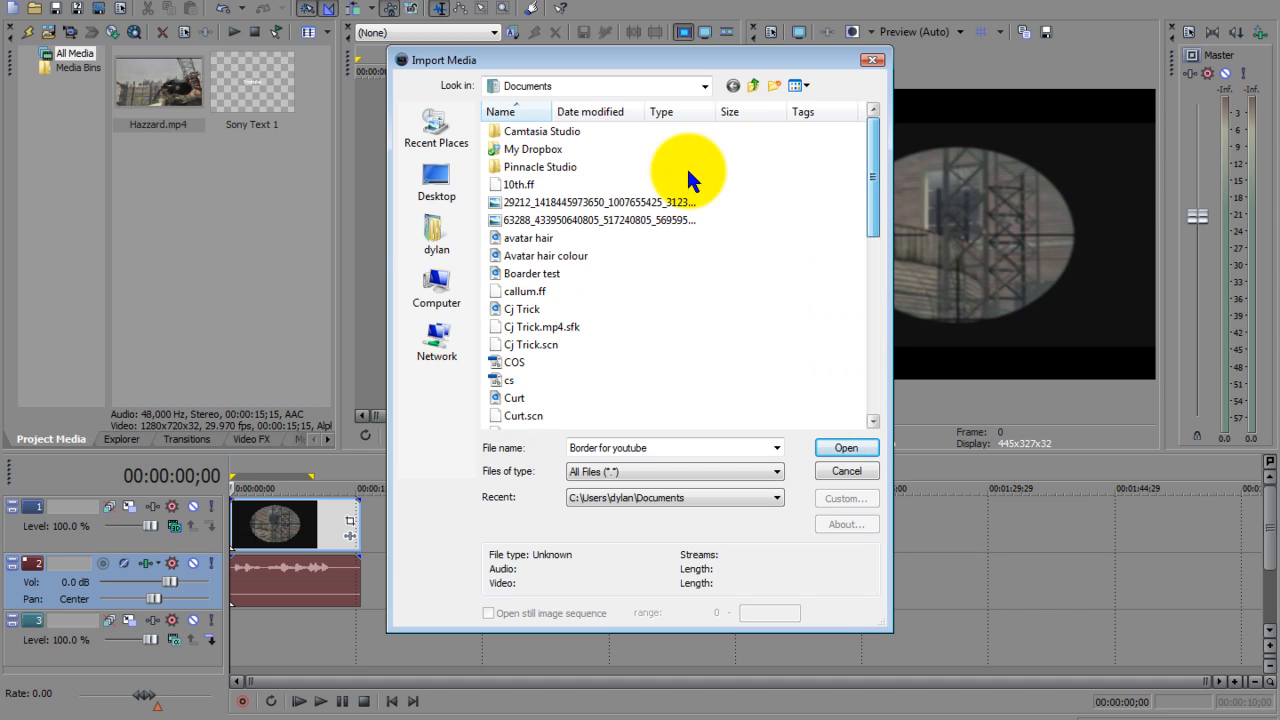
left_click(436, 235)
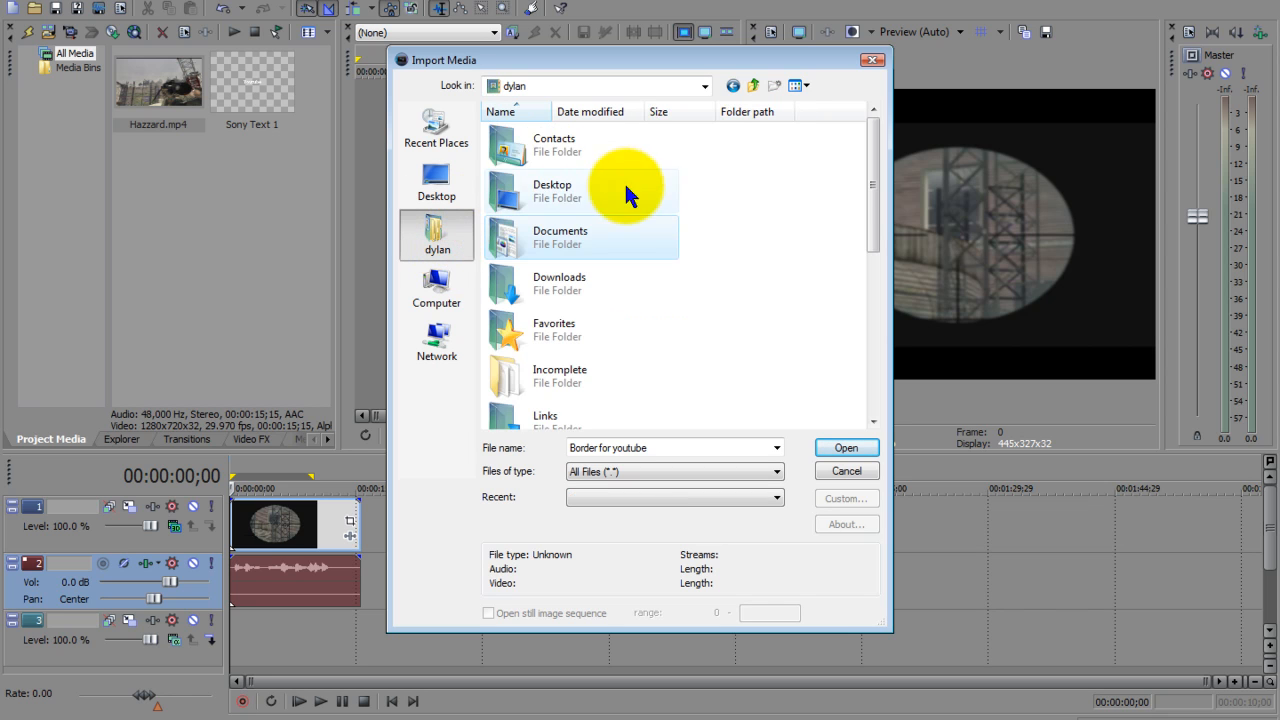
left_click_drag(855, 185, 855, 305)
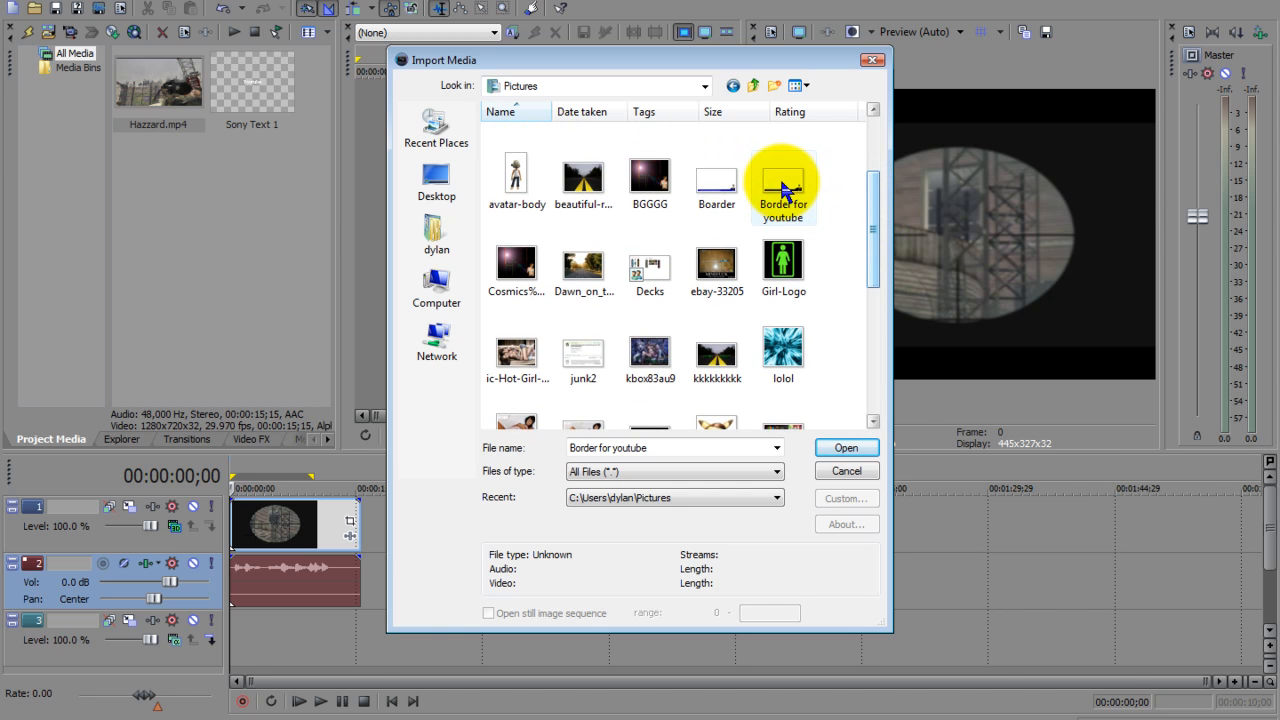
left_click(845, 447)
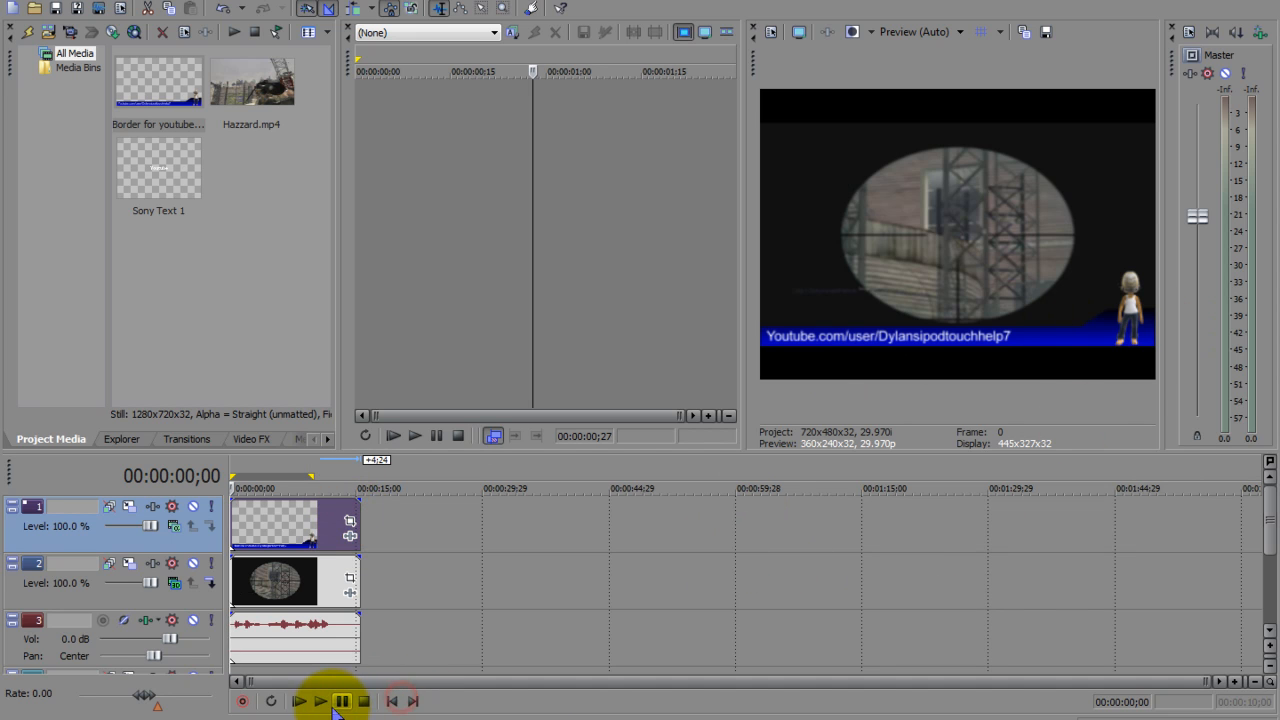
Play the composite twice, stopping and then pausing, to check the banner overlay
left_click(298, 700)
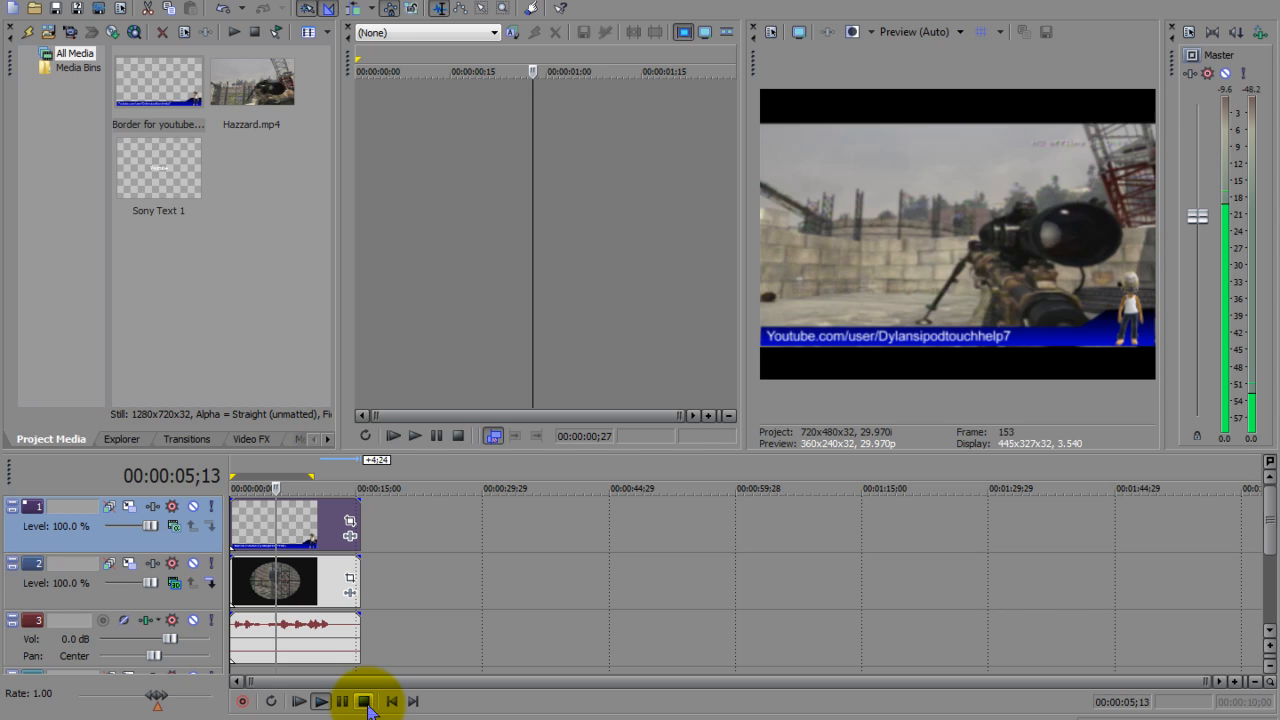
left_click(320, 701)
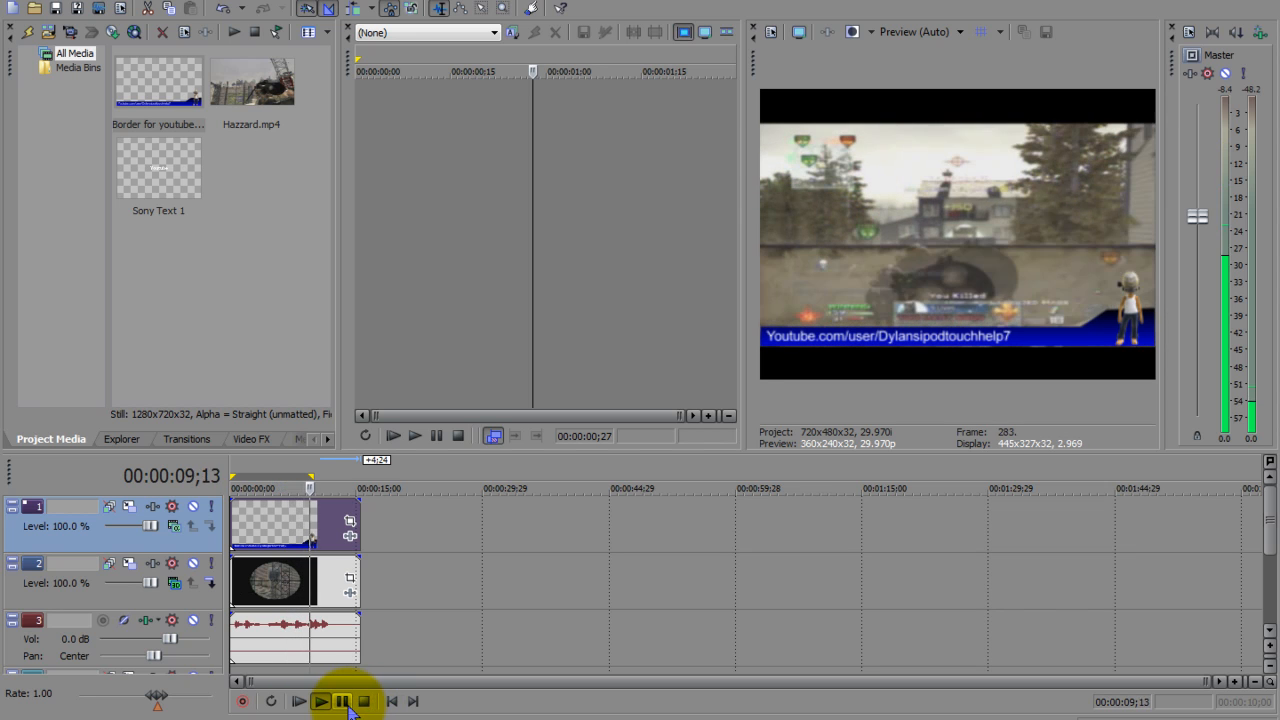
left_click(298, 701)
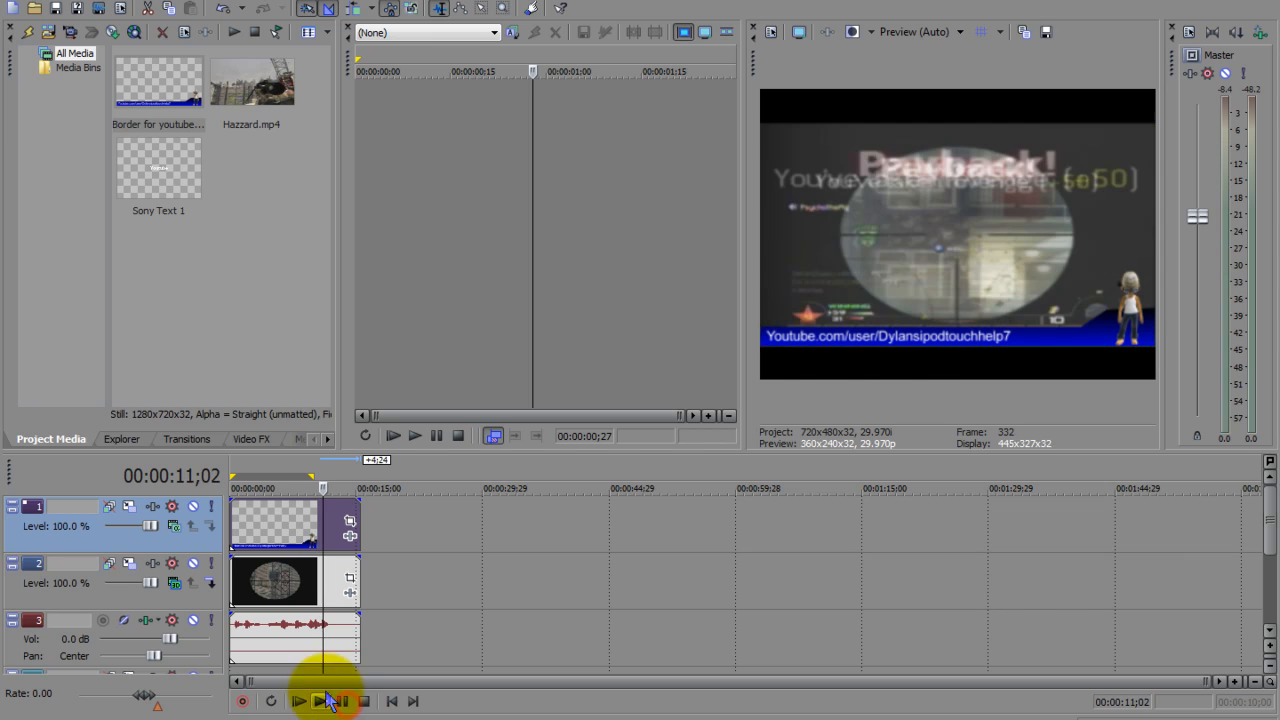
left_click(391, 701)
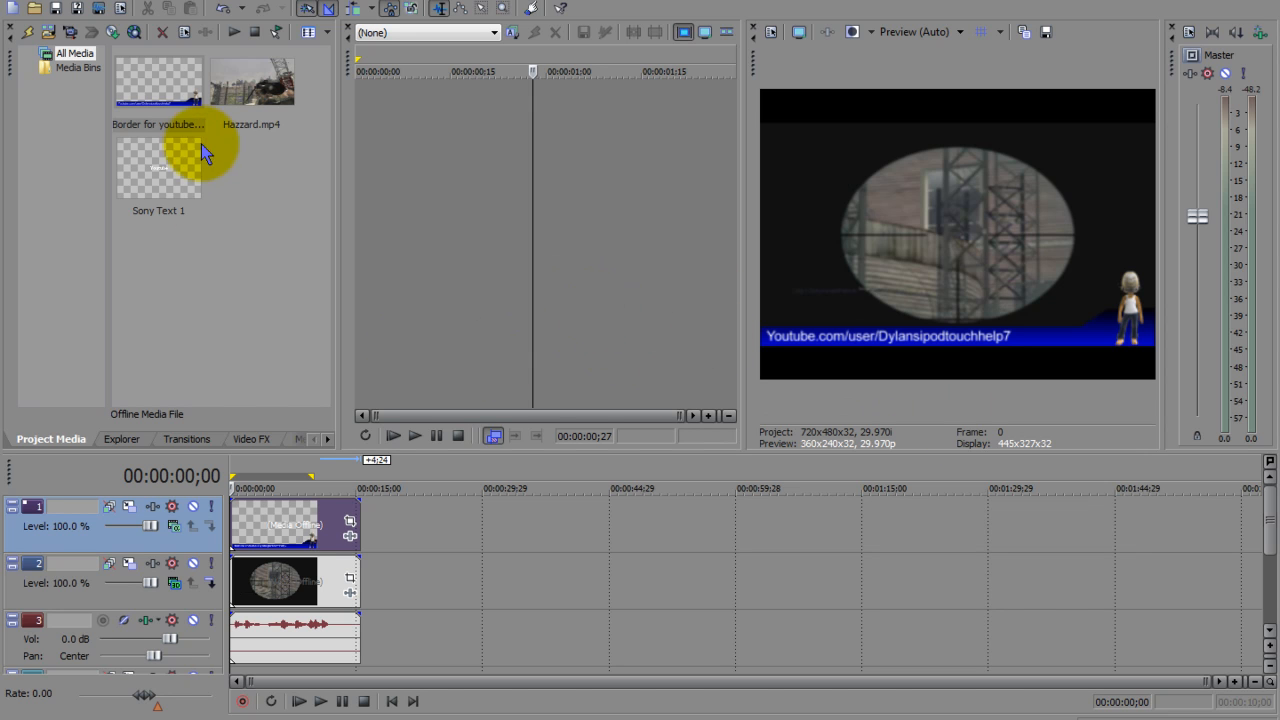
mouse_move(118, 628)
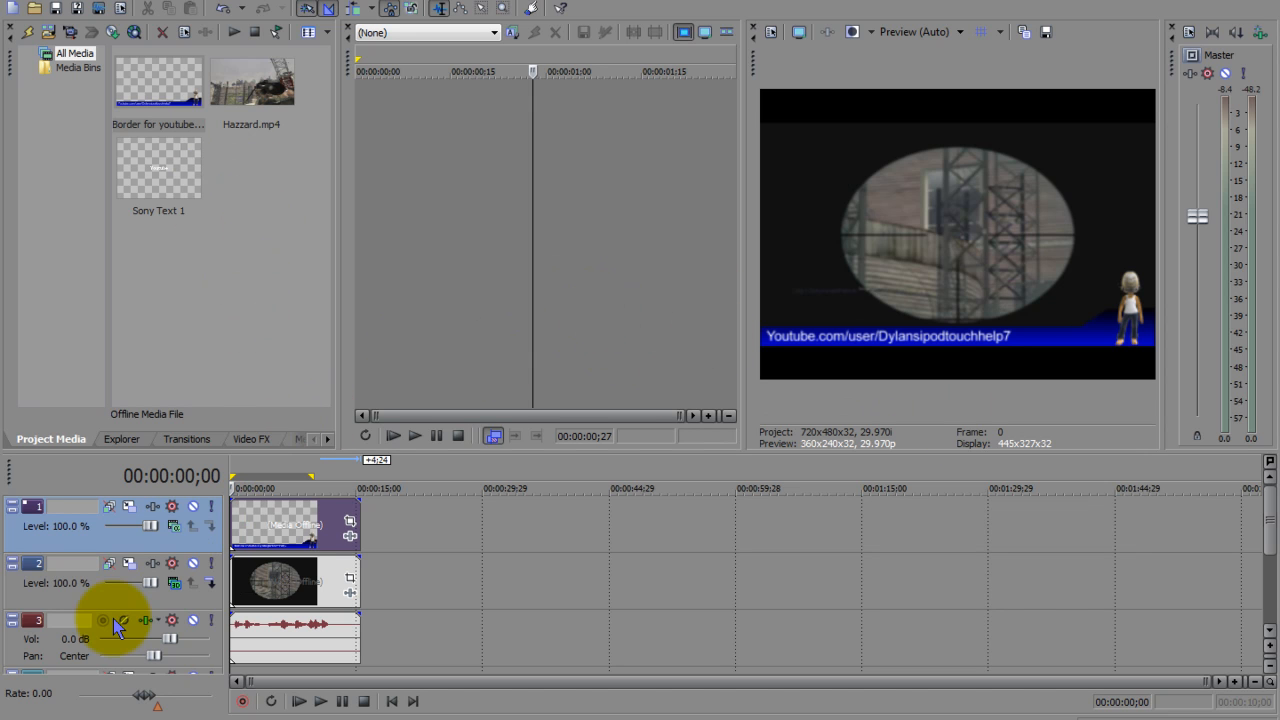
mouse_move(555, 562)
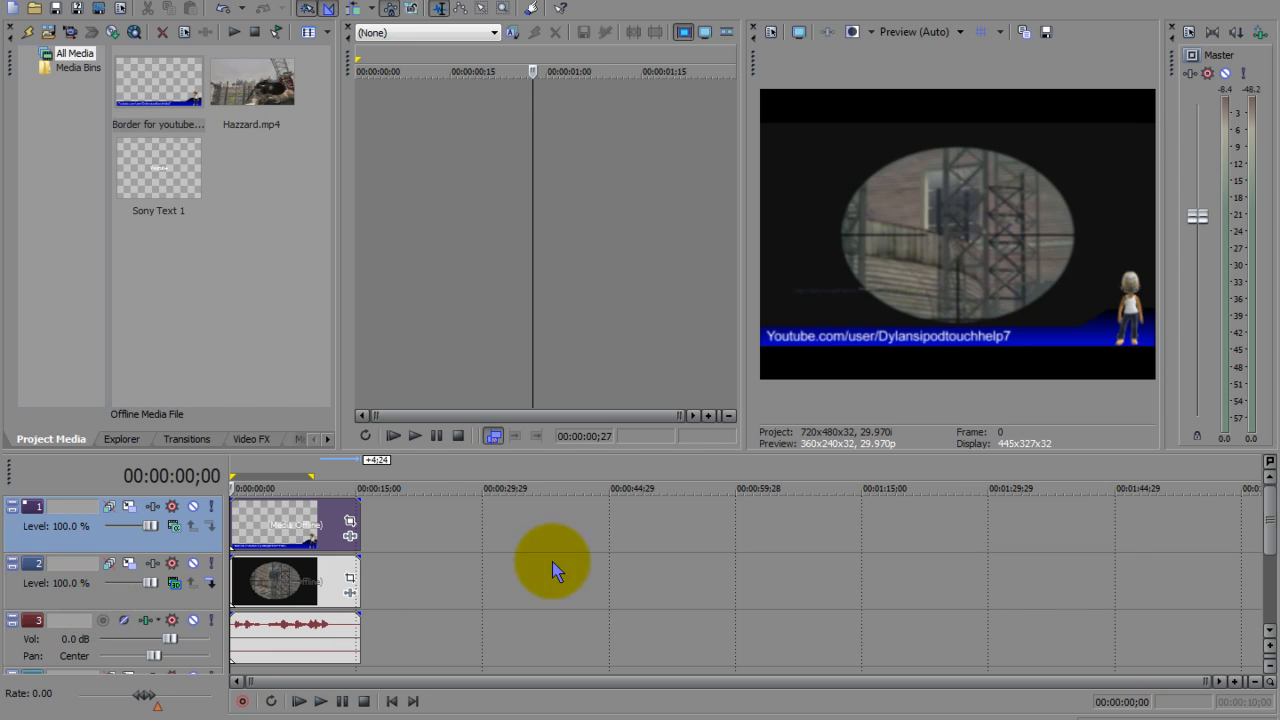
mouse_move(575, 570)
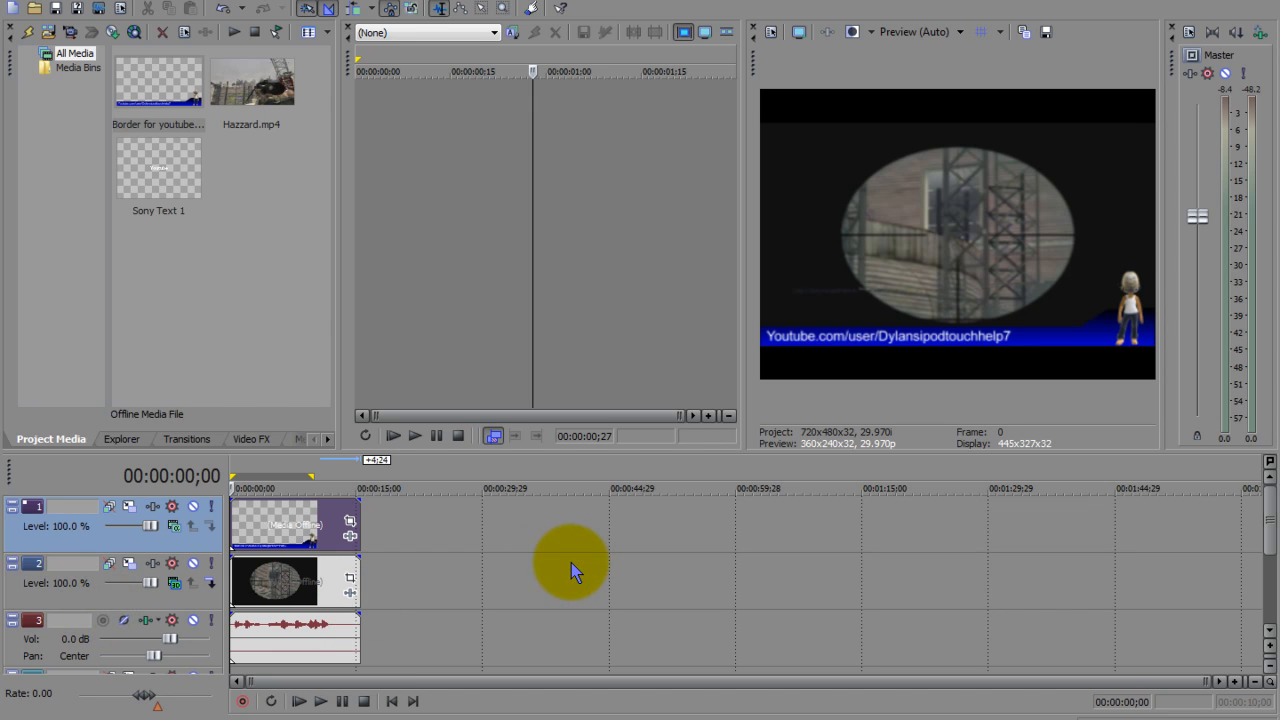
mouse_move(560, 555)
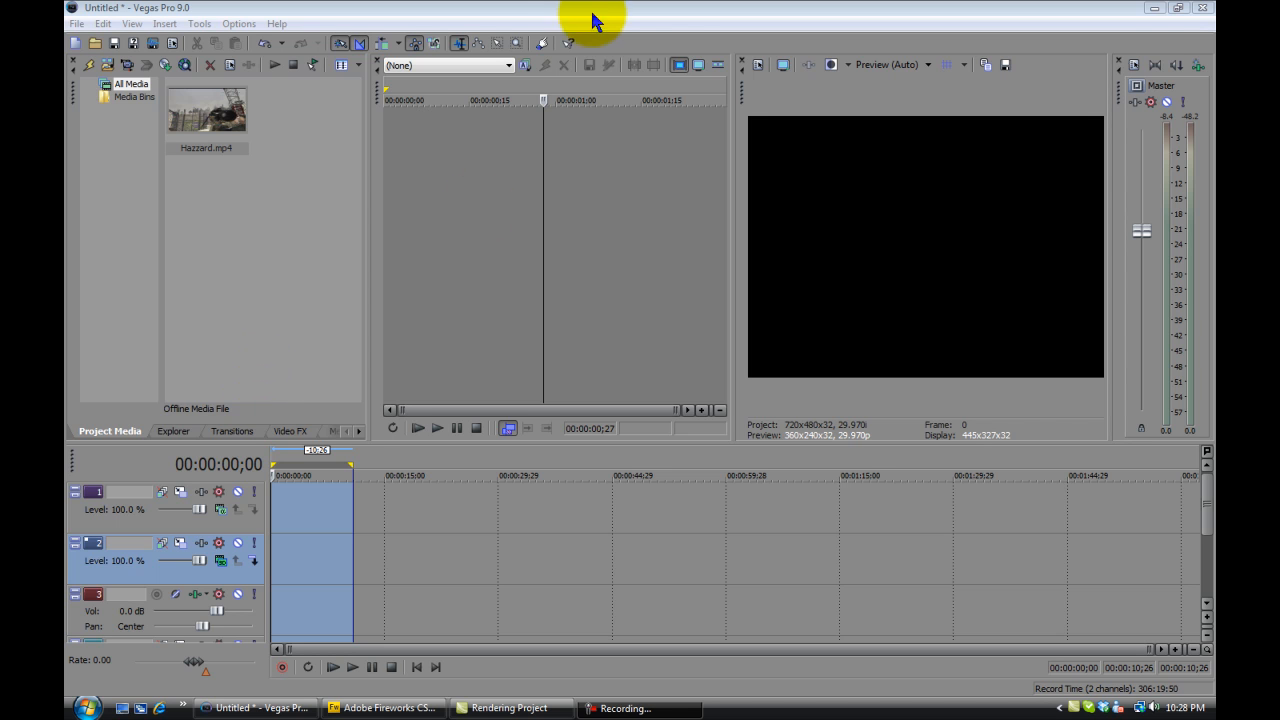
Cancel the Import Media window and put Hazzard.mp4 onto the Vegas Pro 9.0 timeline
left_click(205, 110)
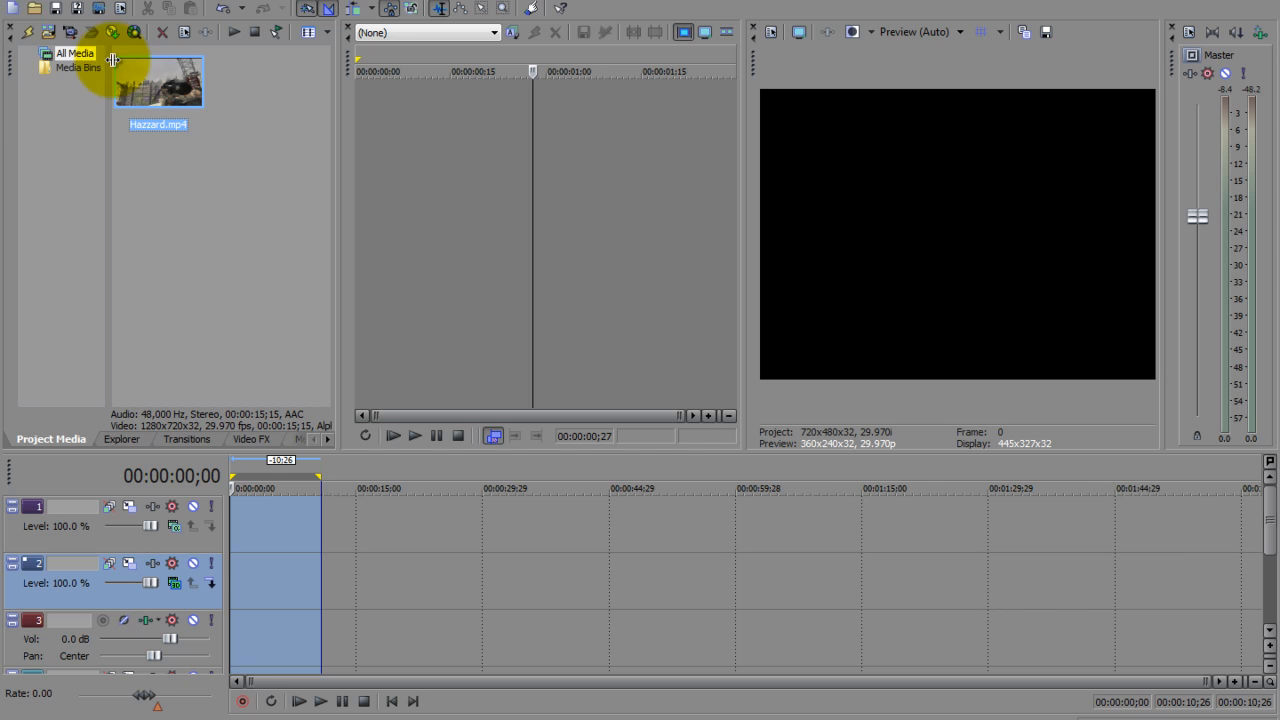
left_click(18, 5)
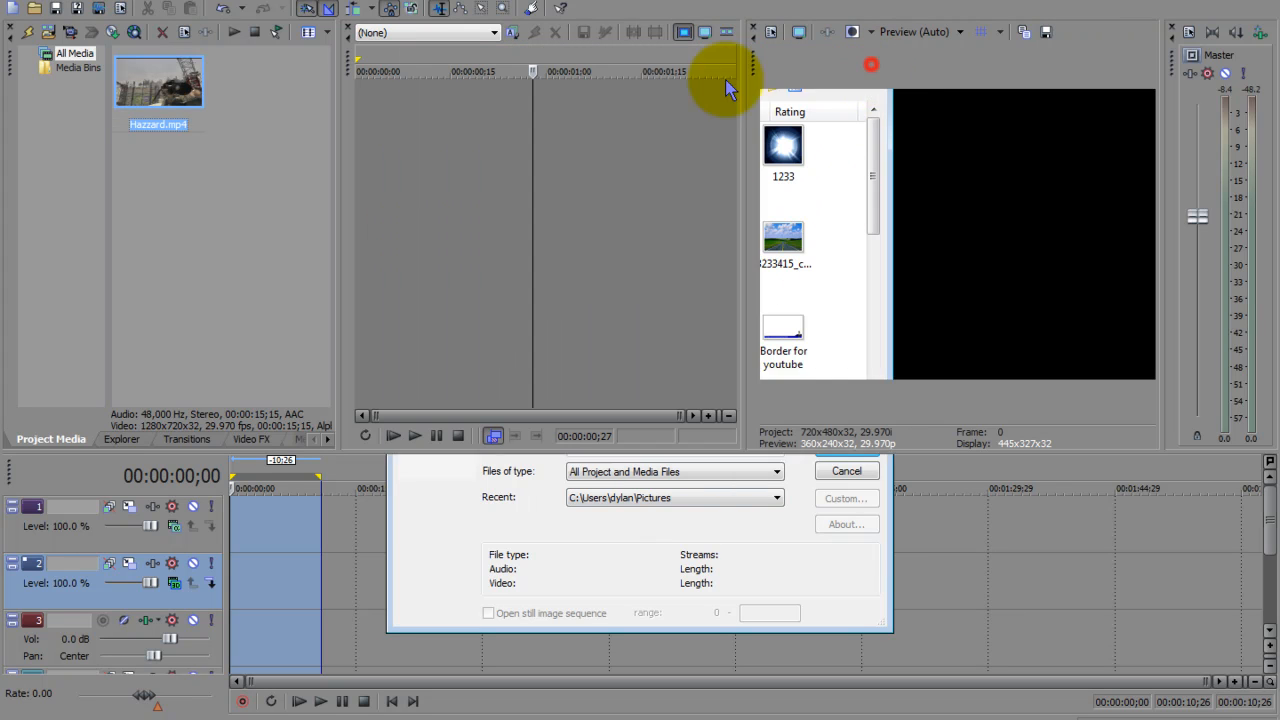
left_click(846, 470)
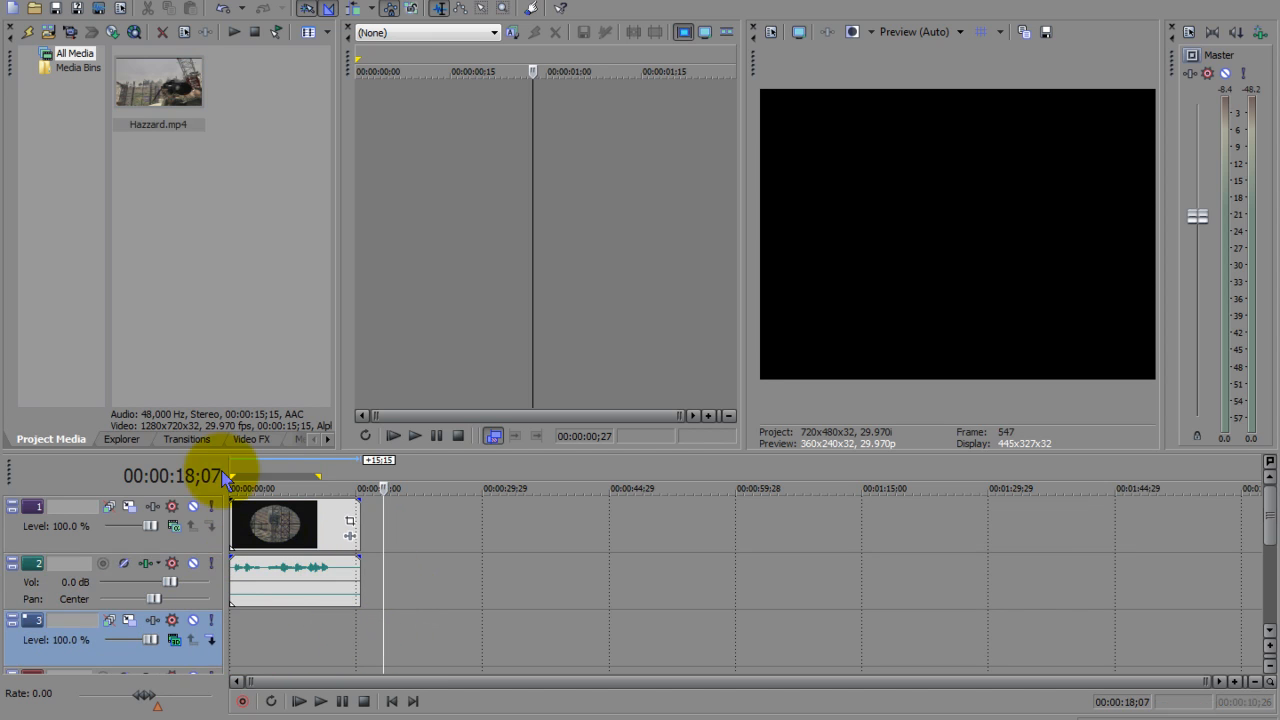
left_click(251, 439)
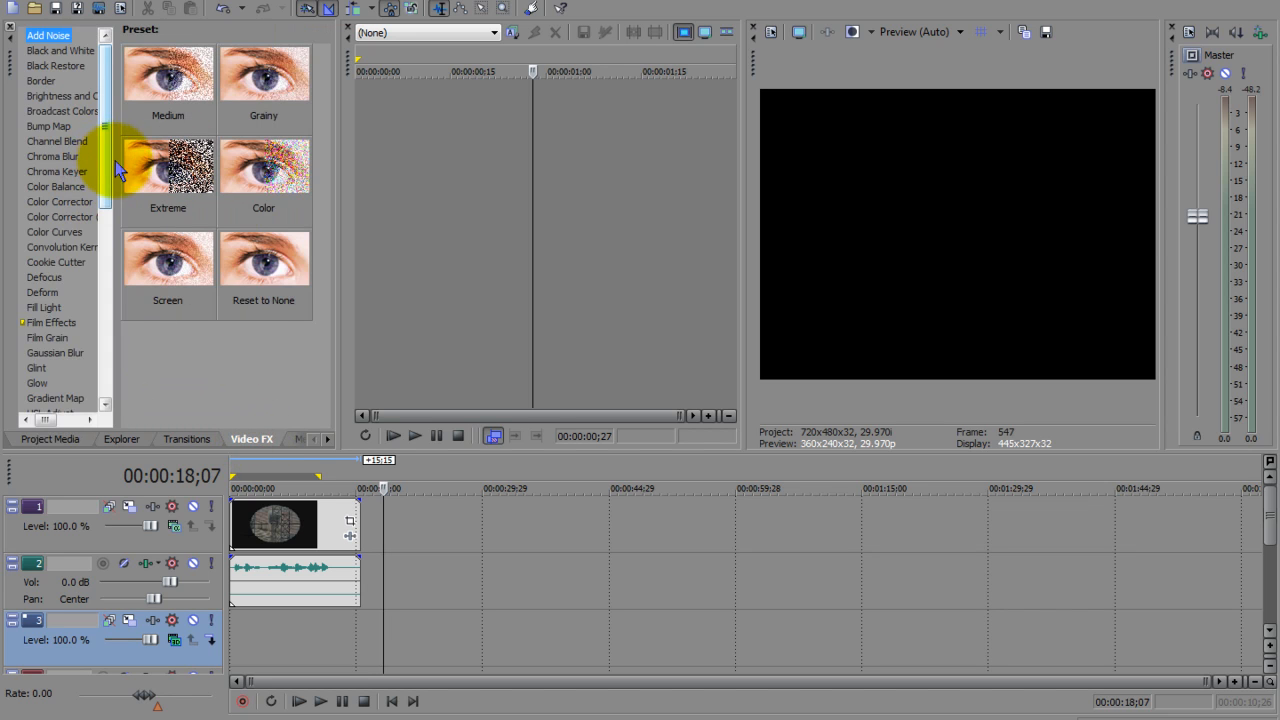
Apply the CoD 4 Brightness and Contrast preset, contrast 0.20, to the Hazzard clip
left_click(62, 96)
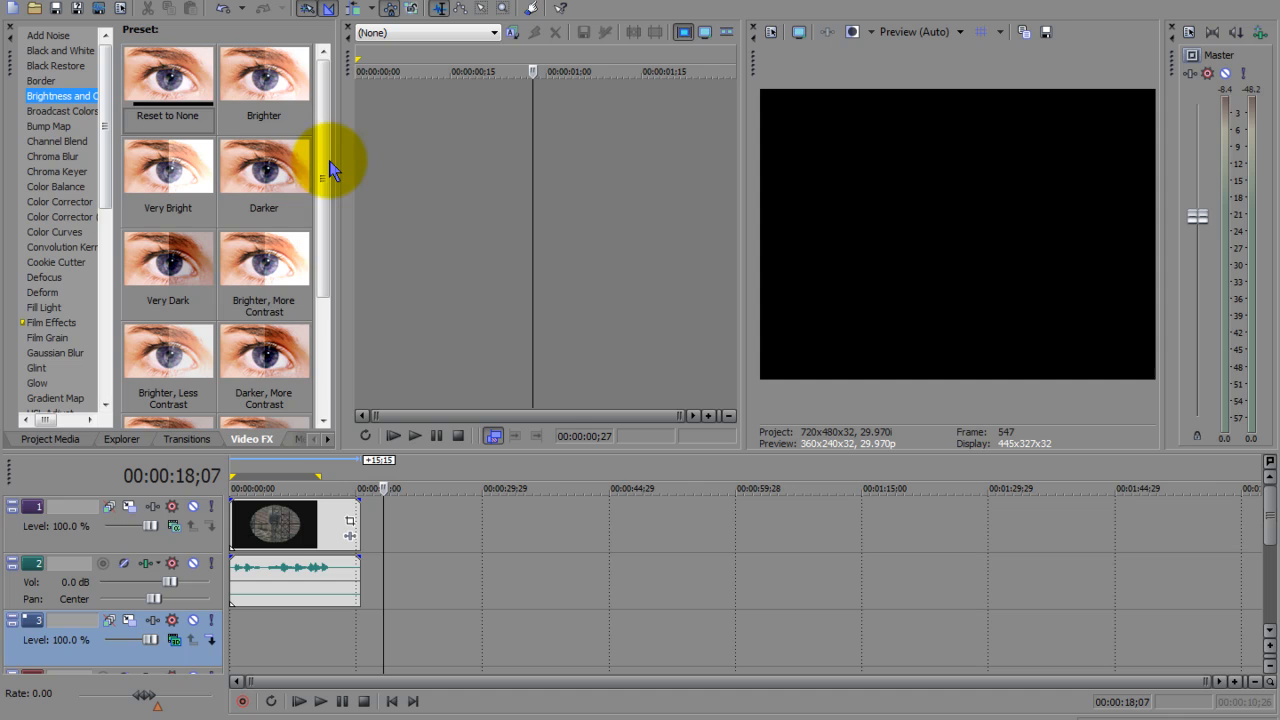
scroll("down", 3)
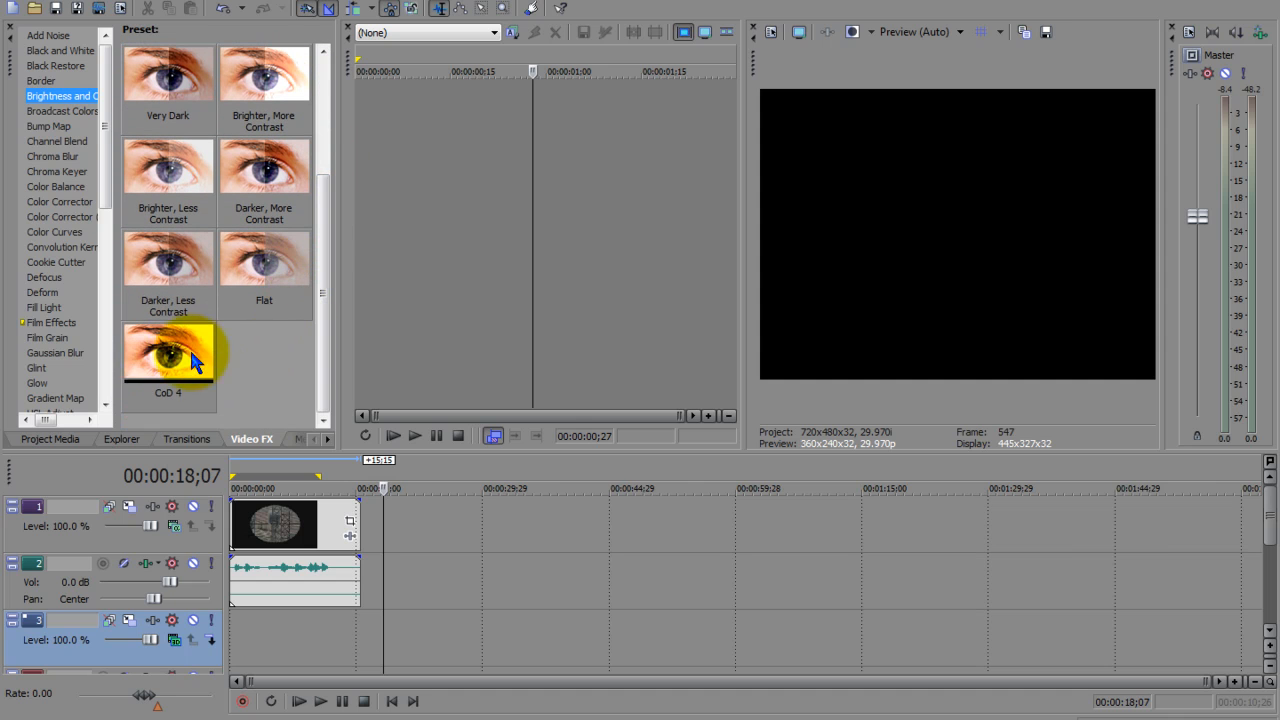
left_click(168, 360)
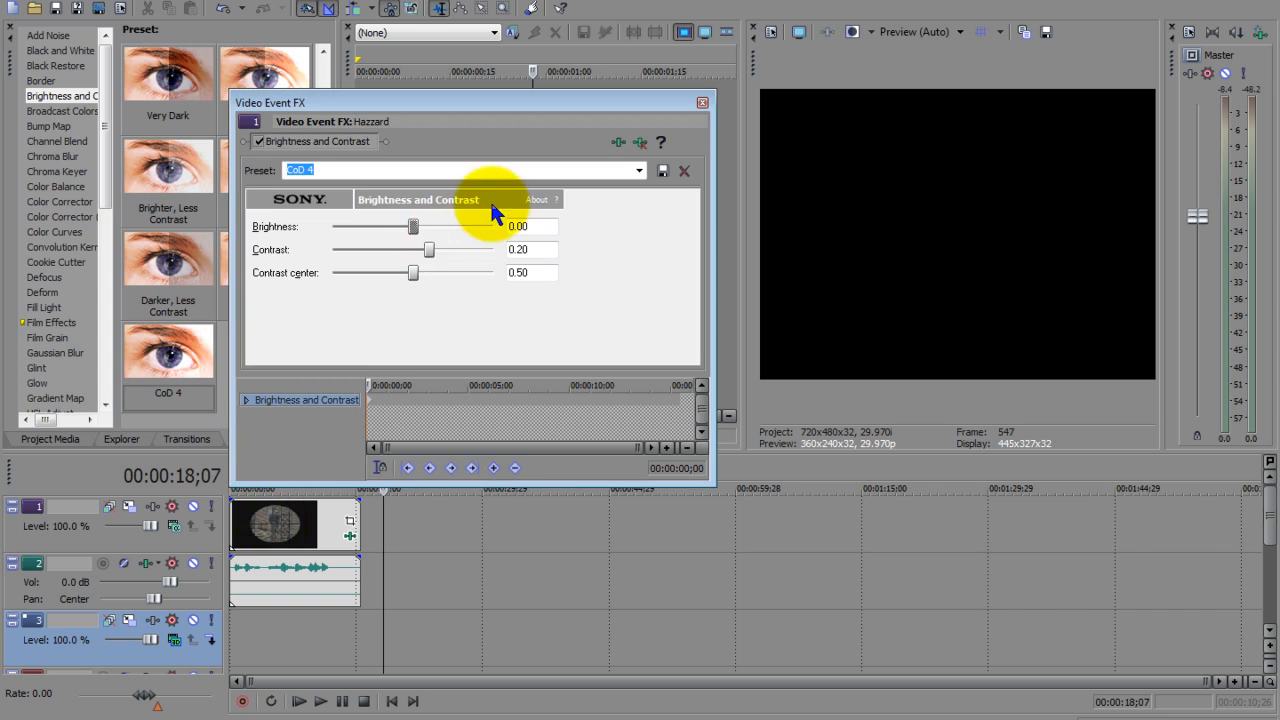
mouse_move(610, 305)
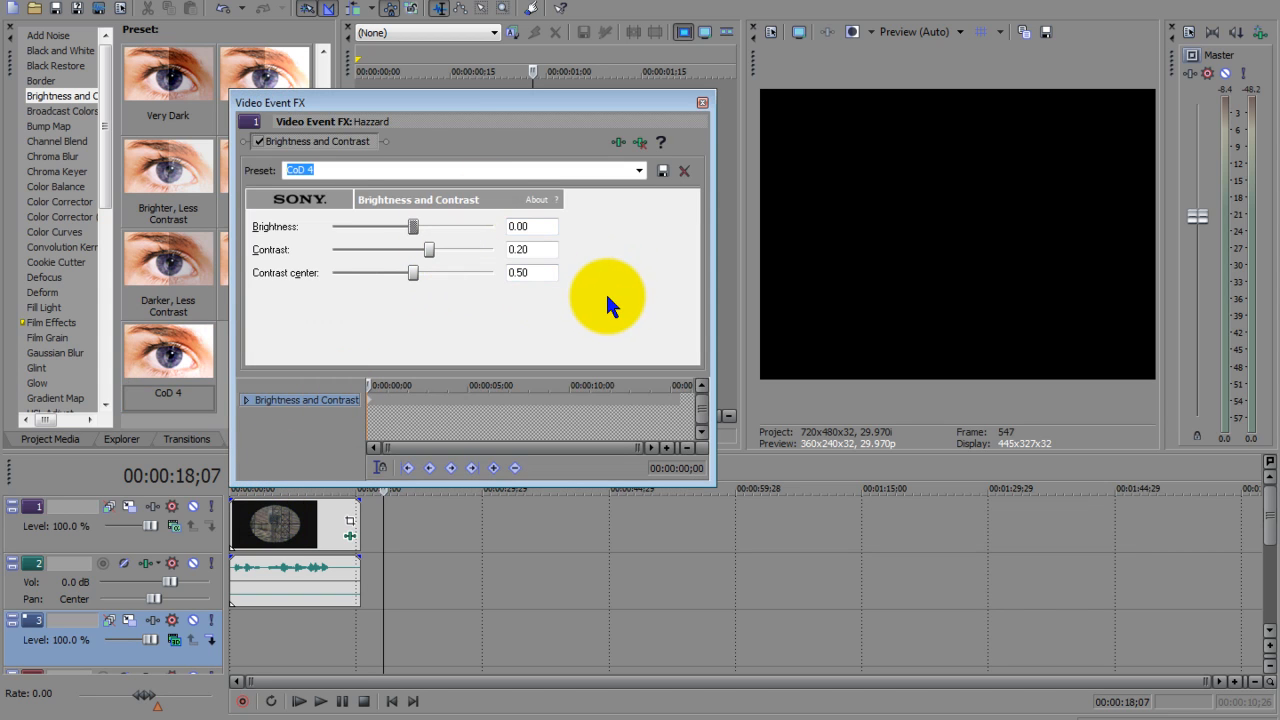
mouse_move(585, 285)
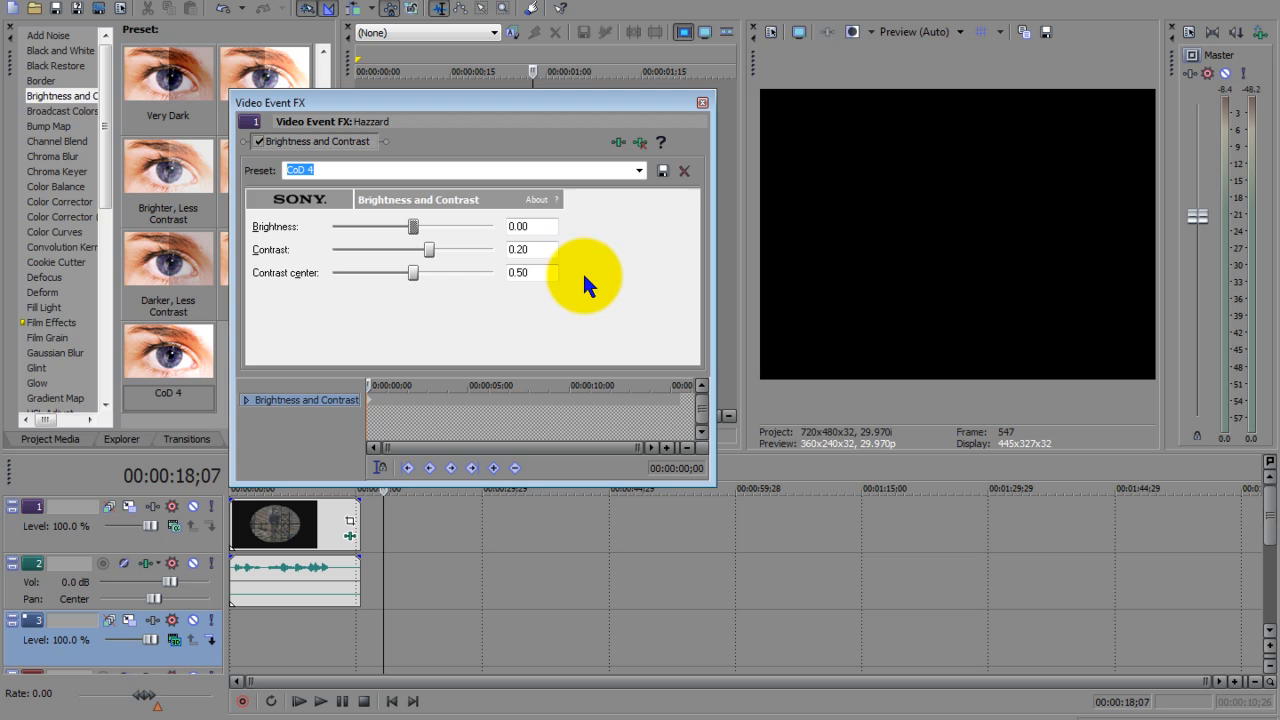
mouse_move(580, 330)
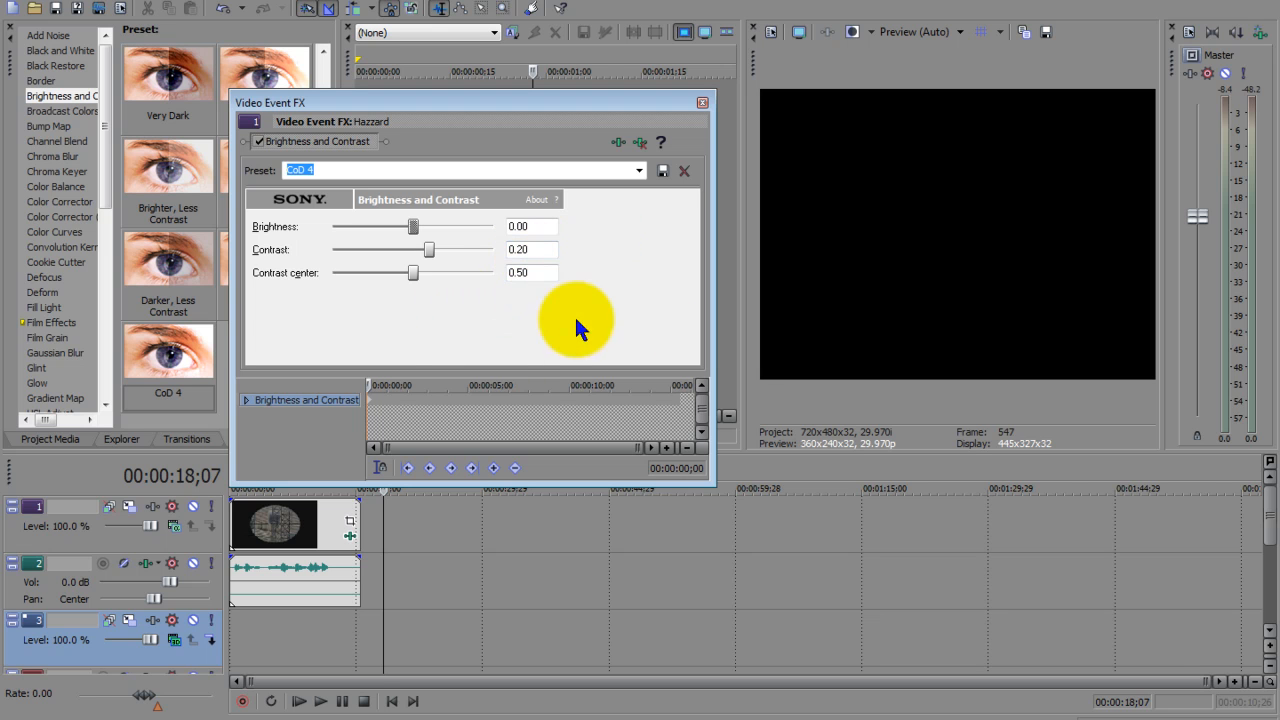
mouse_move(700, 140)
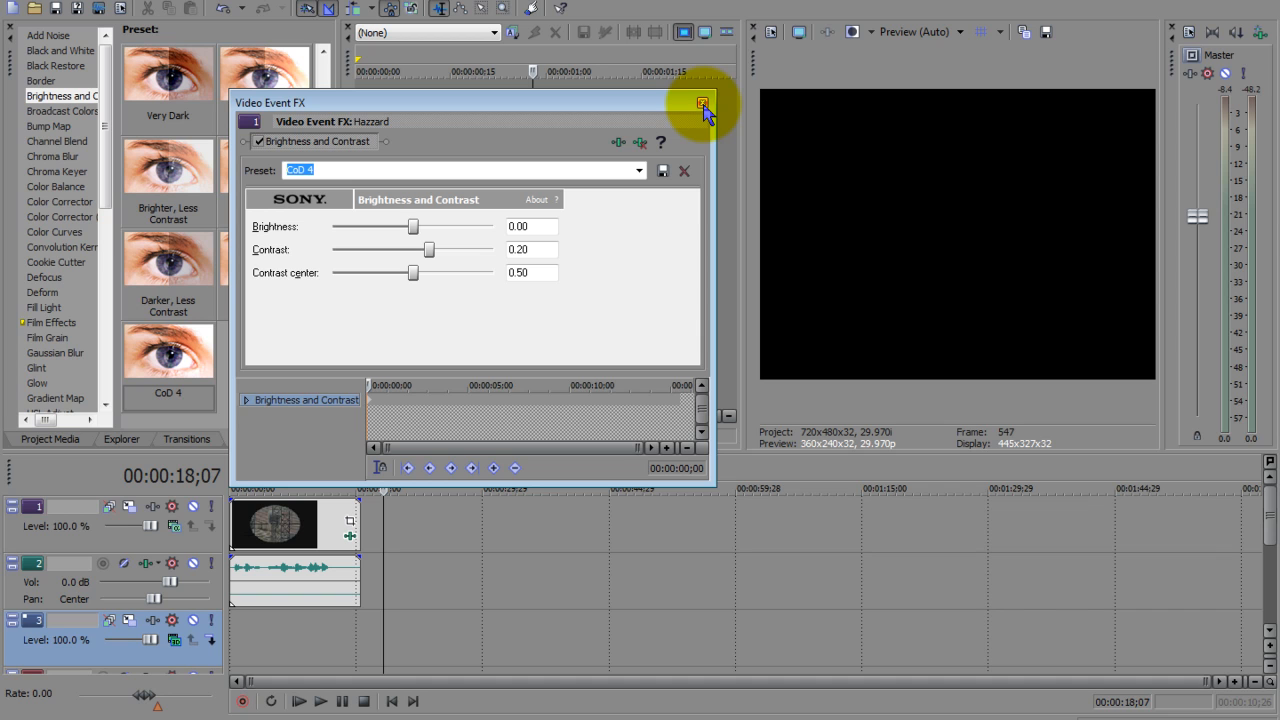
left_click(703, 103)
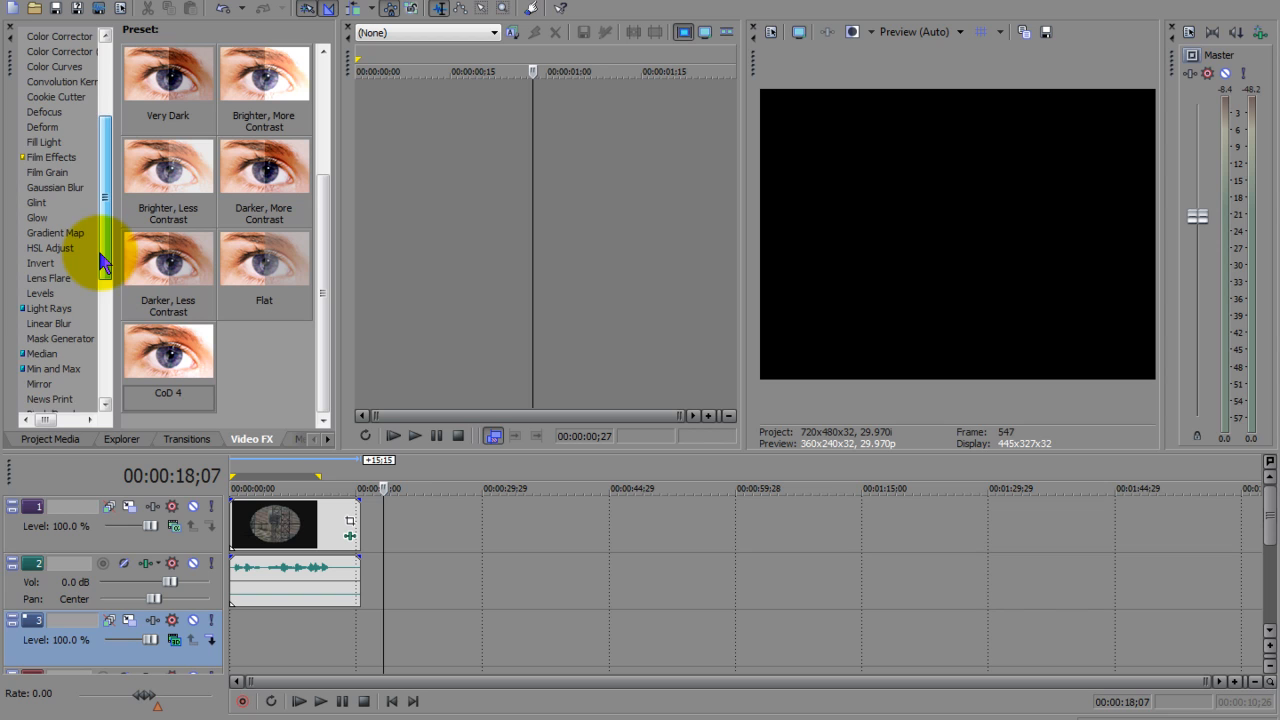
Apply the MW2 colour correction #2 Saturation Adjust preset to the Hazzard clip and review its values
scroll("down", 3)
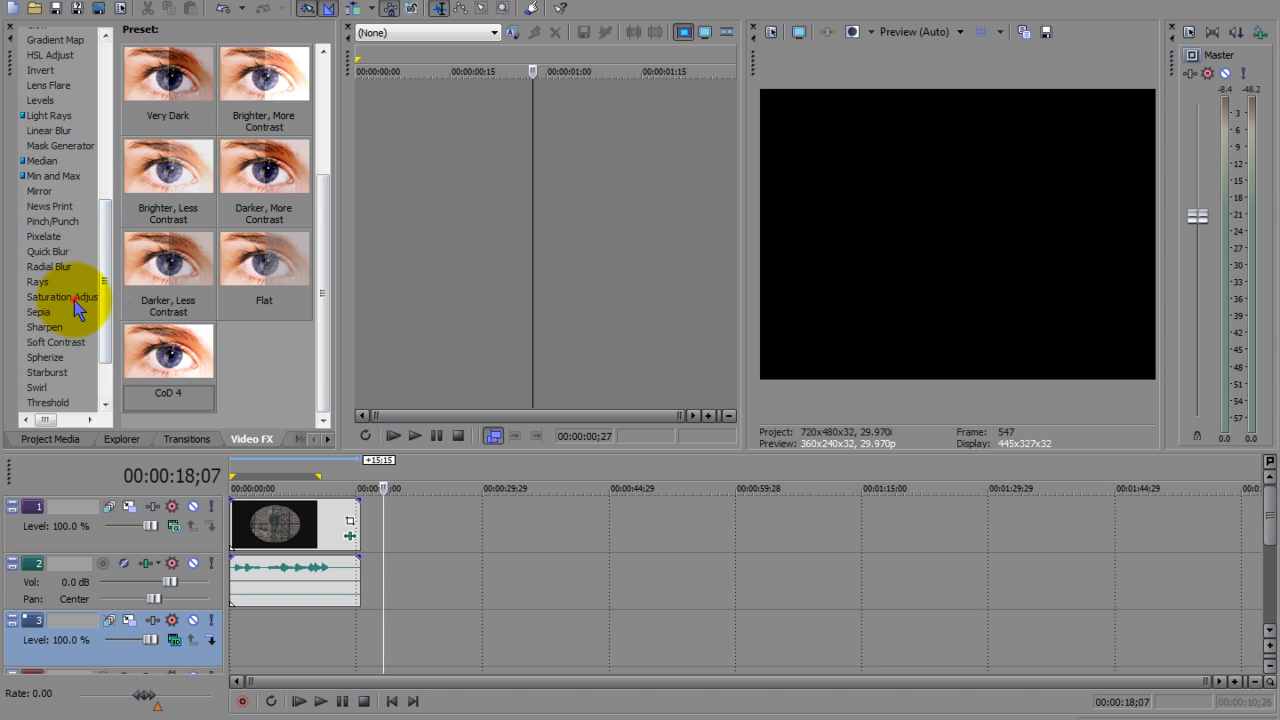
left_click(62, 297)
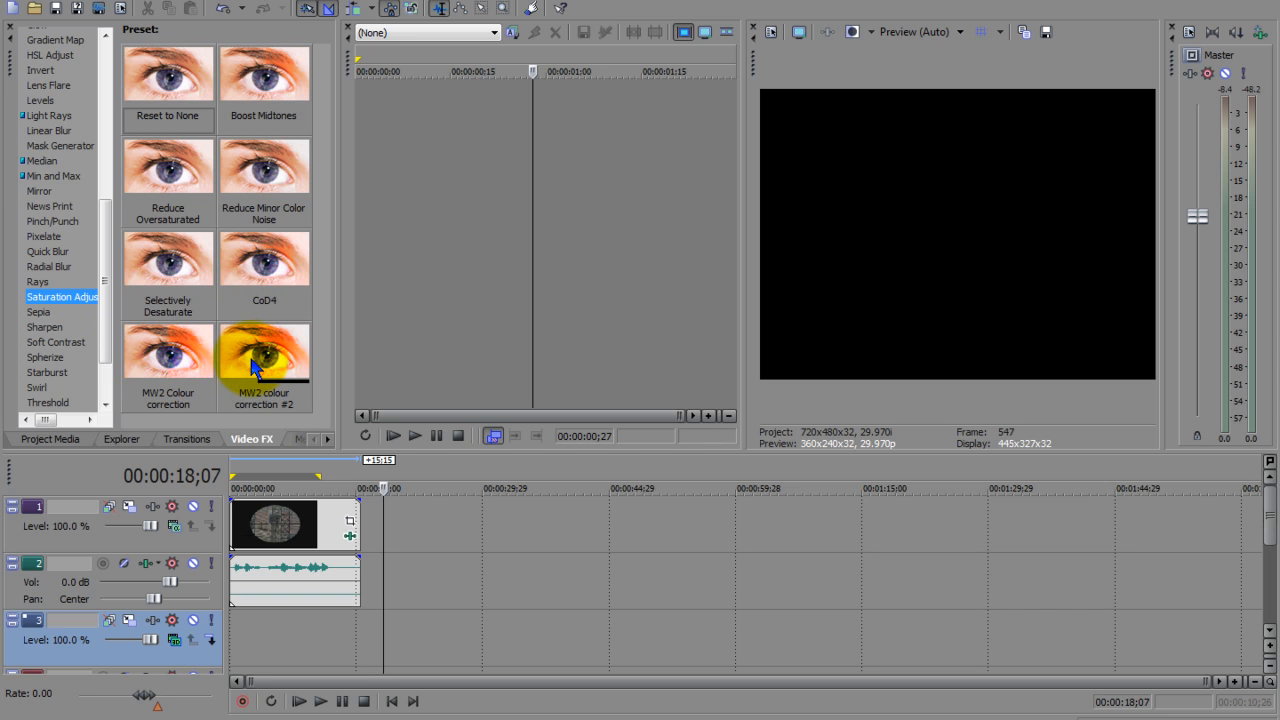
double_click(273, 524)
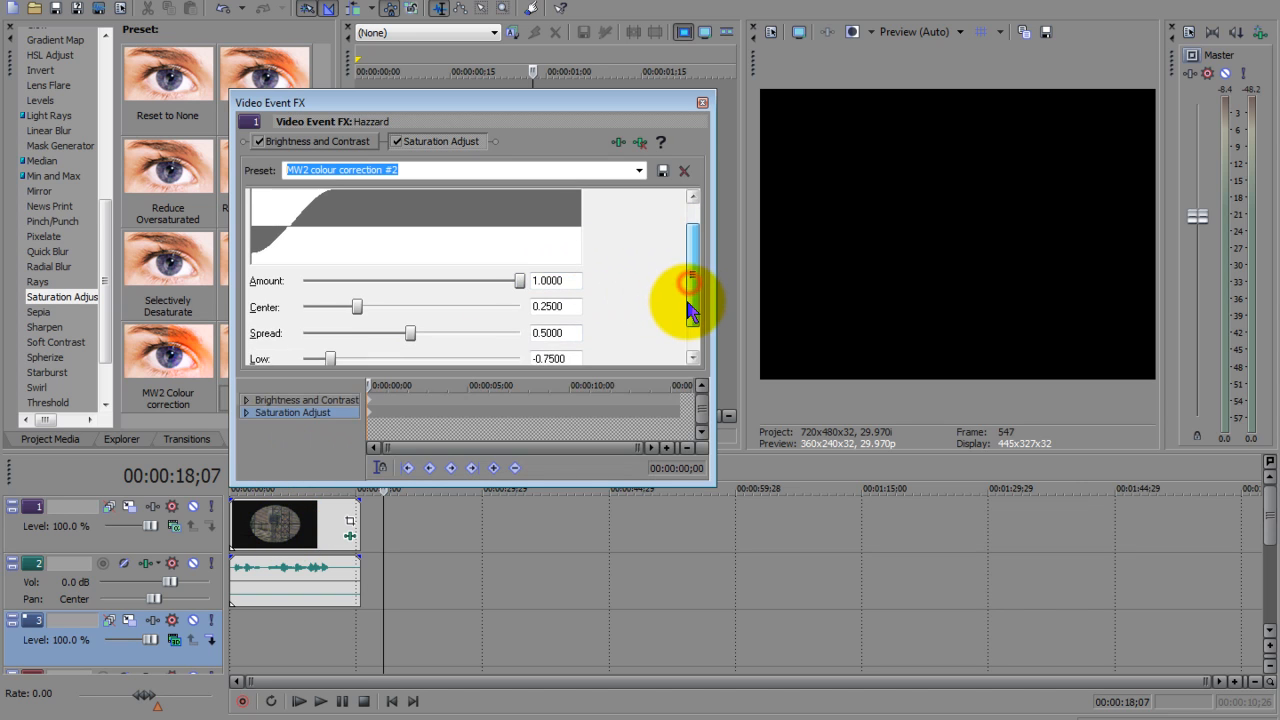
scroll("down", 3)
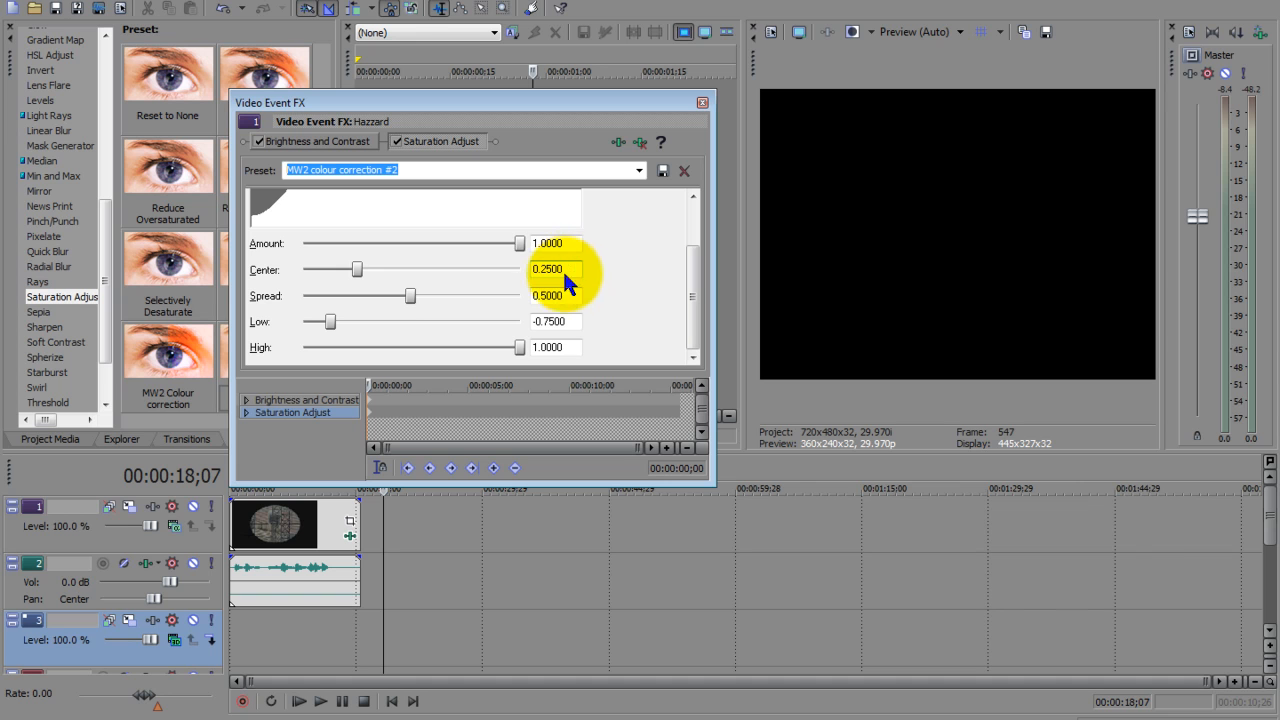
mouse_move(603, 313)
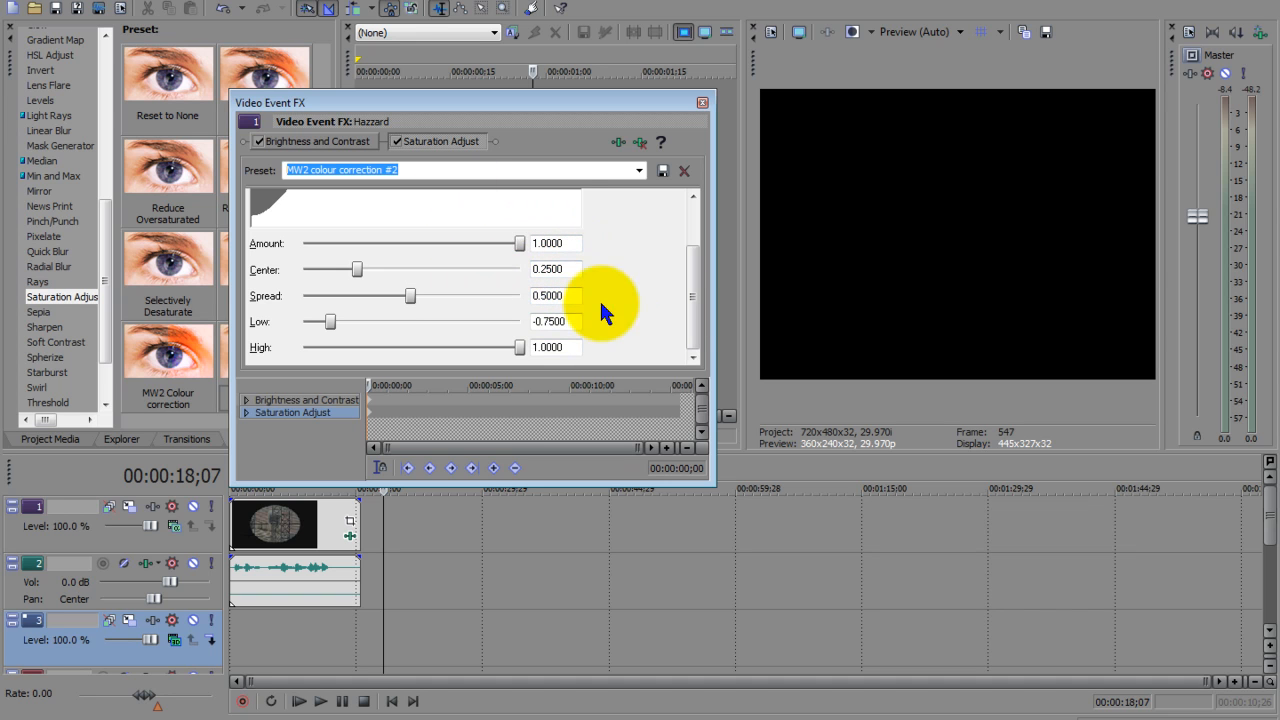
mouse_move(510, 328)
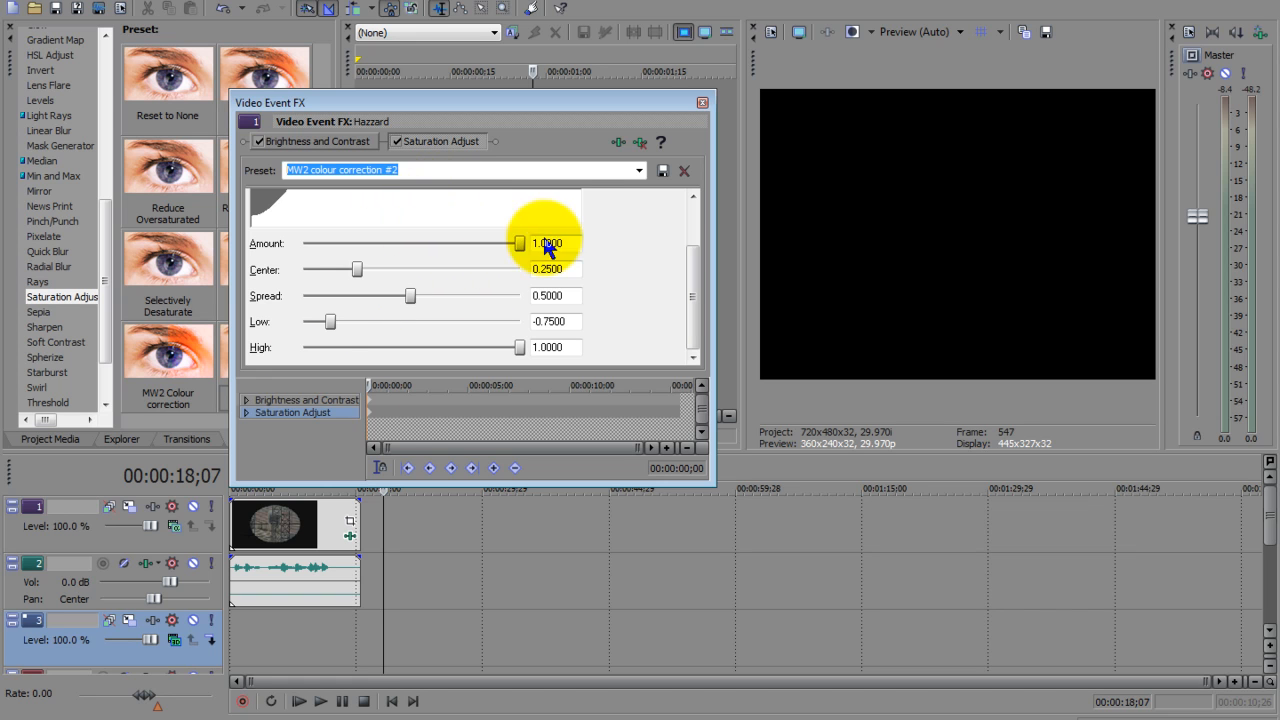
mouse_move(703, 103)
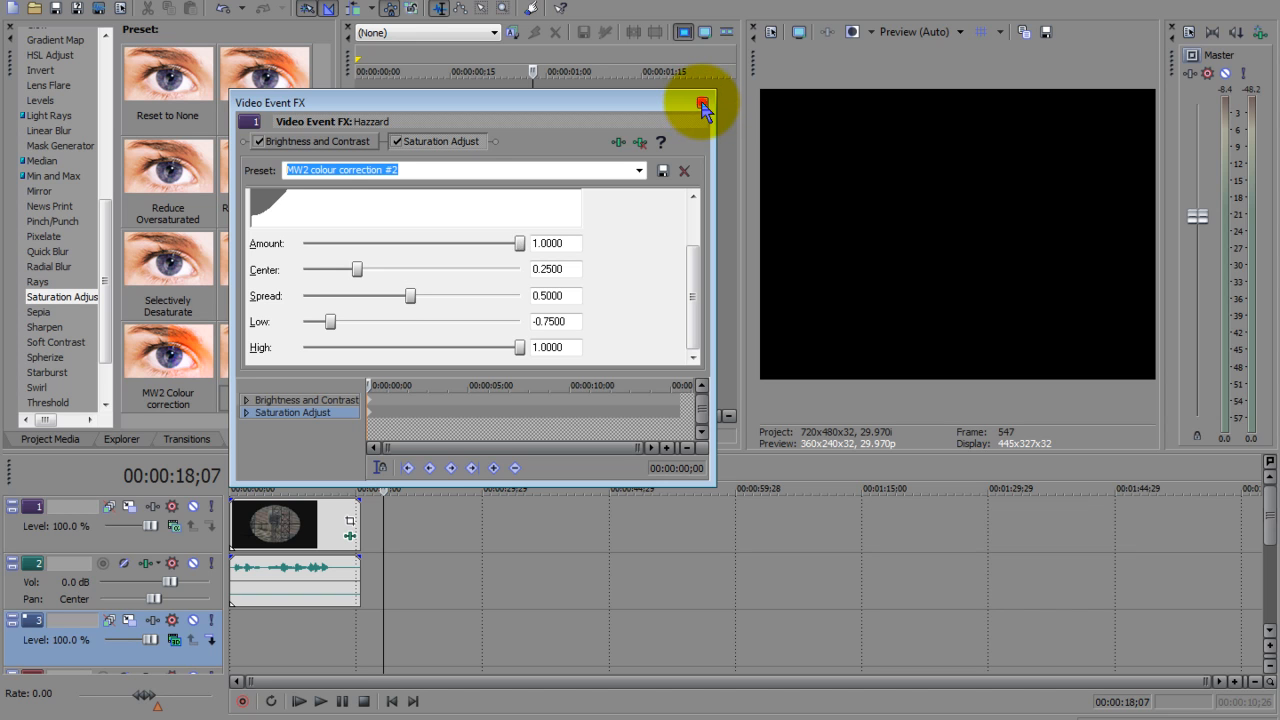
left_click(702, 104)
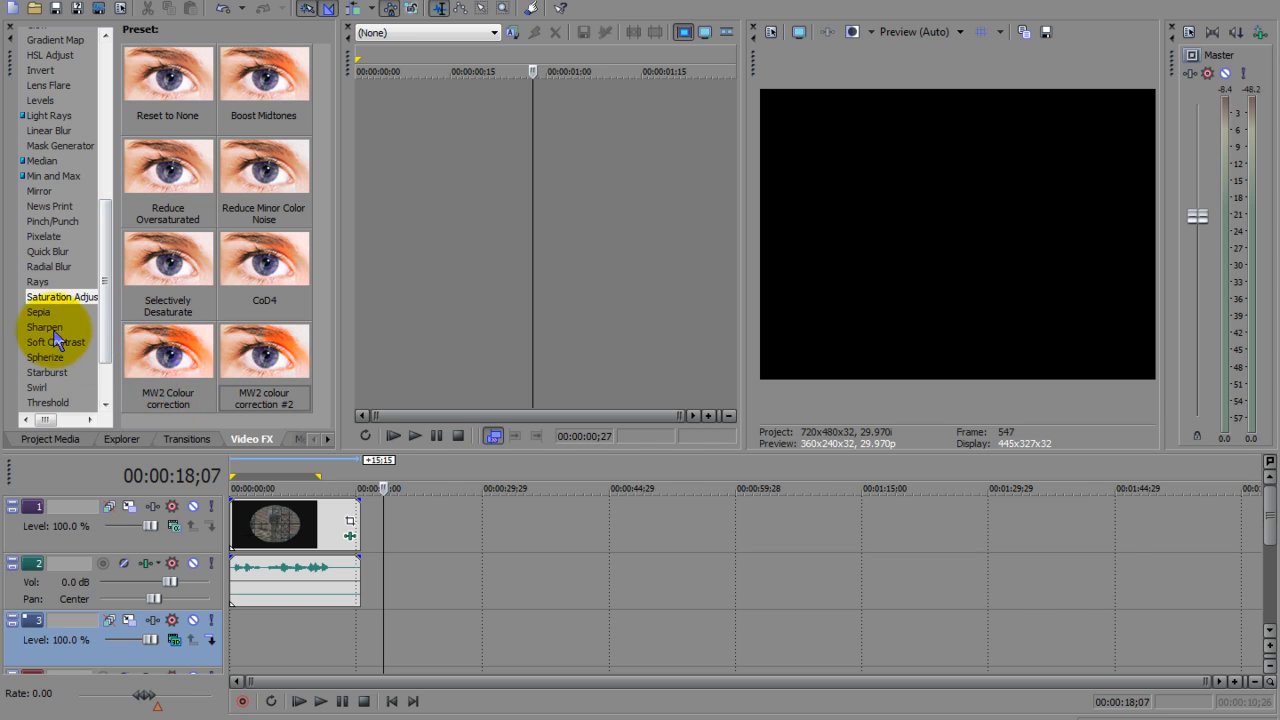
Add Sharpen with its Reset to None preset to the Hazzard clip
left_click(44, 327)
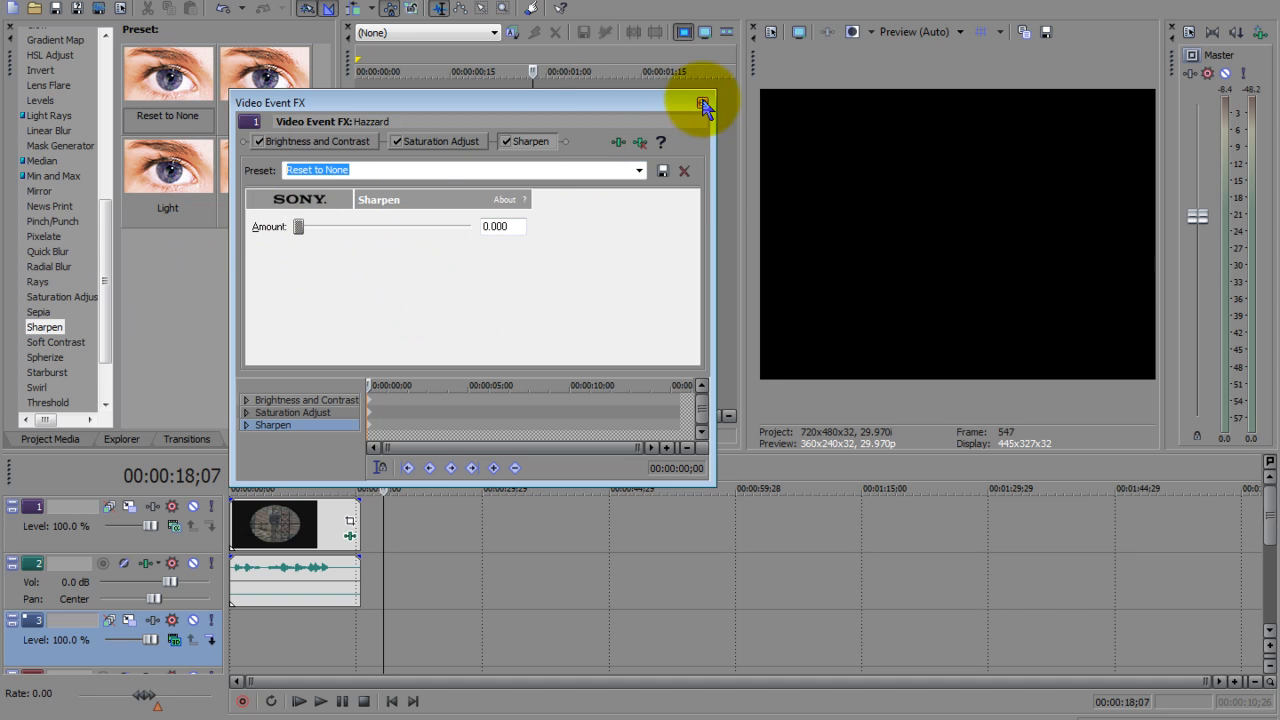
left_click(704, 104)
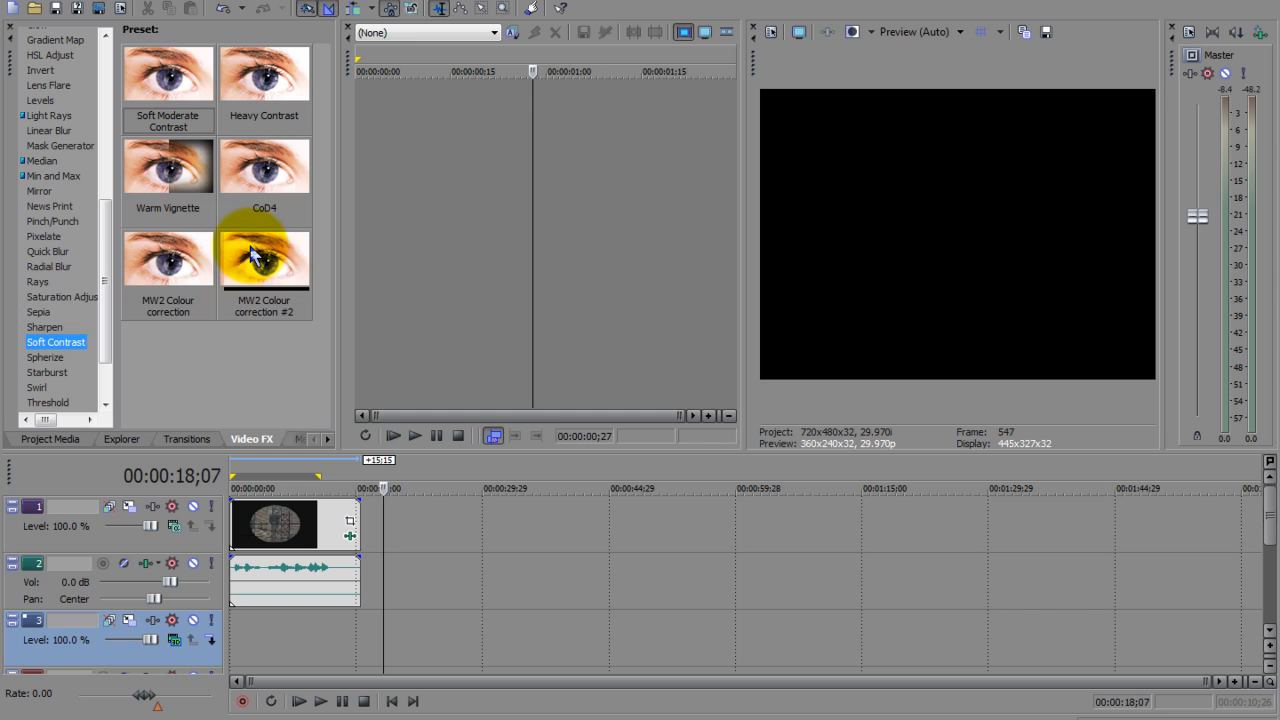
Apply the MW2 Colour correction #2 Soft Contrast preset and review its blurred rectangular vignette settings
double_click(263, 258)
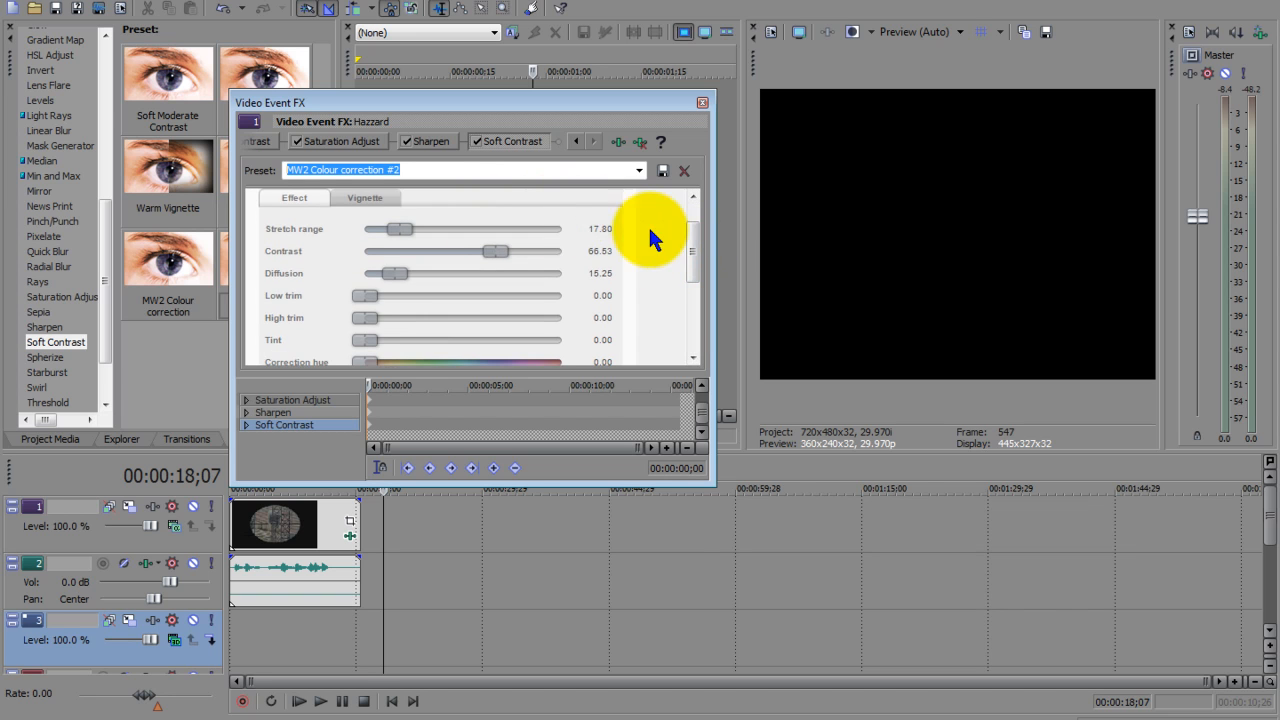
mouse_move(290, 255)
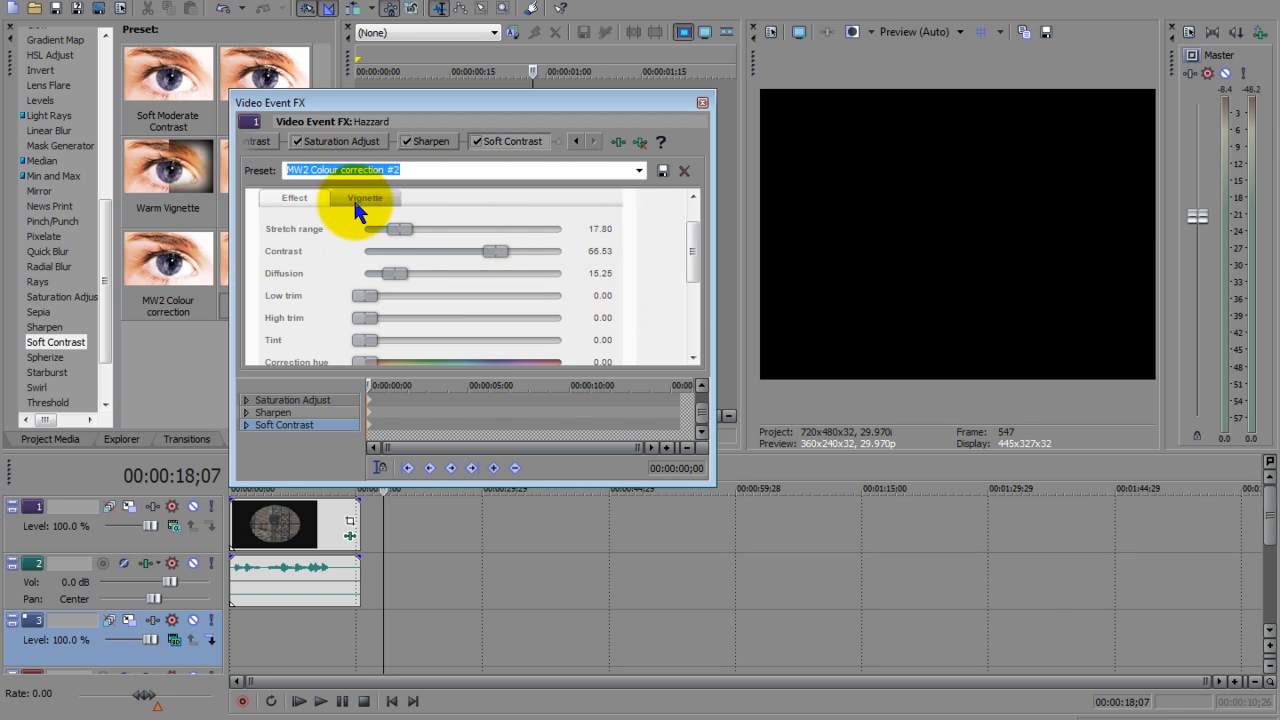
left_click(364, 197)
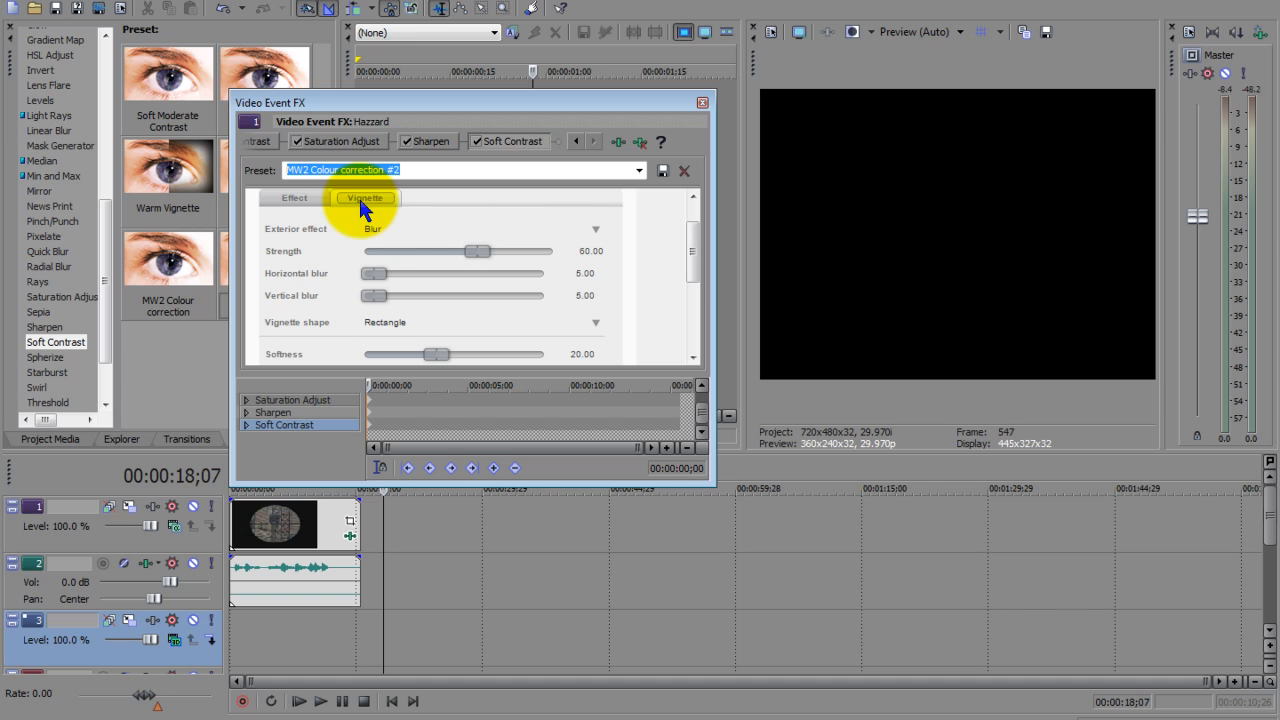
mouse_move(378, 208)
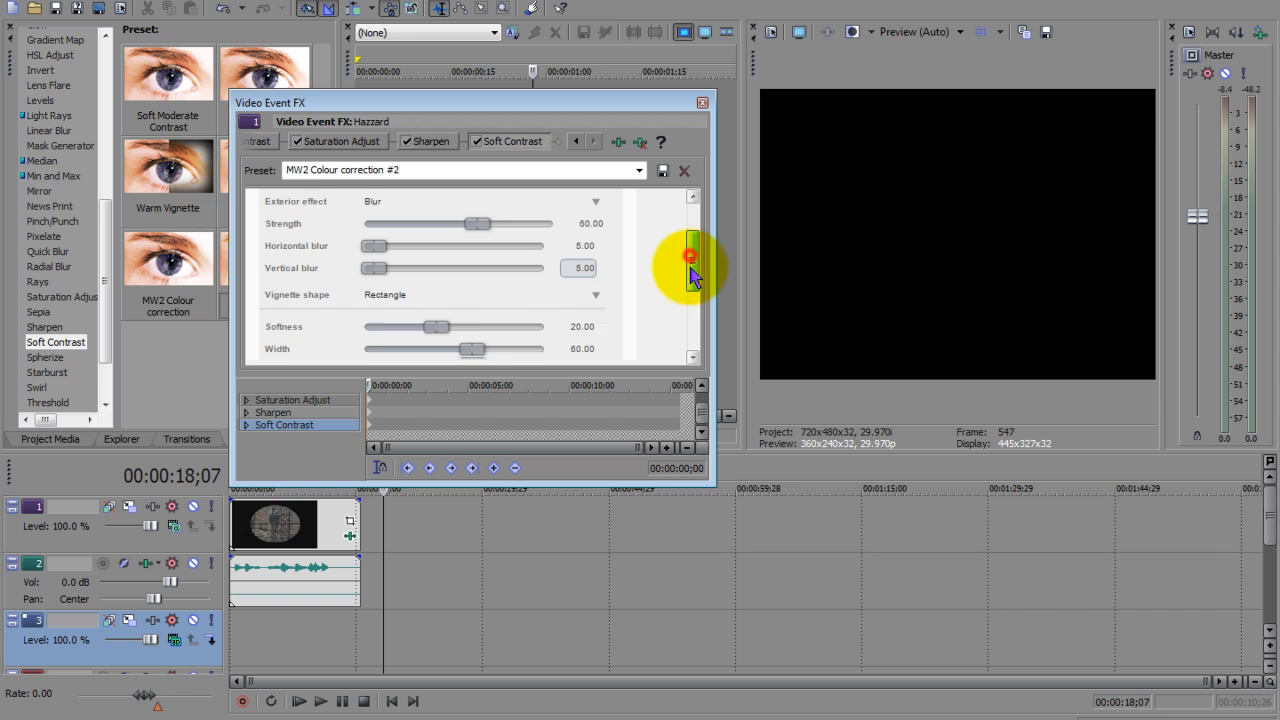
scroll("down", 3)
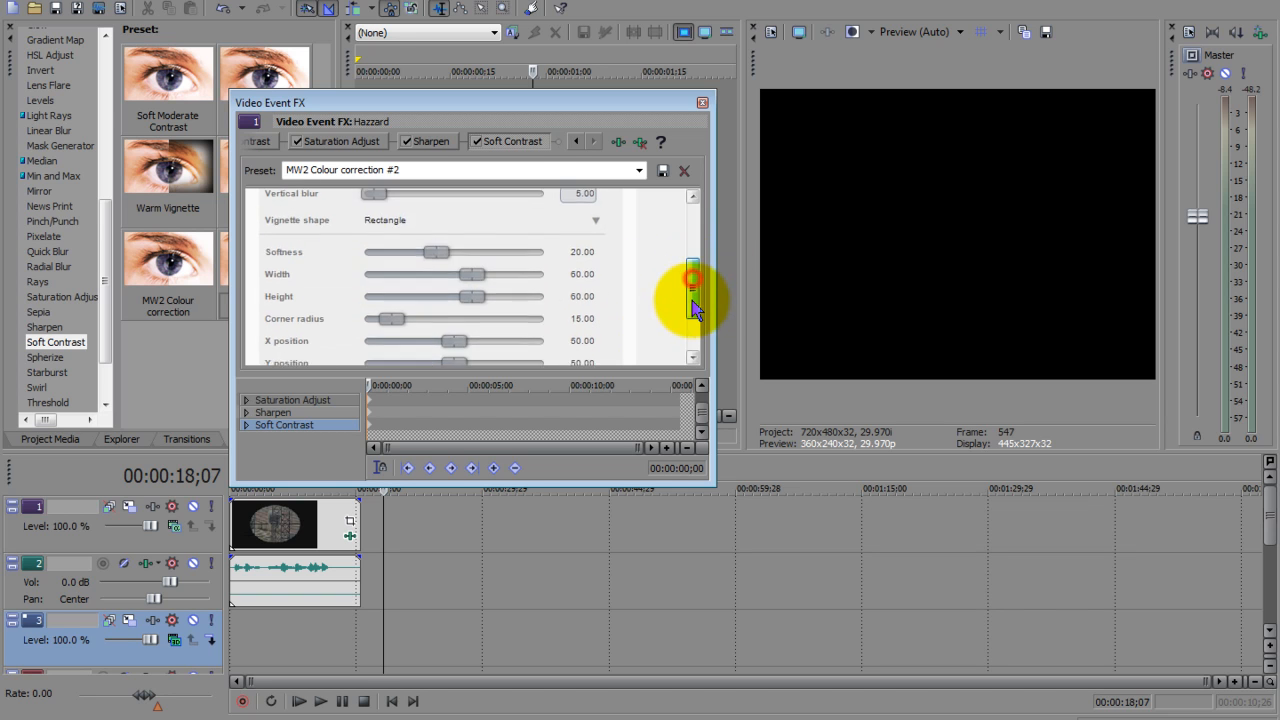
scroll("down", 3)
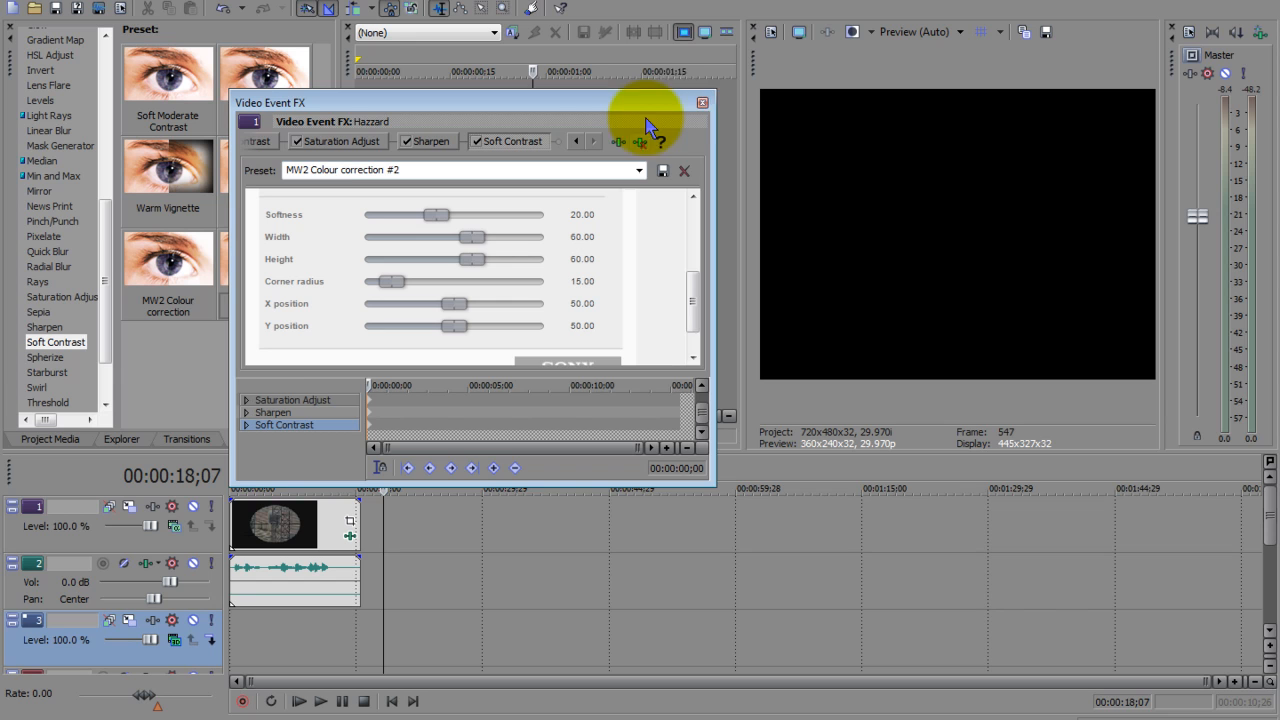
left_click(701, 102)
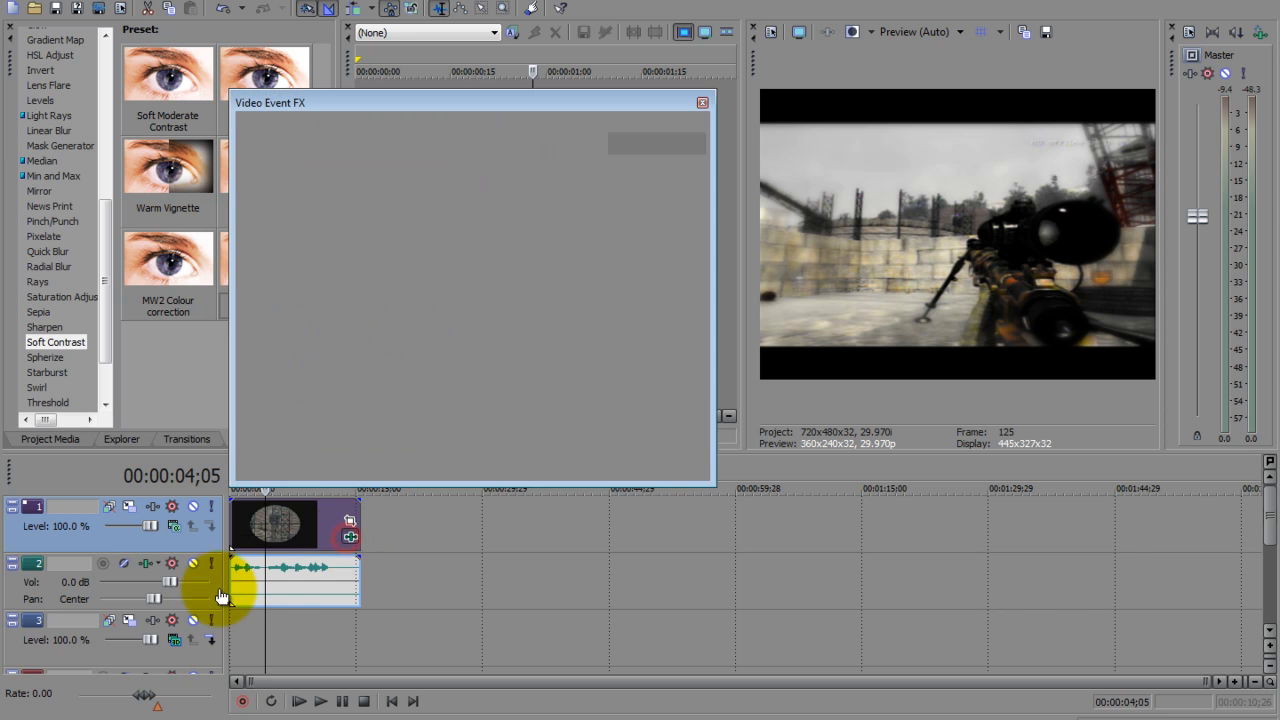
Disable the first Soft Contrast, then add Soft Contrast MW2 Colour correction with an 80 by 80 vignette
left_click(477, 141)
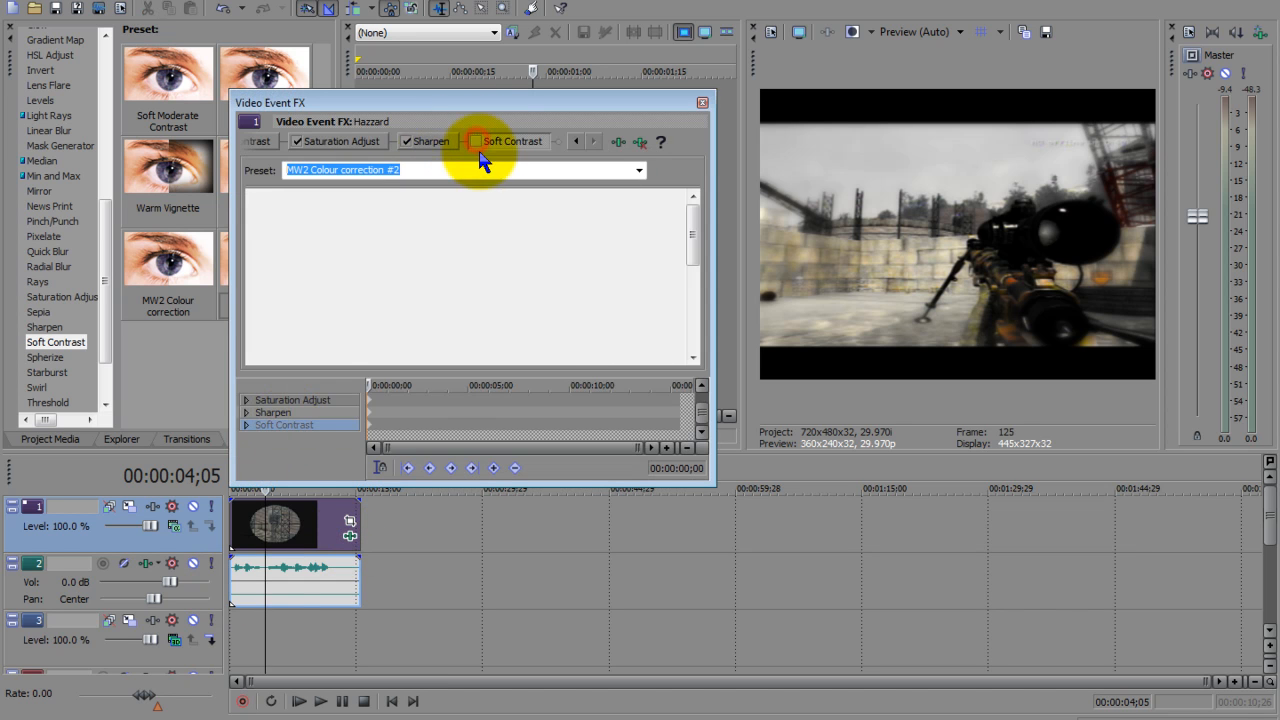
left_click(477, 140)
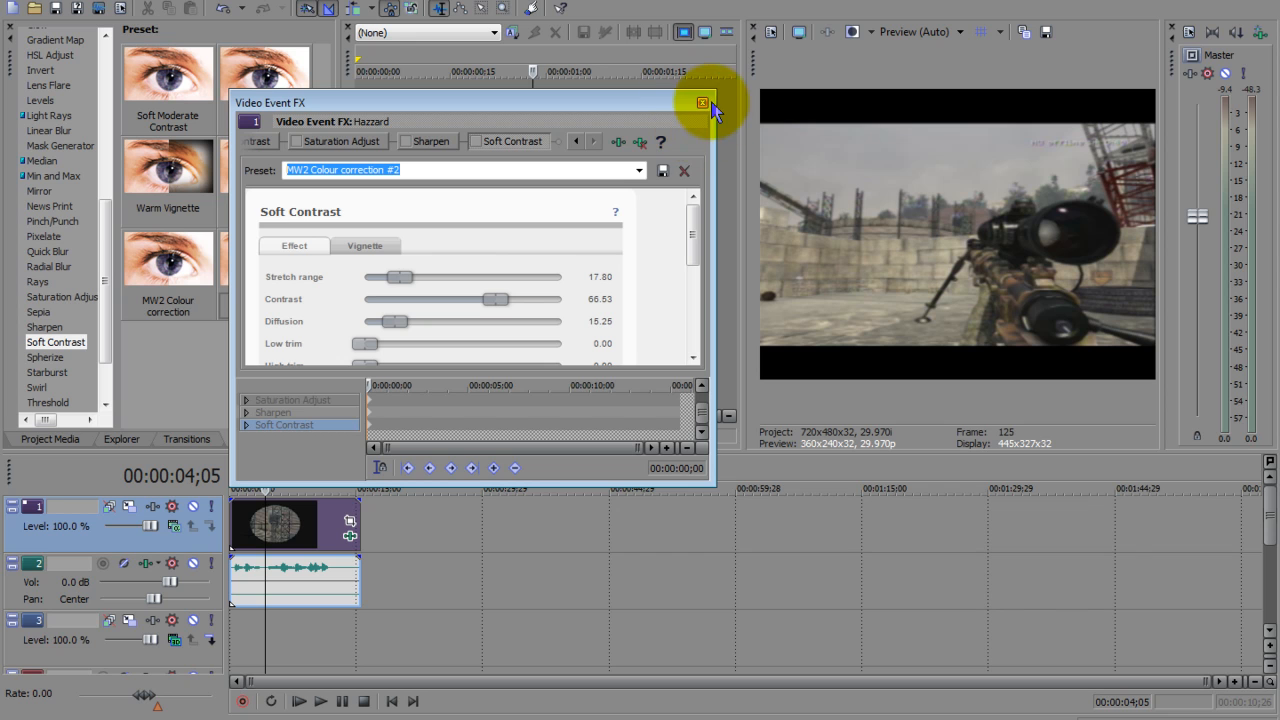
left_click(702, 103)
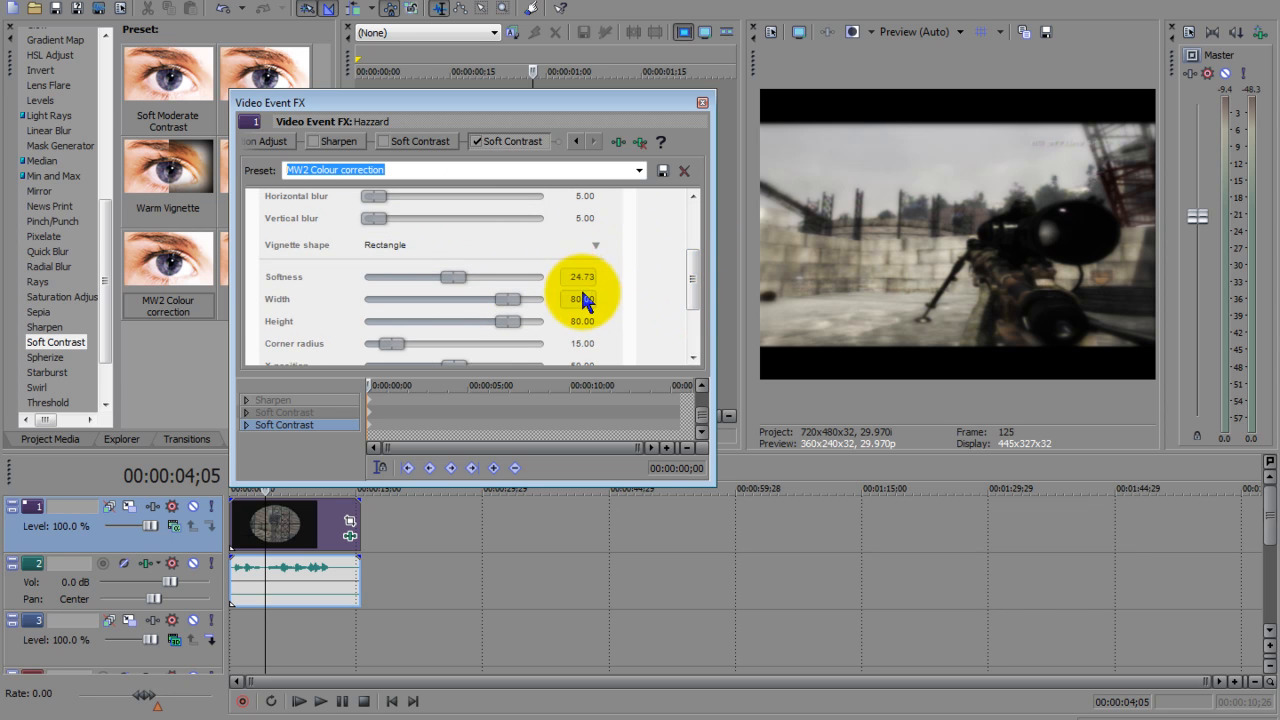
scroll("down", 3)
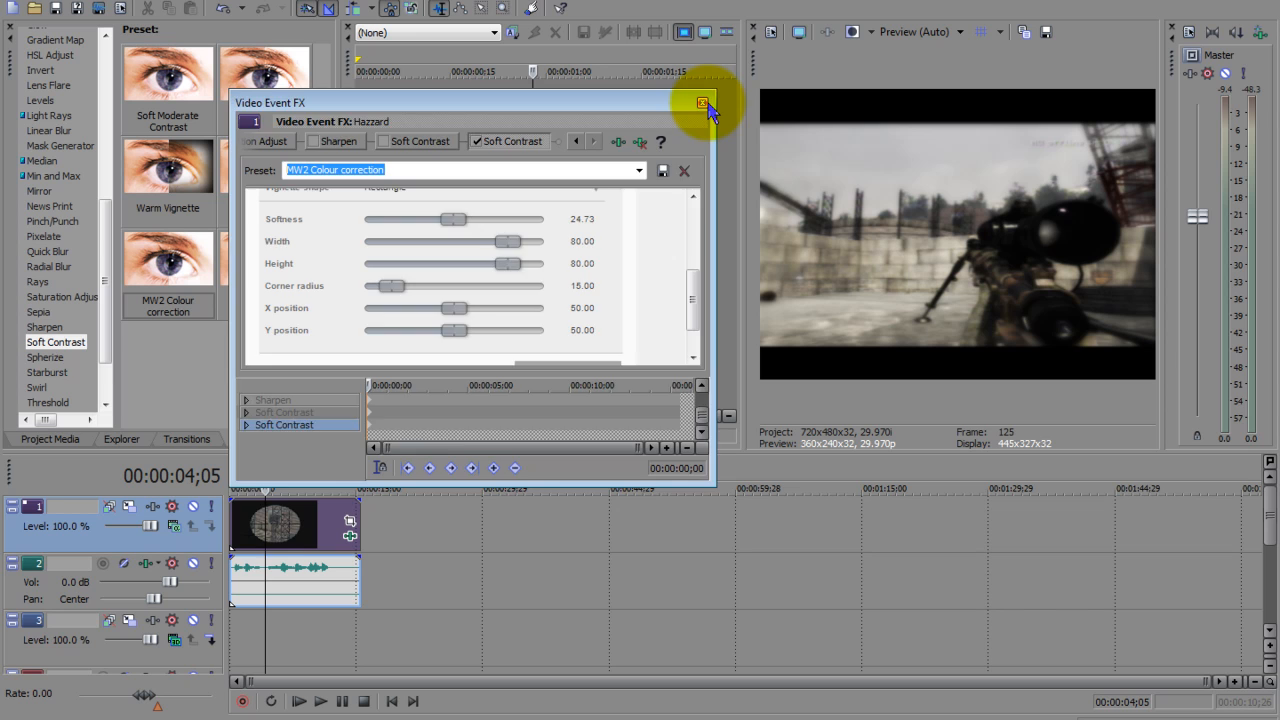
left_click(702, 103)
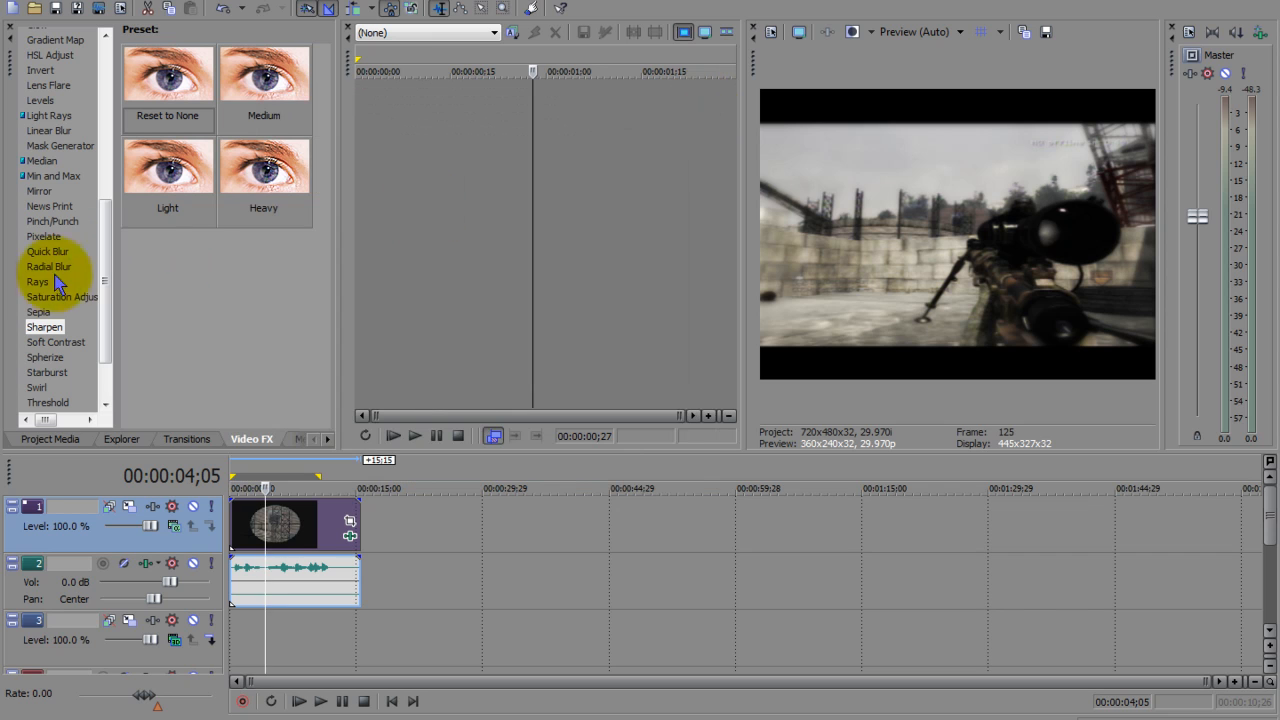
Append Saturation Adjust with the MW2 Colour correction preset to the Hazzard clip
left_click(62, 296)
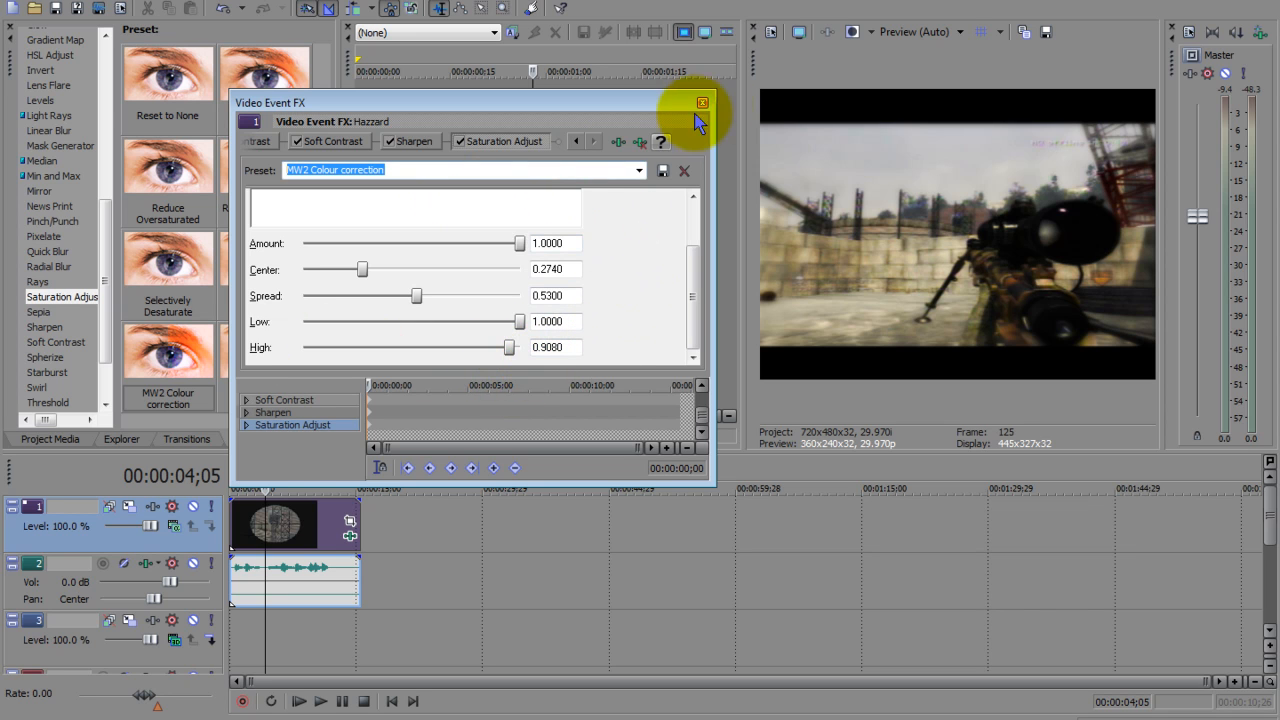
left_click(702, 103)
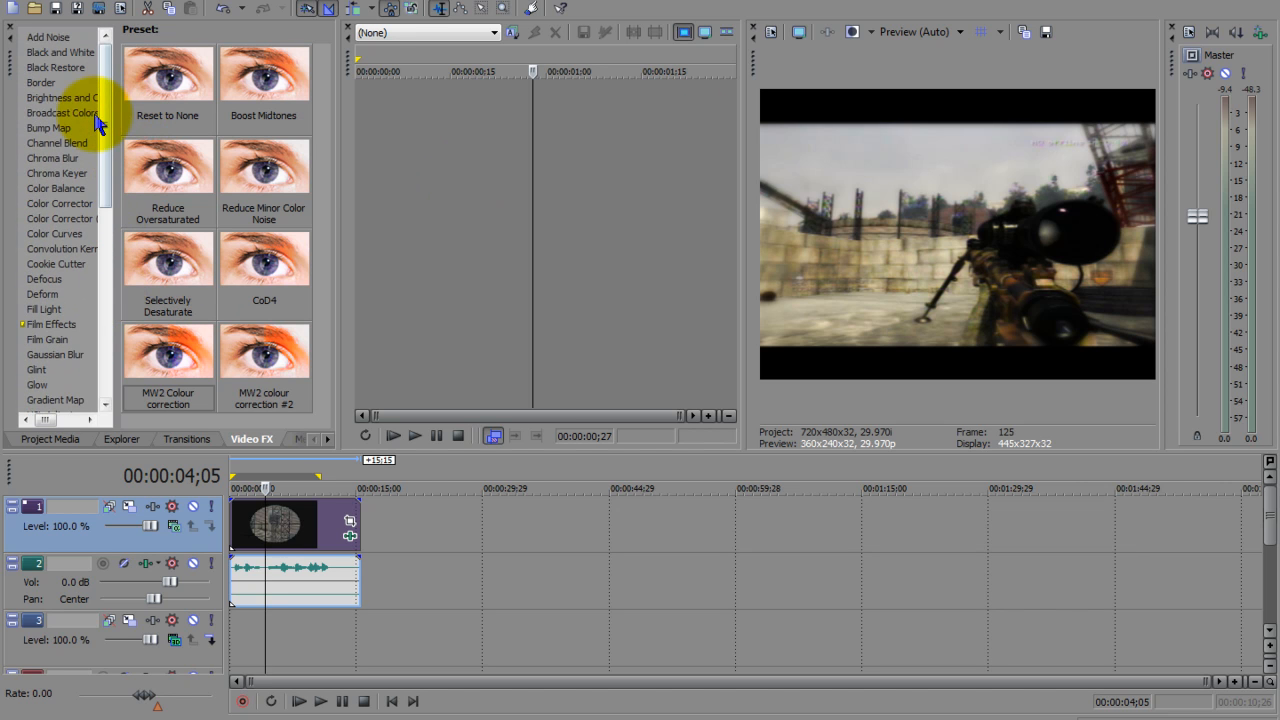
Show the Brightness and Contrast presets in the Video FX list
left_click(62, 112)
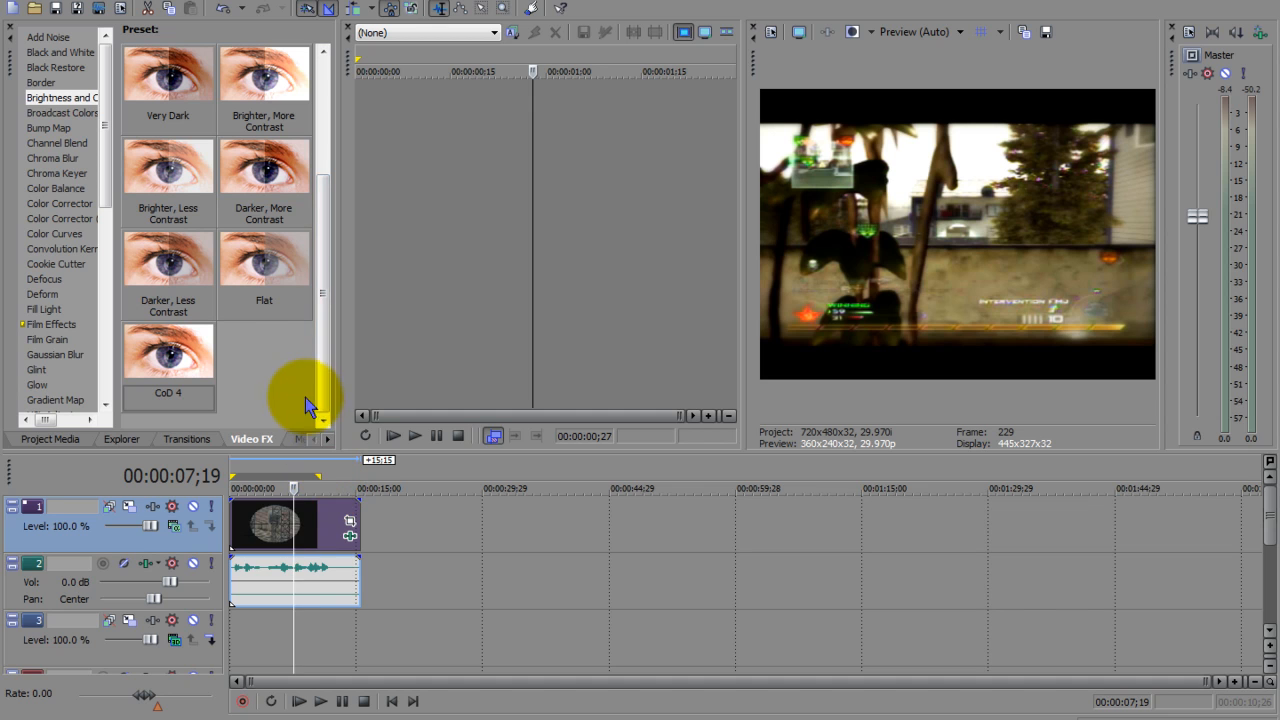
mouse_move(262, 375)
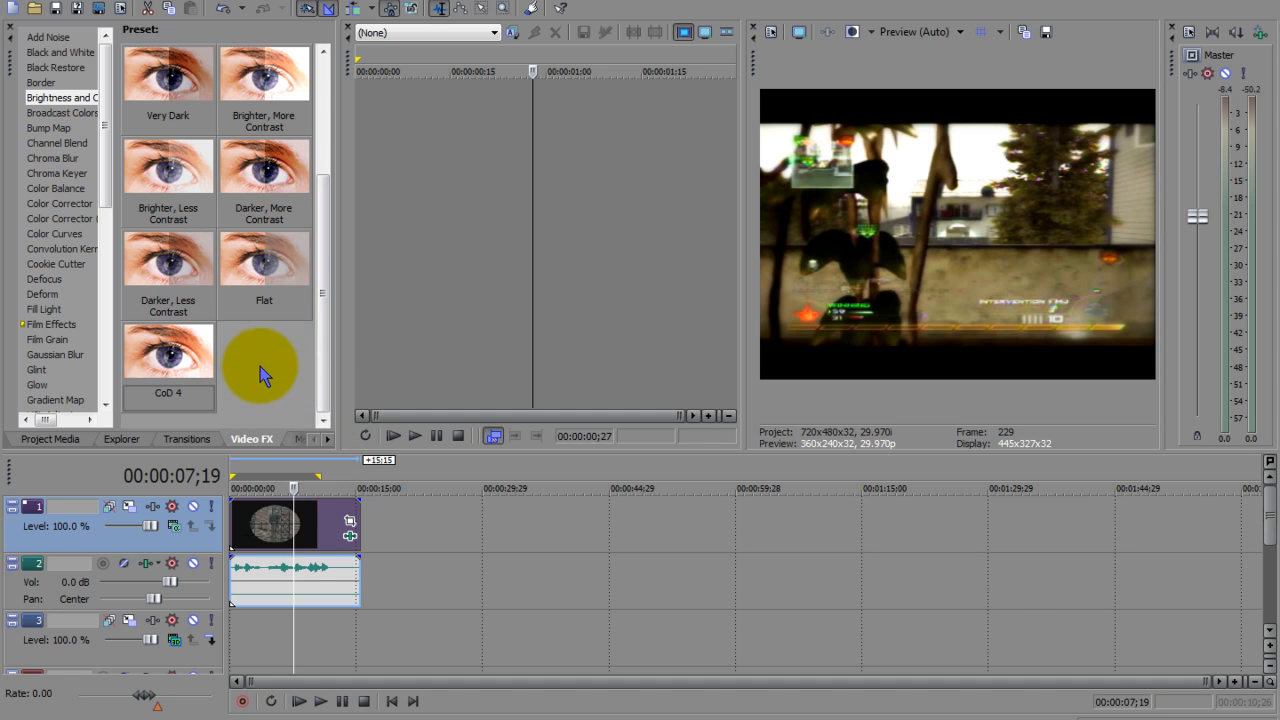
mouse_move(255, 355)
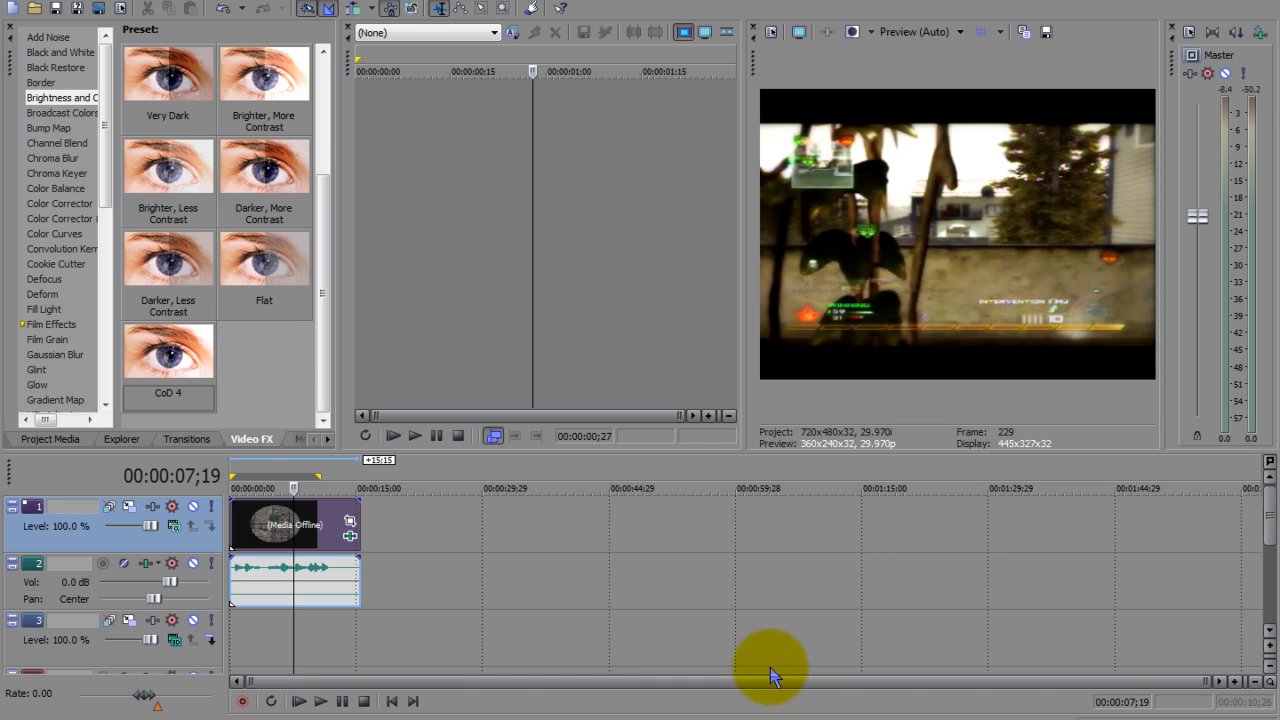
mouse_move(470, 388)
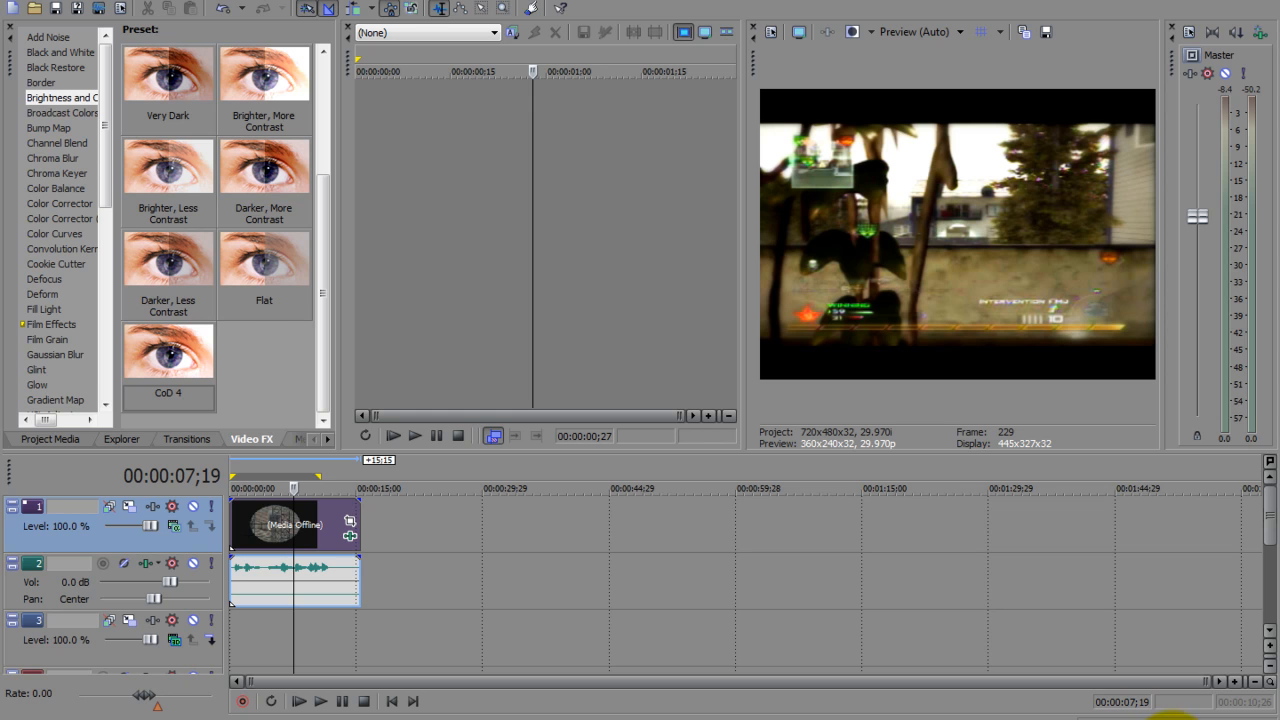
mouse_move(1040, 710)
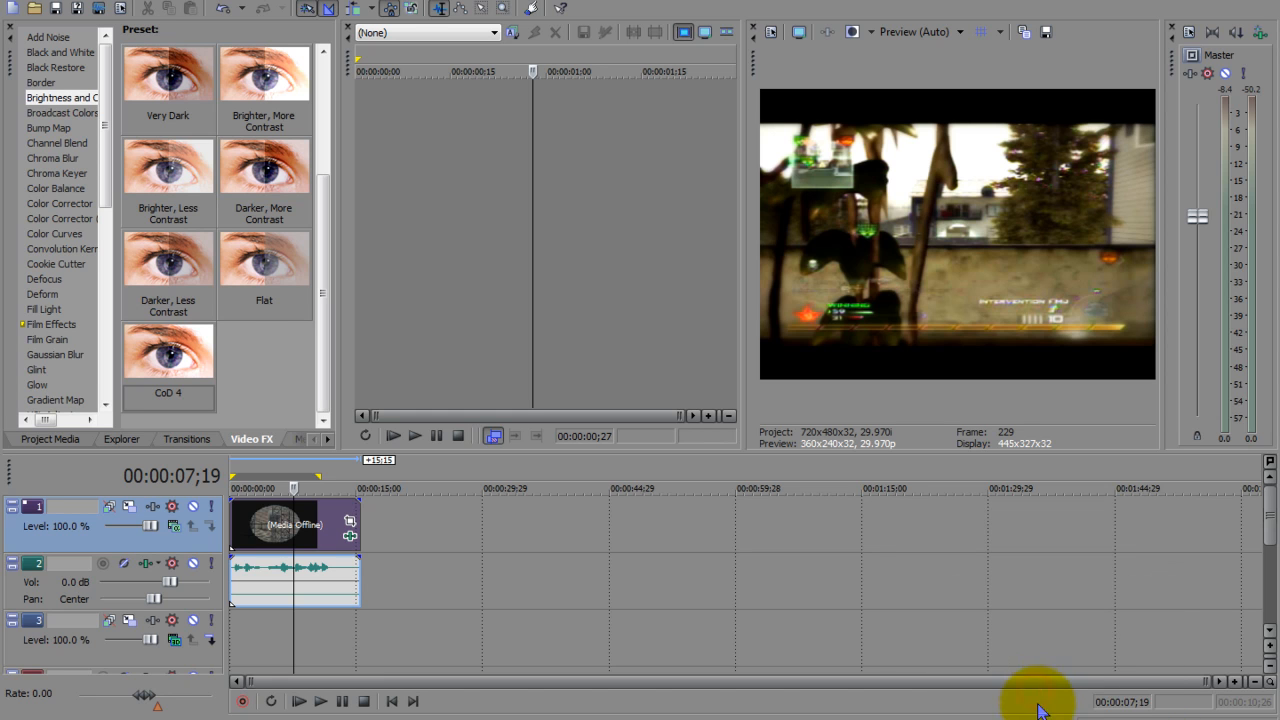
mouse_move(1192, 697)
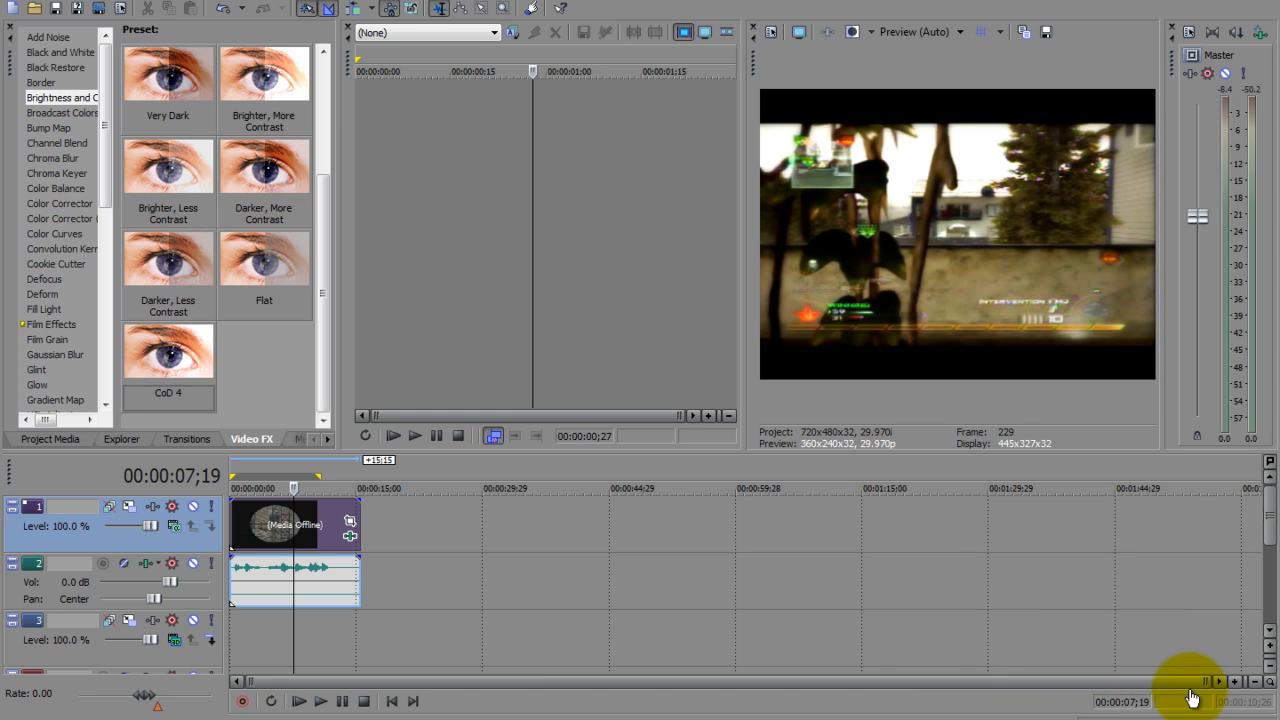